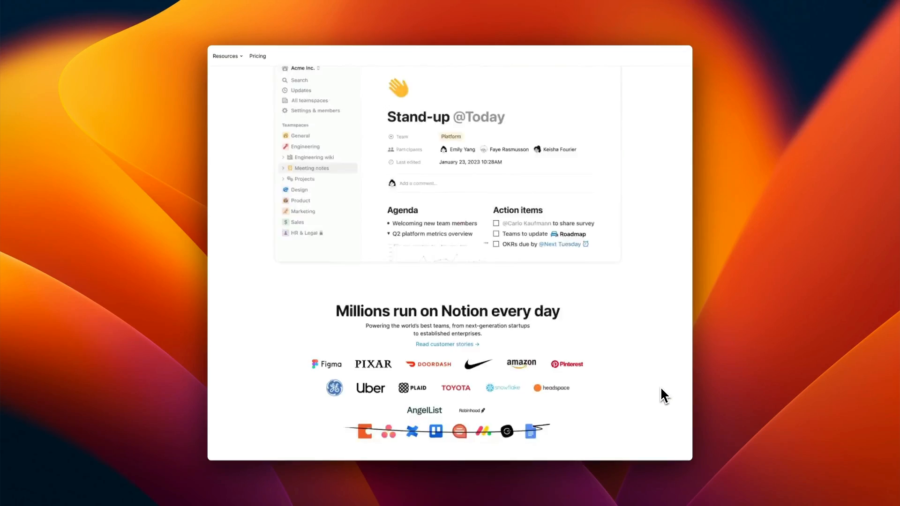
Select the blank website page and scroll the Notion homepage back to its hero headline.
scroll(down, 3)
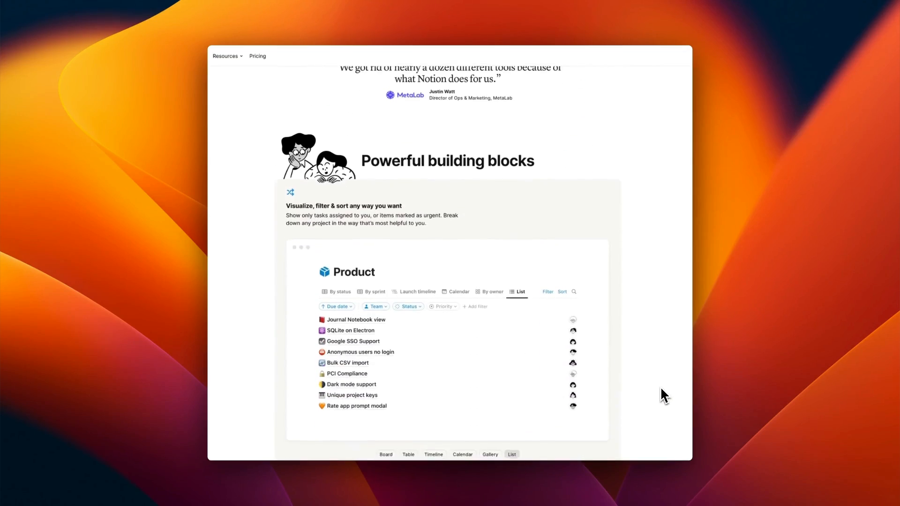
scroll(down, 3)
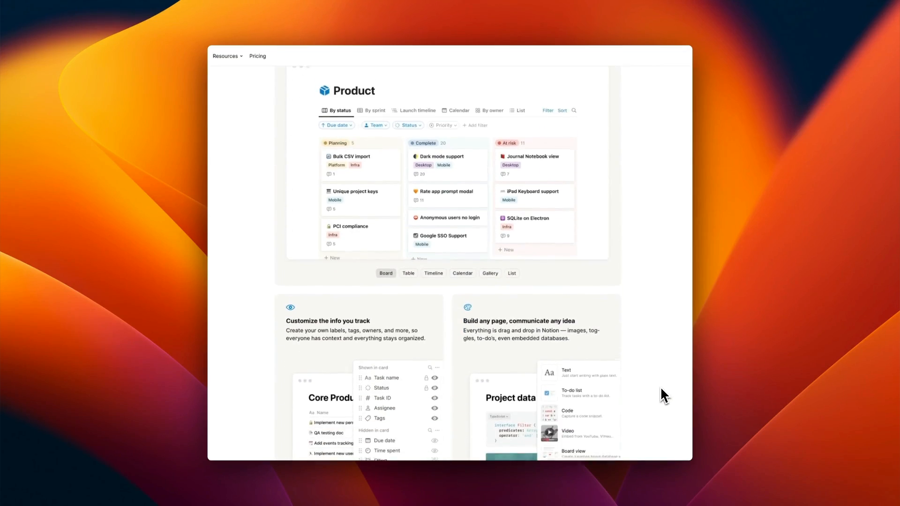
scroll(down, 3)
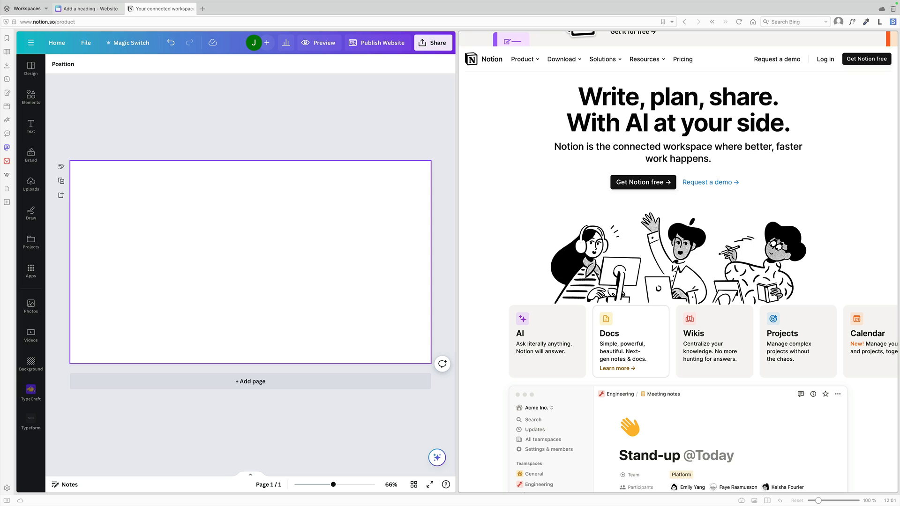
click(280, 200)
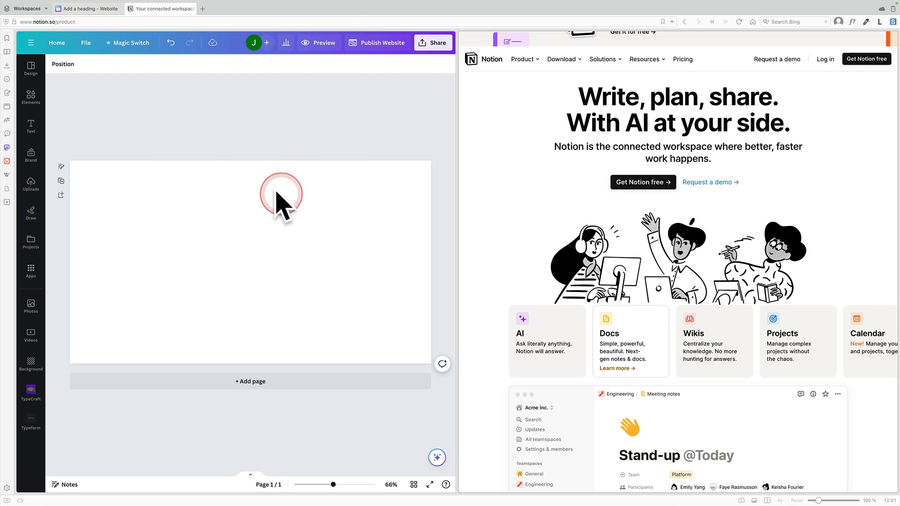
mouse_move(649, 255)
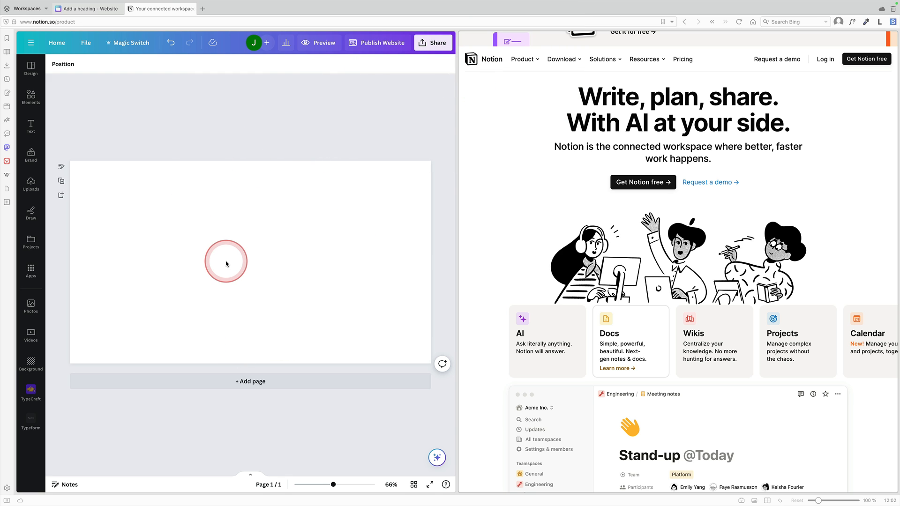
scroll(down, 3)
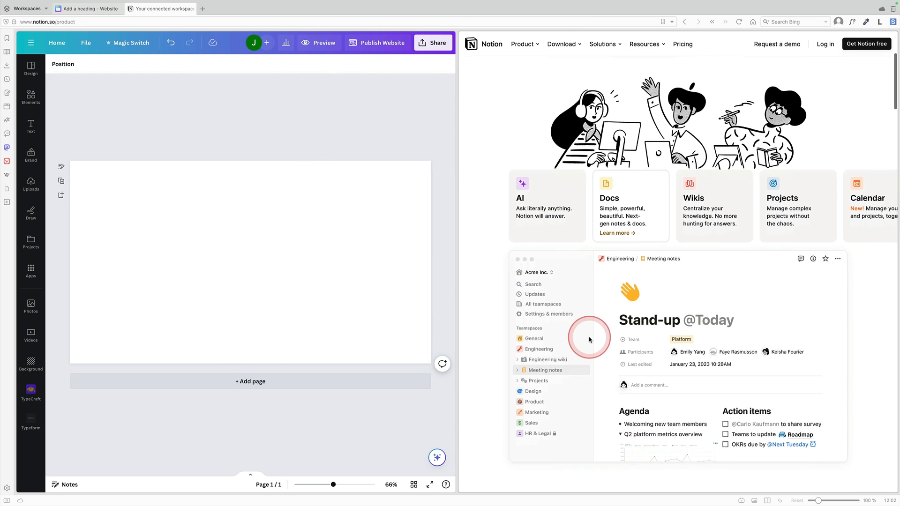
scroll(down, 3)
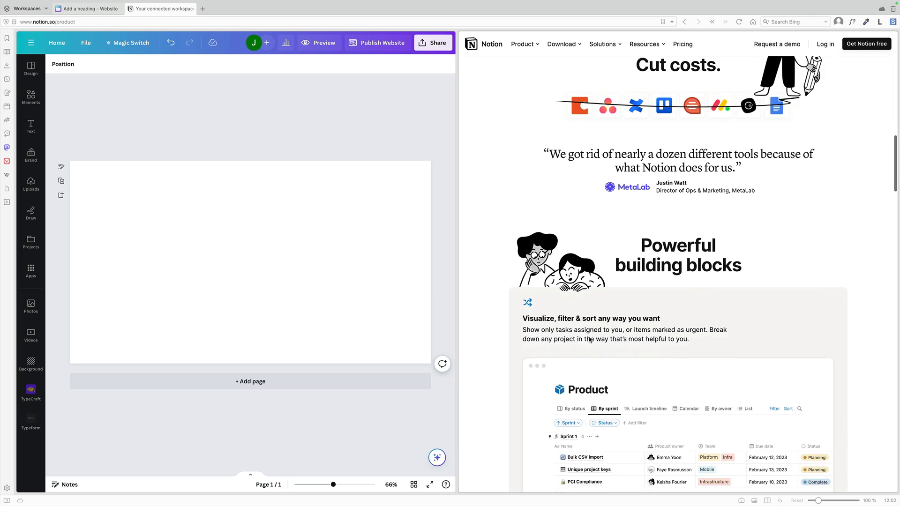
scroll(down, 3)
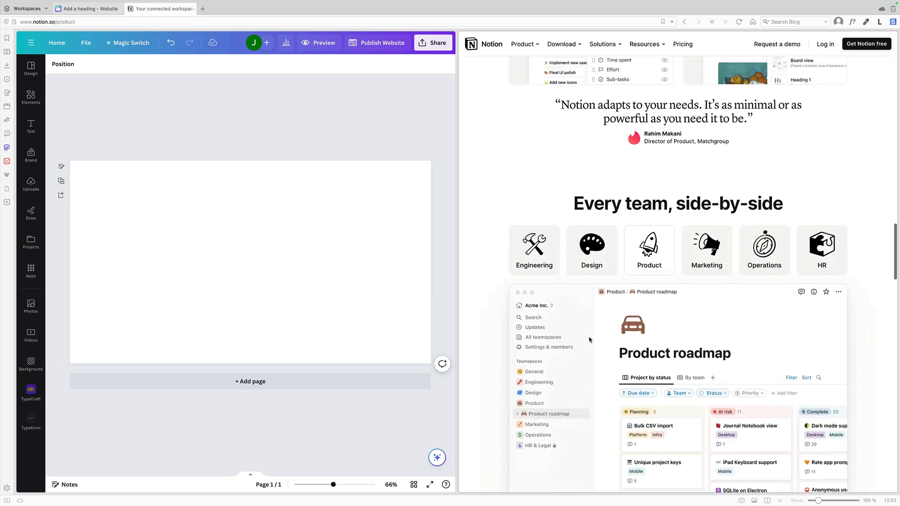
scroll(up, 3)
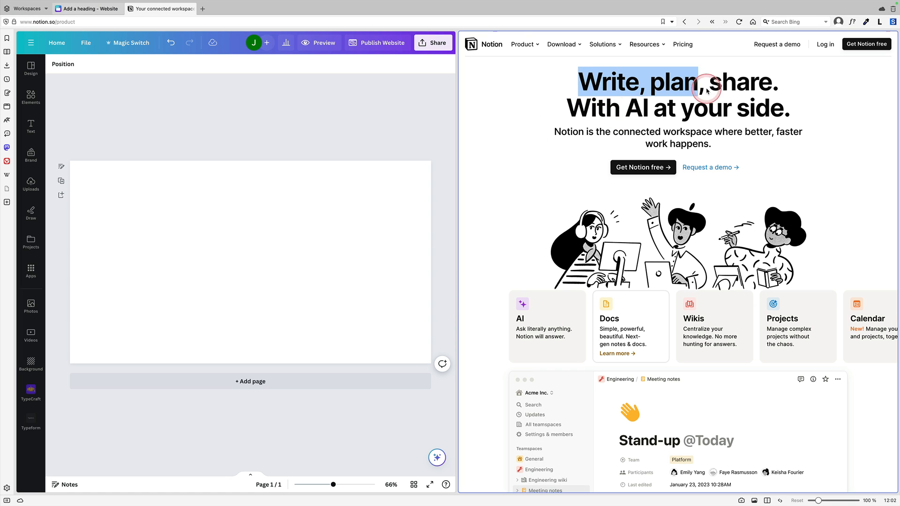
Paste the headline and tighten its letter spacing to -84 and line spacing to 0.98.
click(270, 206)
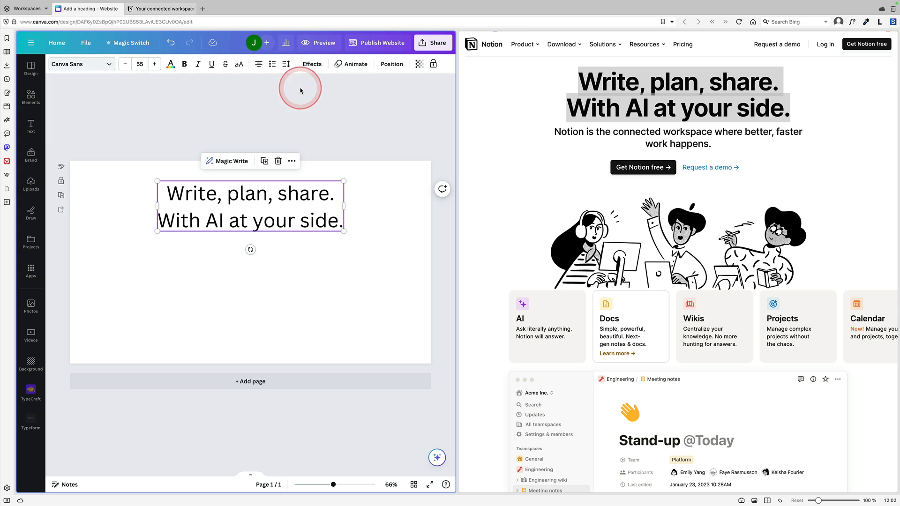
click(286, 64)
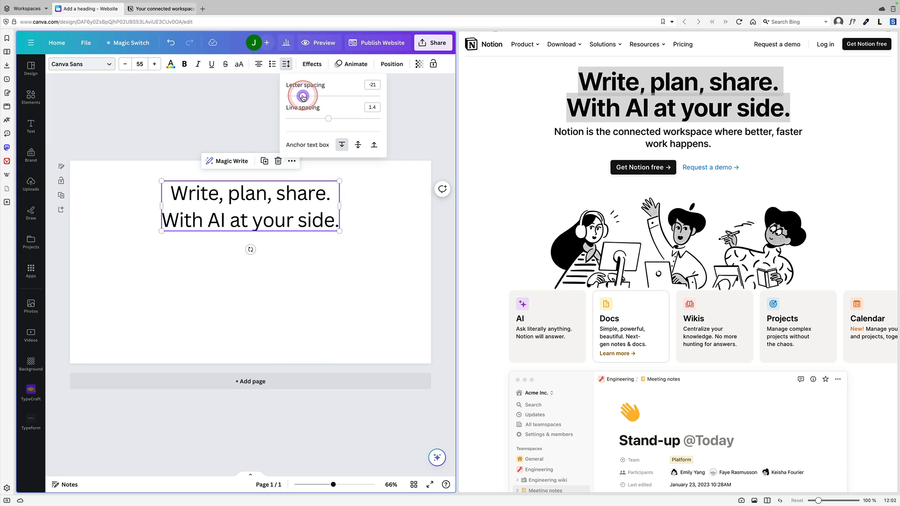
drag(303, 95, 297, 96)
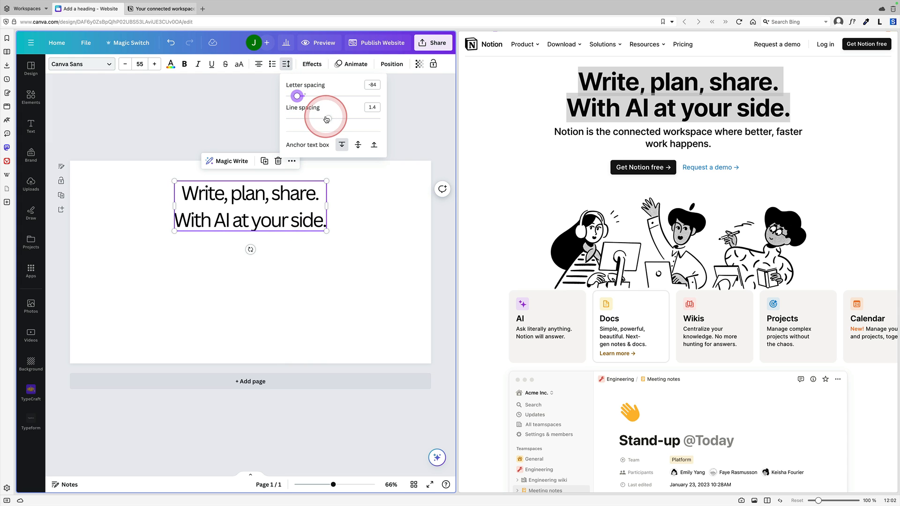
drag(326, 116, 304, 120)
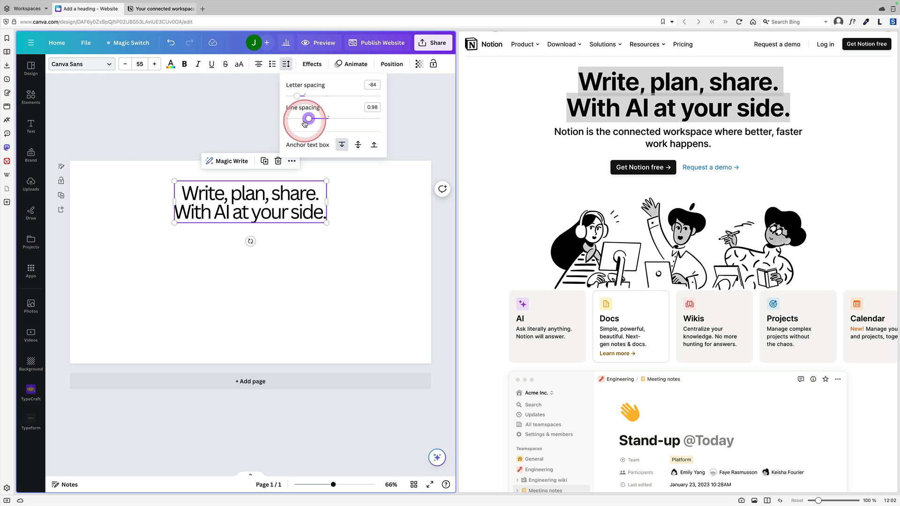
Set the headline font to Inter and reselect the text for further formatting.
click(77, 64)
text(inter)
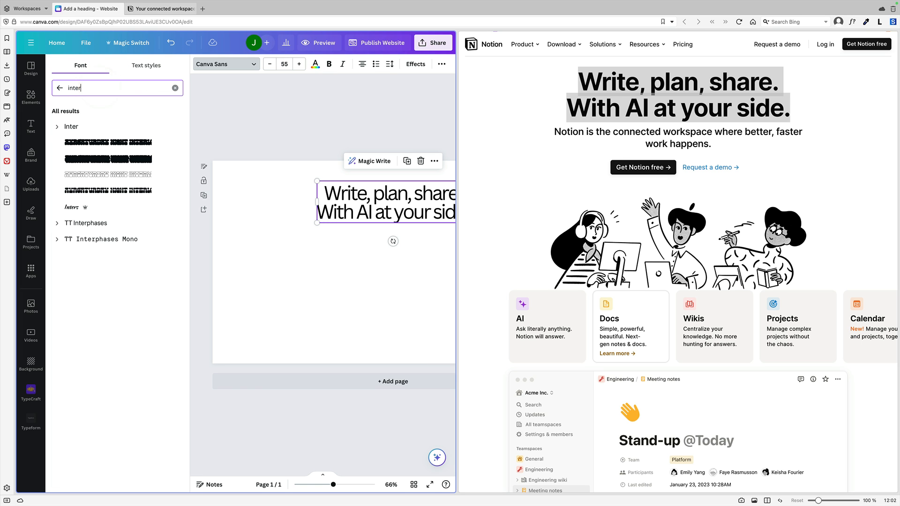
click(71, 127)
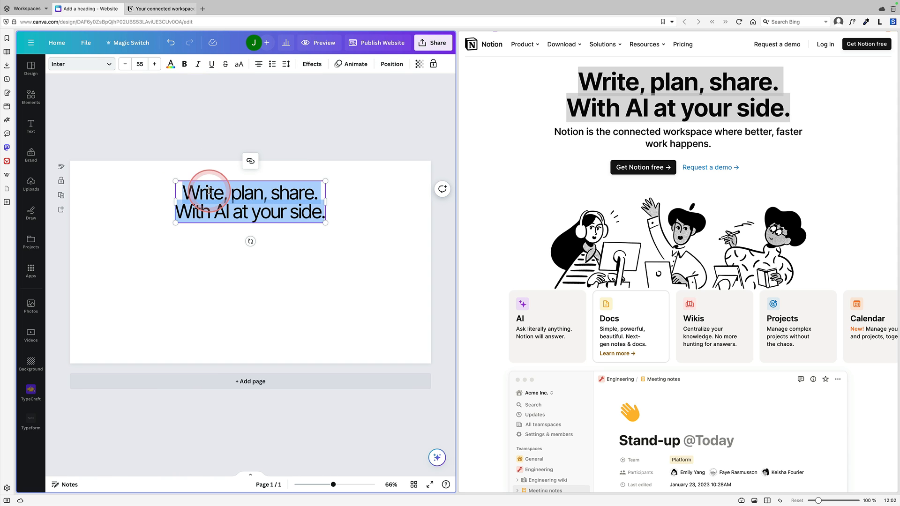
click(165, 233)
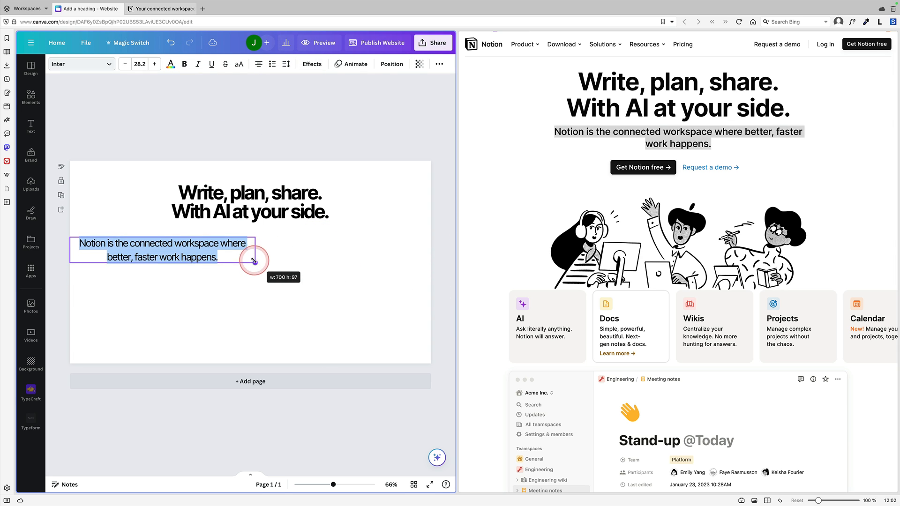
Widen the tagline text box and centre it beneath the headline.
click(285, 63)
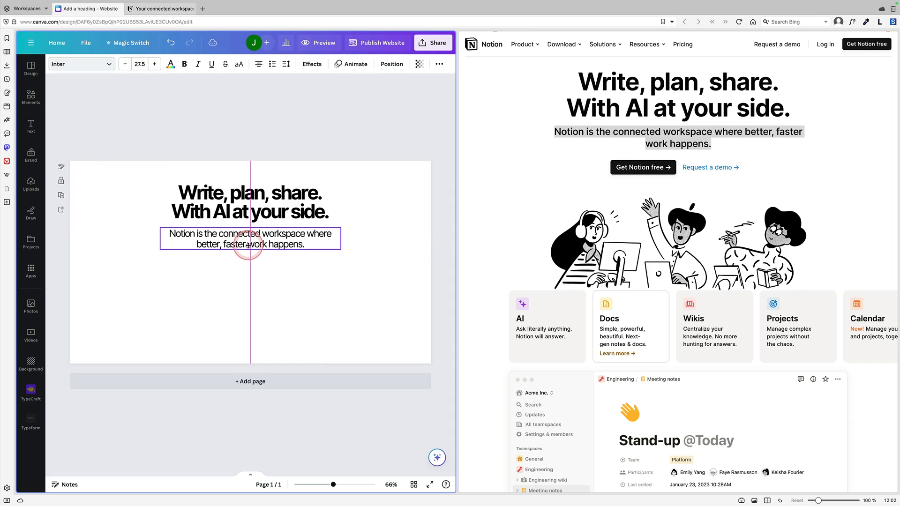
click(249, 238)
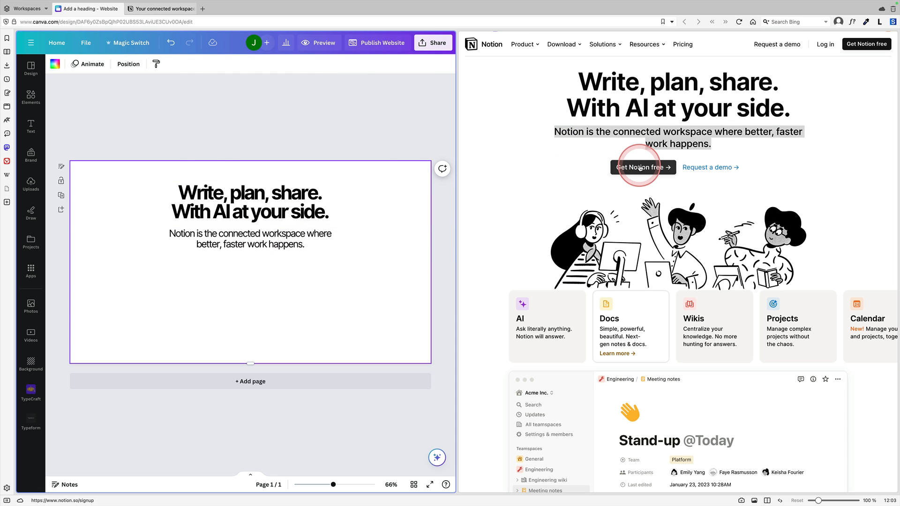
Add a rounded pill shape from Elements and colour it black from Document colors.
click(30, 97)
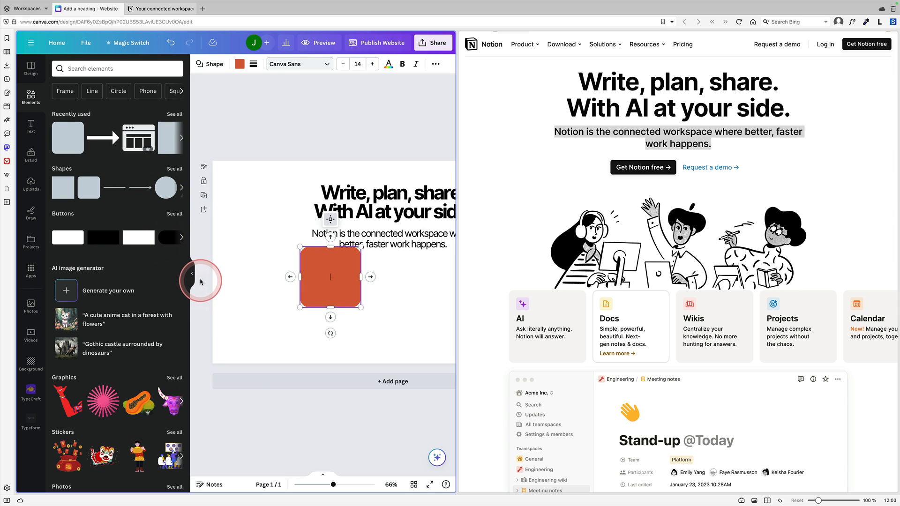
click(192, 272)
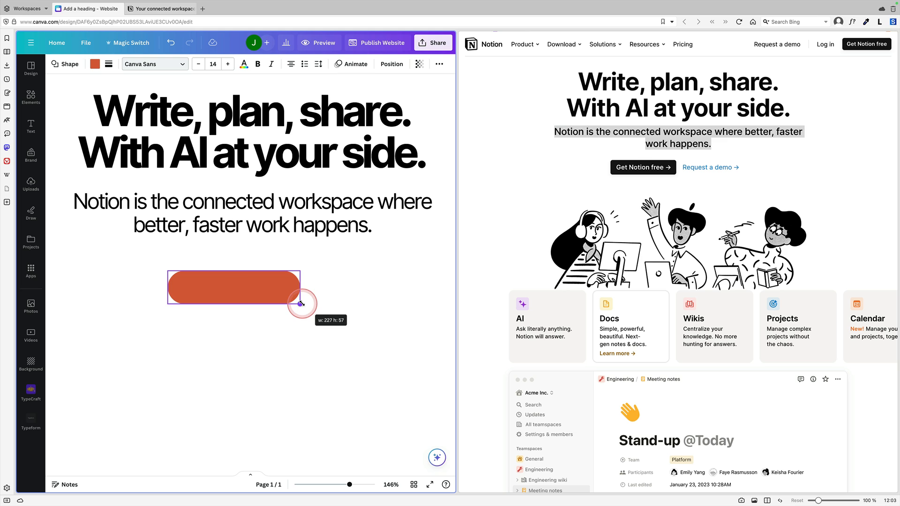
click(94, 64)
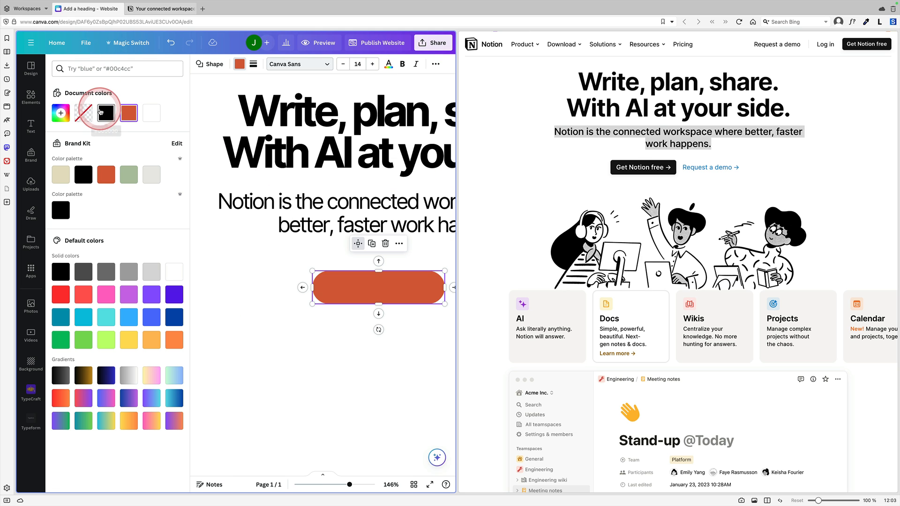
click(106, 112)
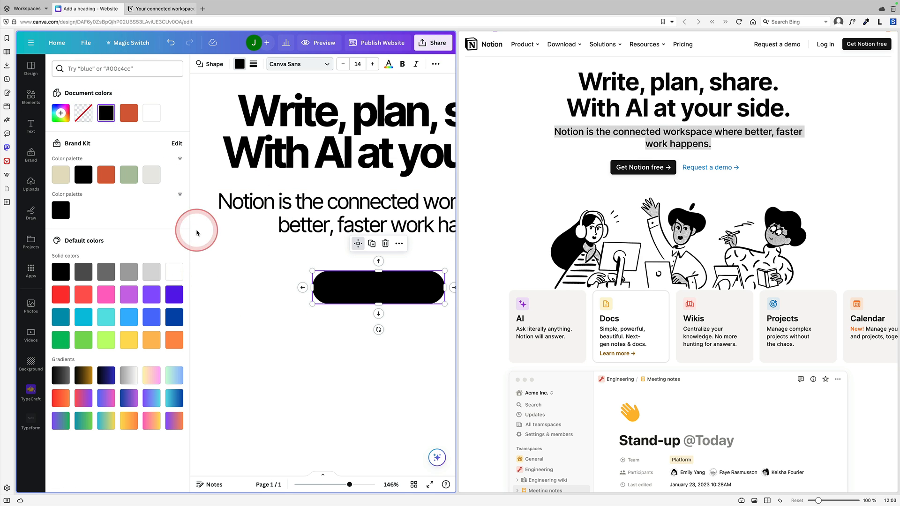
click(30, 126)
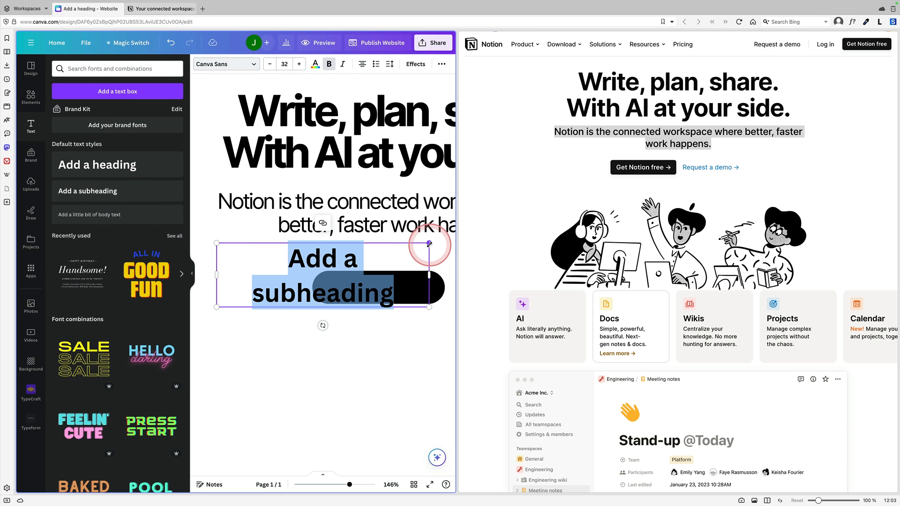
Make the button label white bold text reading 'Get Notion Free'.
click(285, 64)
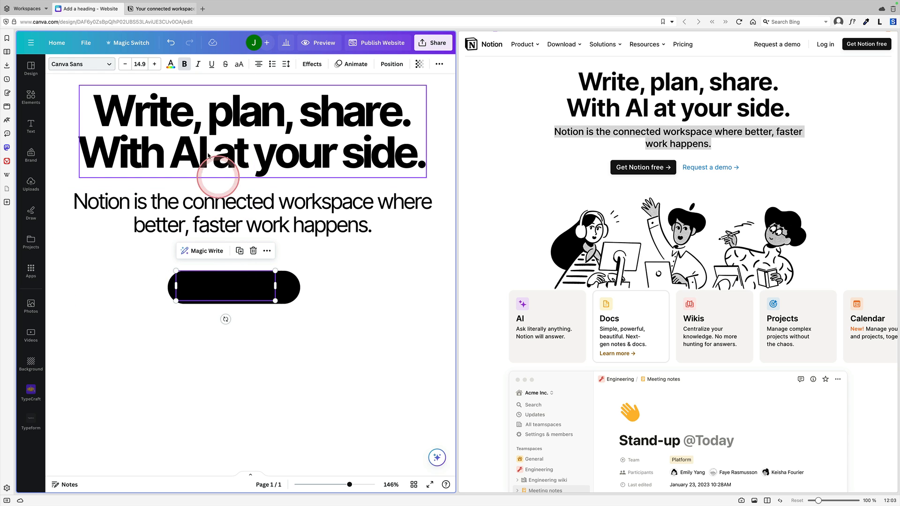
click(171, 63)
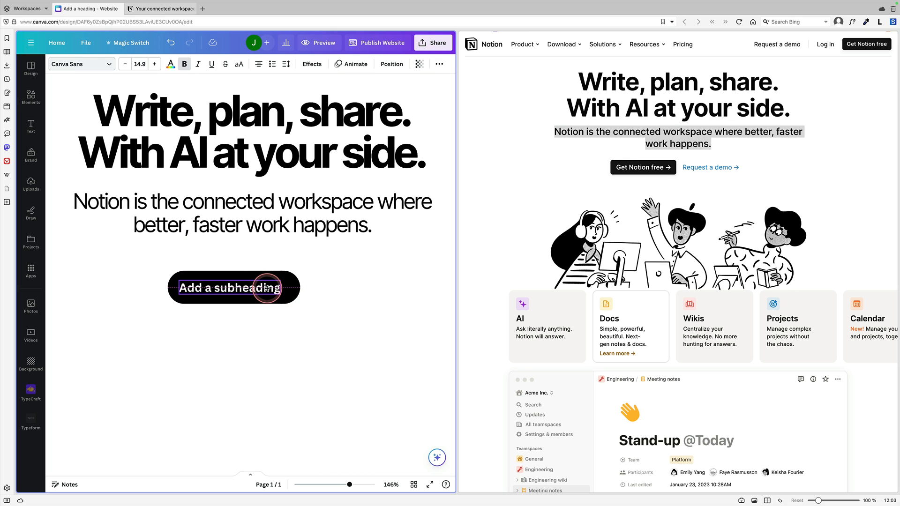
click(233, 287)
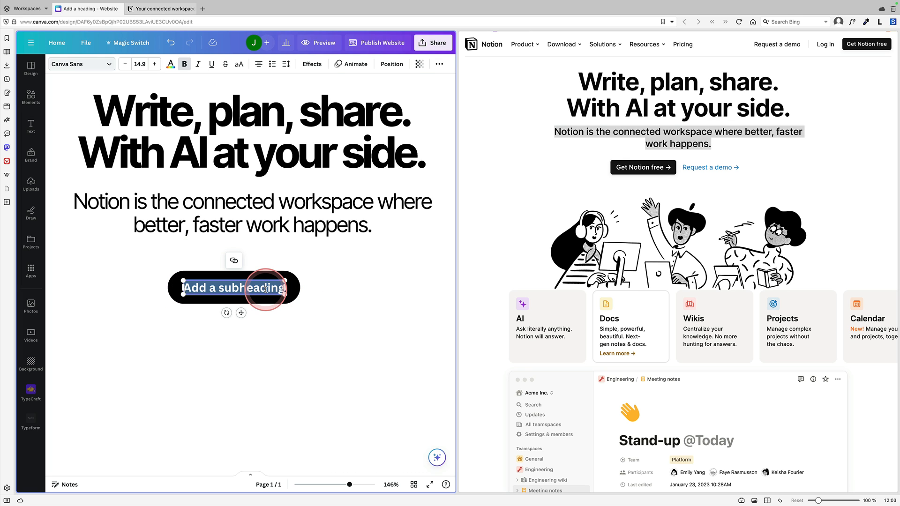
text(GET)
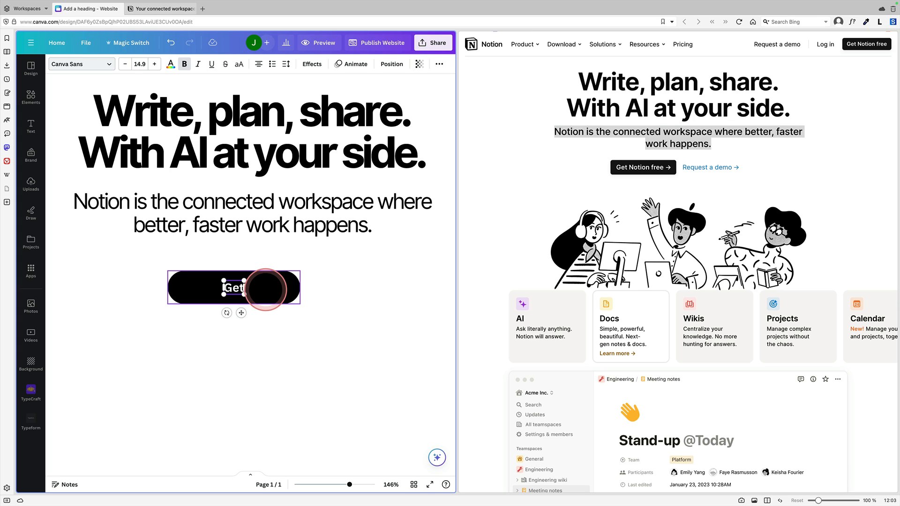
text(Notion)
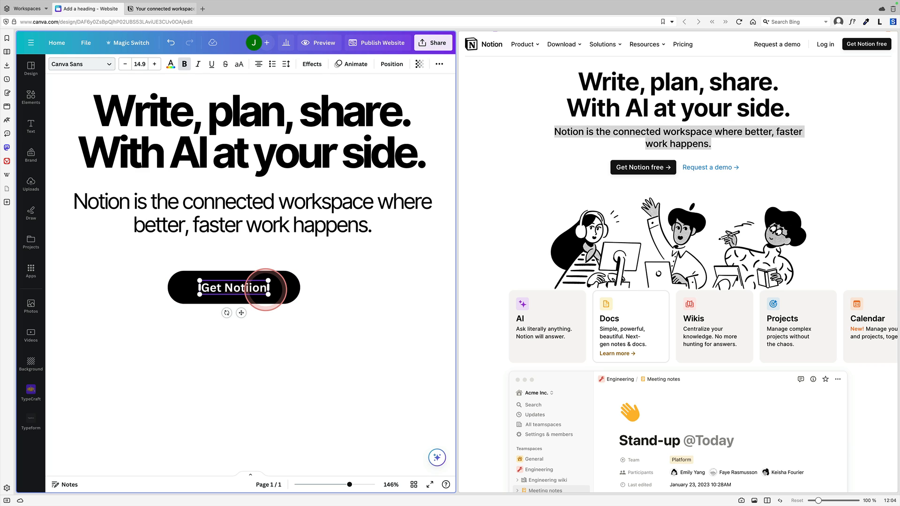
key(Backspace)
text( Free)
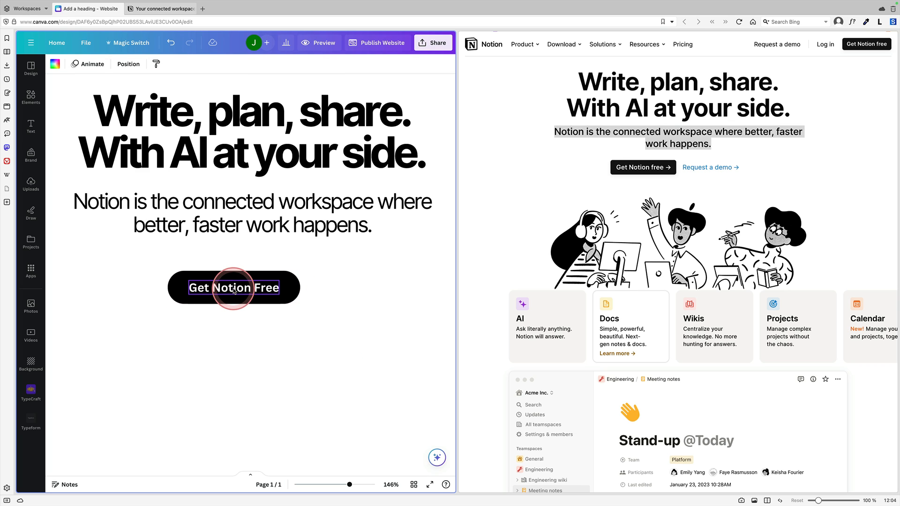
Select the black button shape together with its label.
click(234, 288)
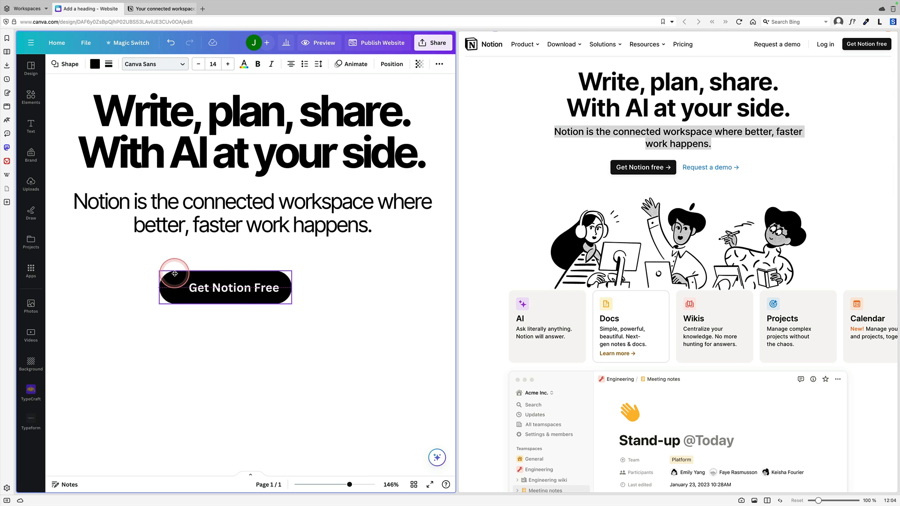
click(225, 288)
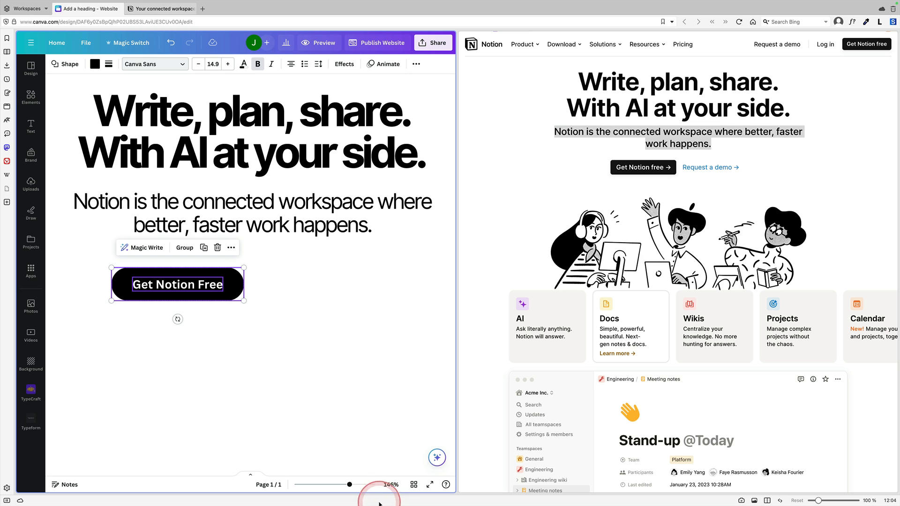
Scale the grouped button down and centre it just below the subtitle.
scroll(down, 3)
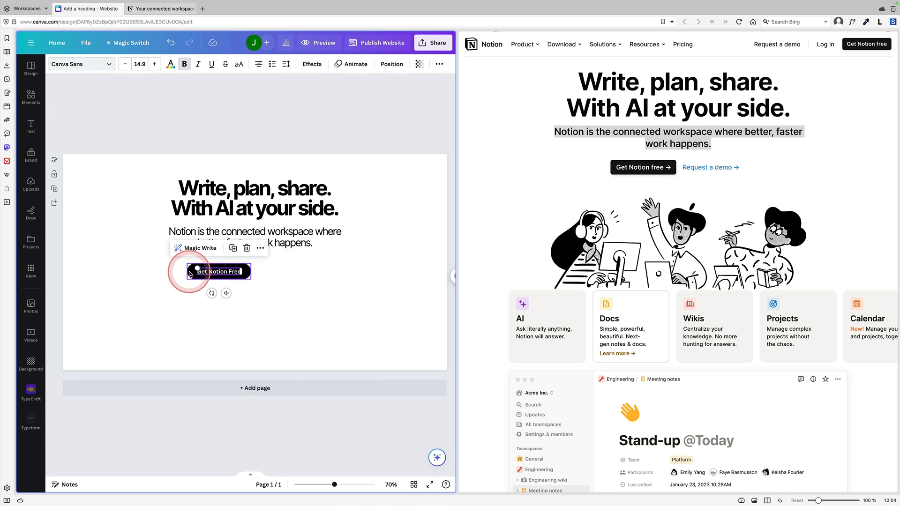
click(219, 271)
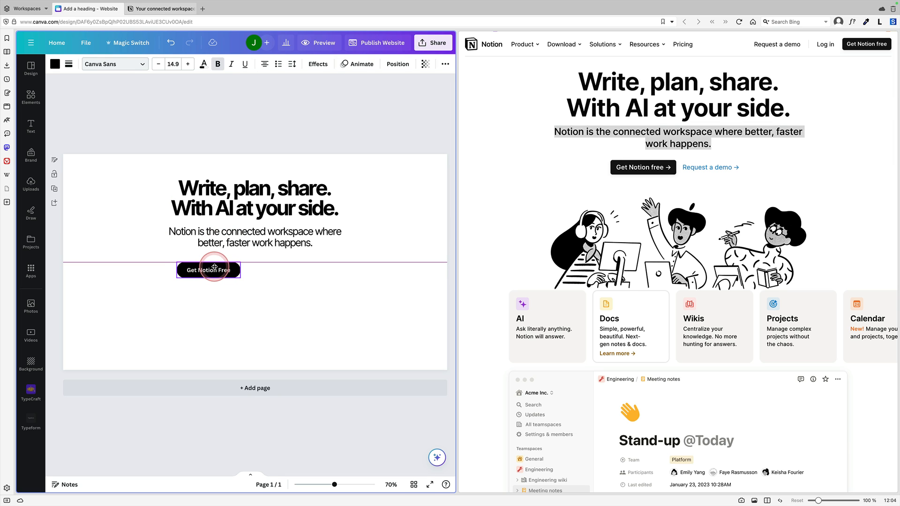
click(264, 280)
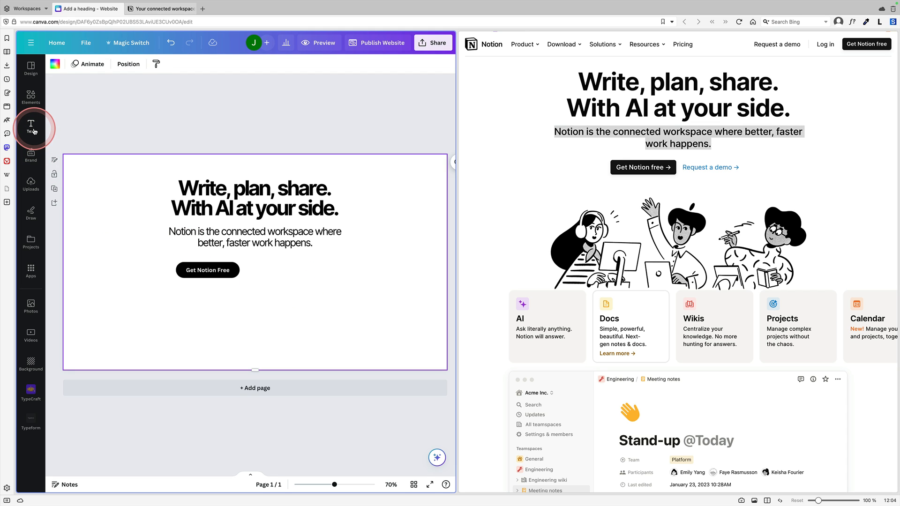
Add a subheading text box reading 'Request a demo' beside the button.
click(30, 126)
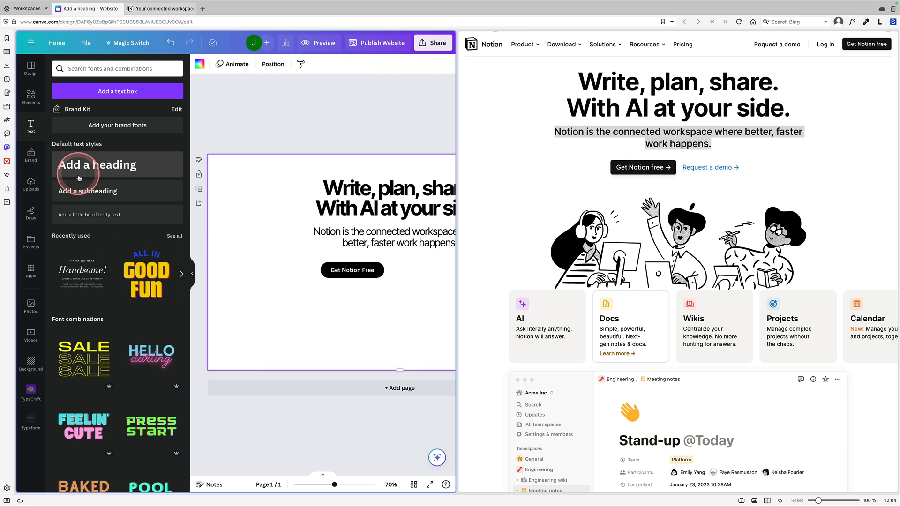
click(87, 191)
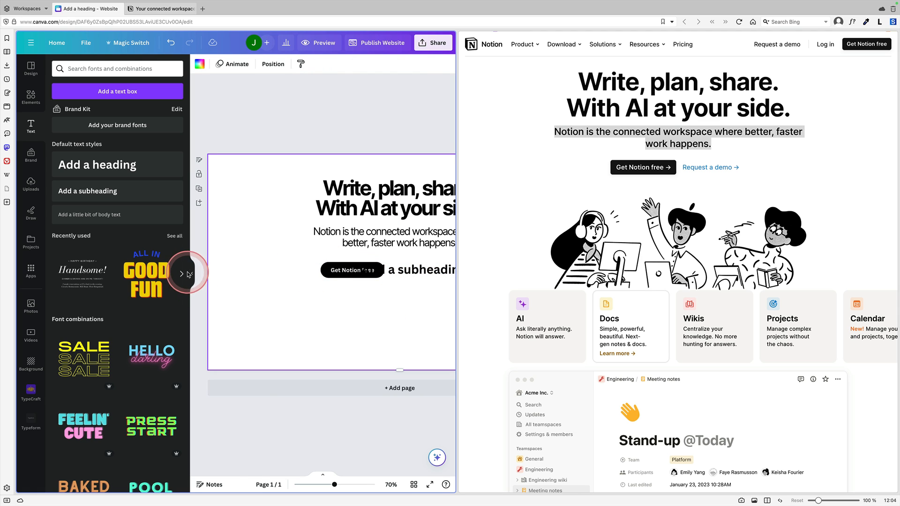
click(313, 269)
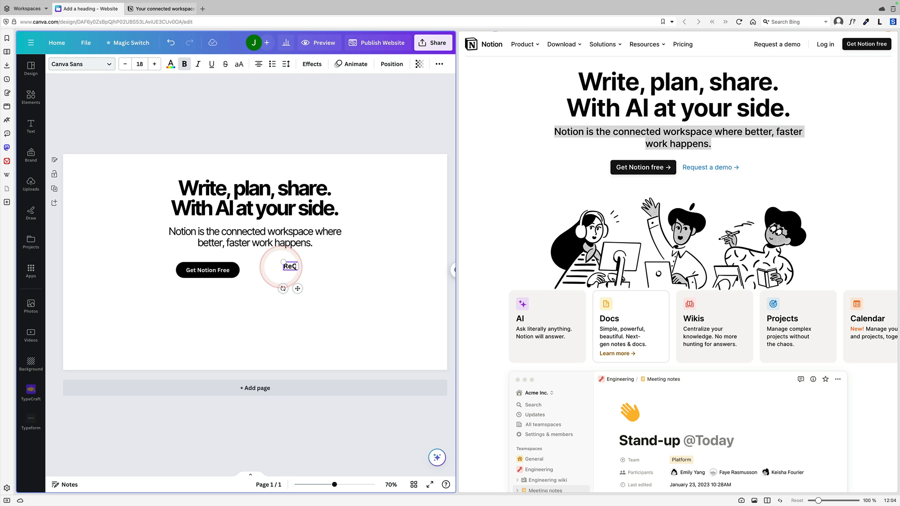
text(Request a demo)
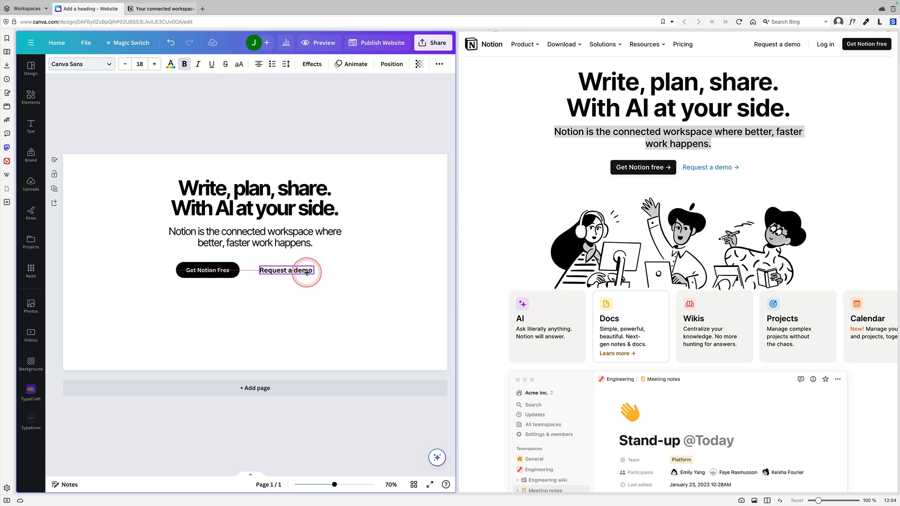
Dismiss the link popup without a link and bring up the text colour choices.
click(286, 270)
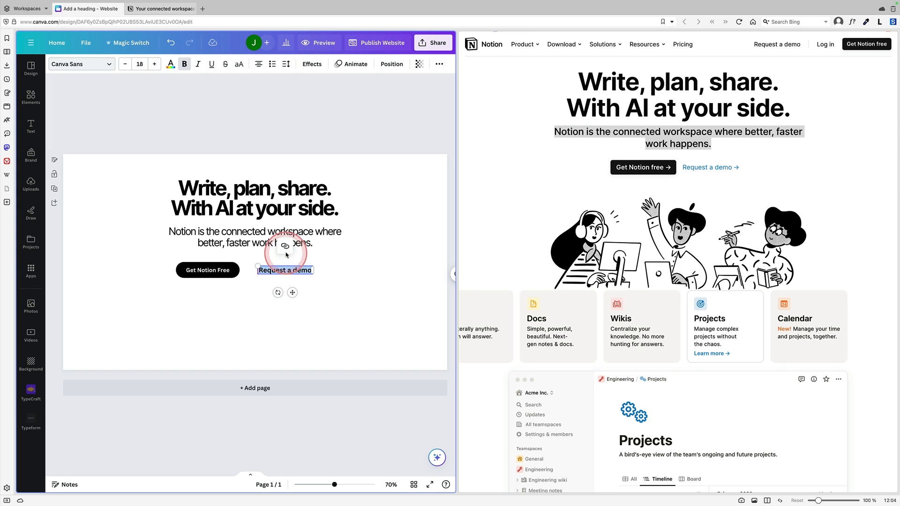
mouse_move(284, 246)
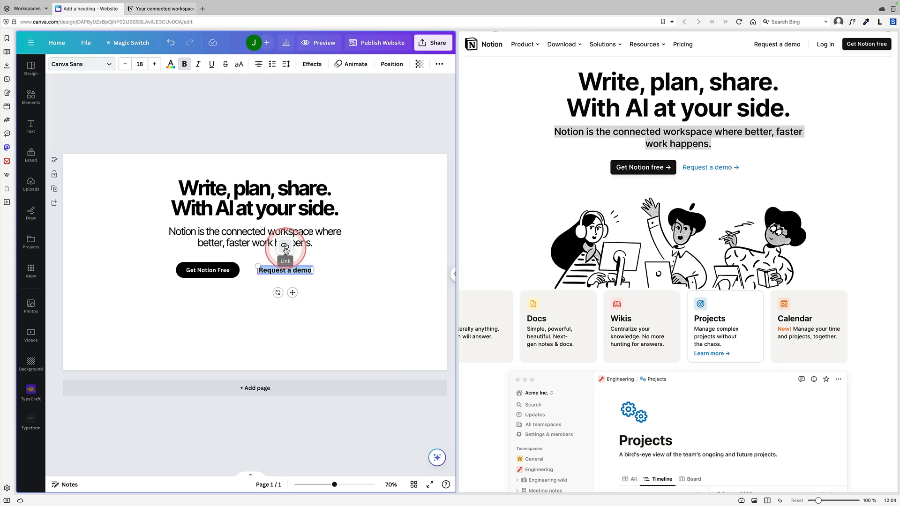
click(285, 246)
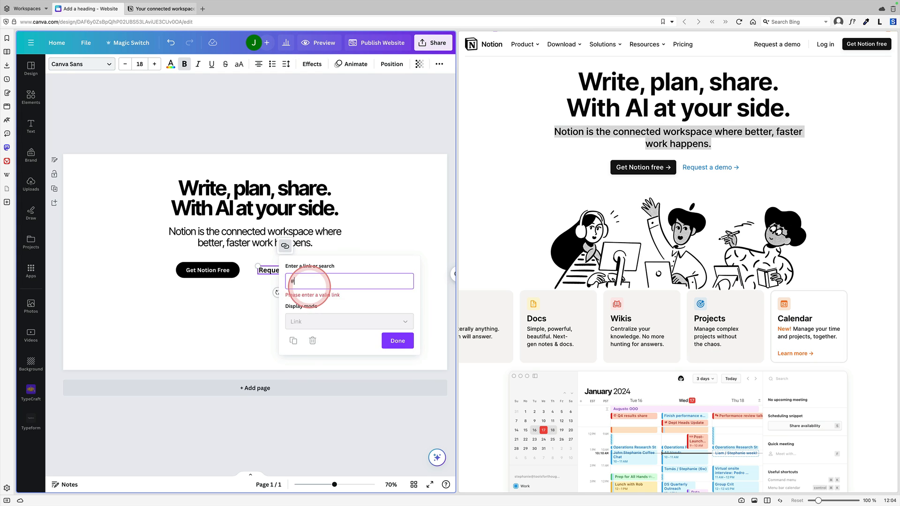
click(398, 340)
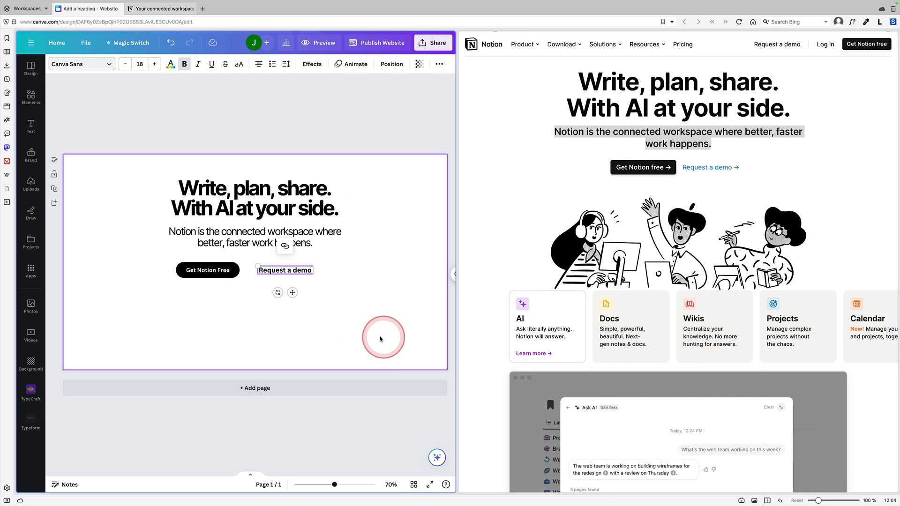
click(284, 270)
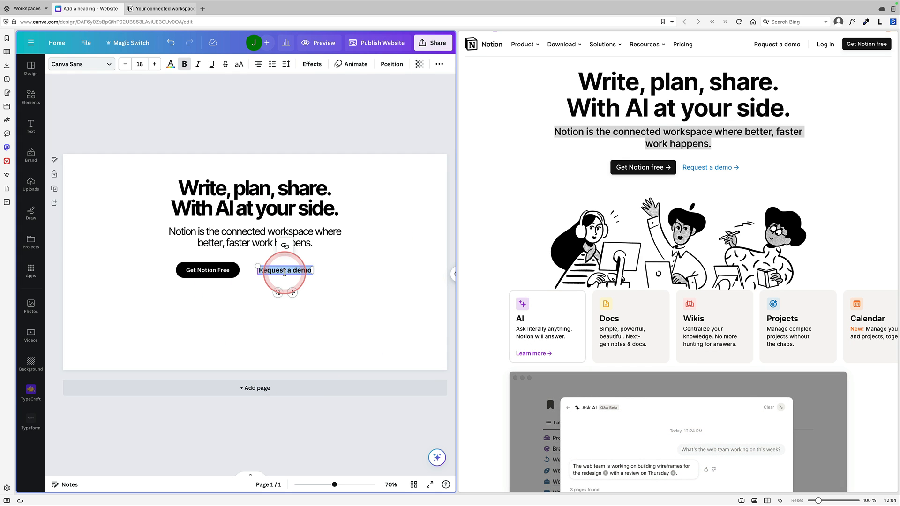
click(170, 63)
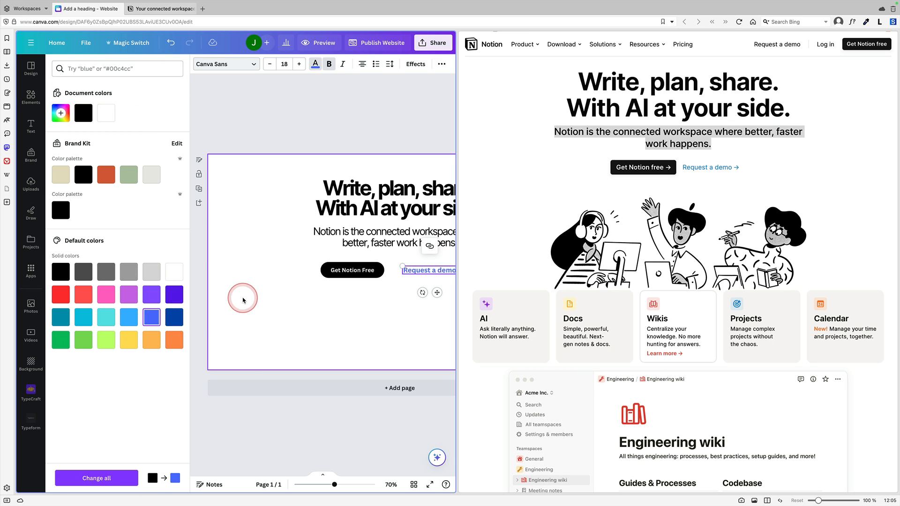
Make 'Request a demo' blue and close the colour choices.
click(208, 270)
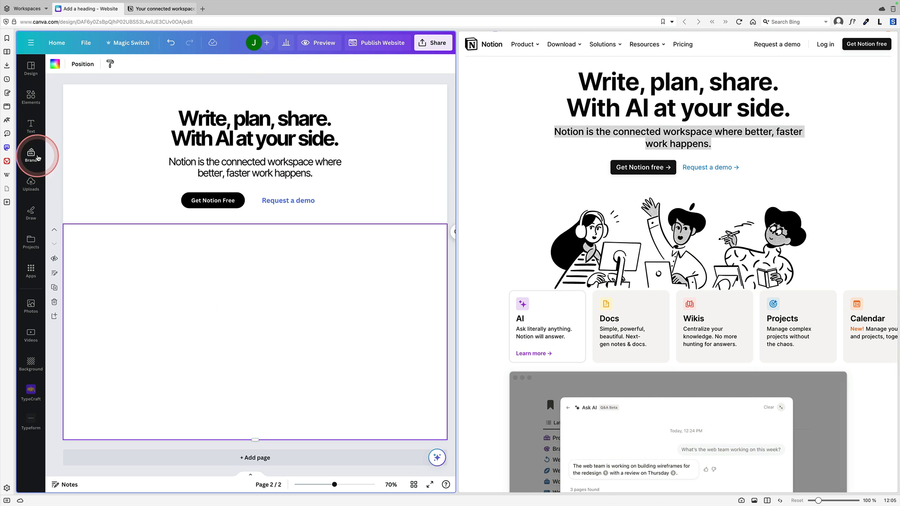
Place the uploaded people illustration centred on the second page.
click(30, 182)
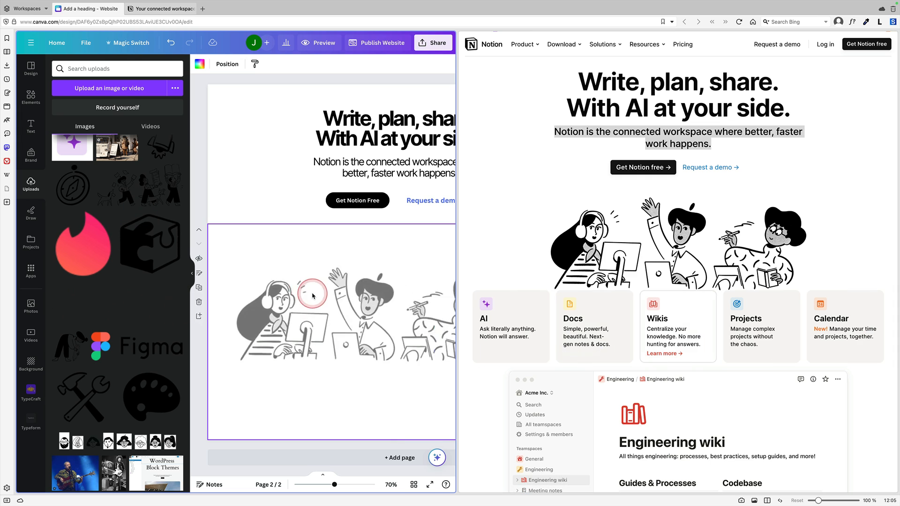
click(313, 293)
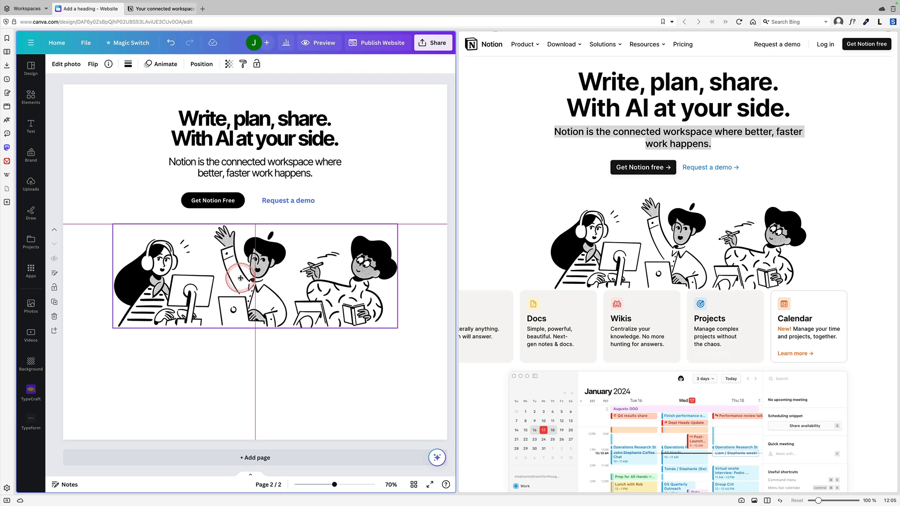
click(255, 275)
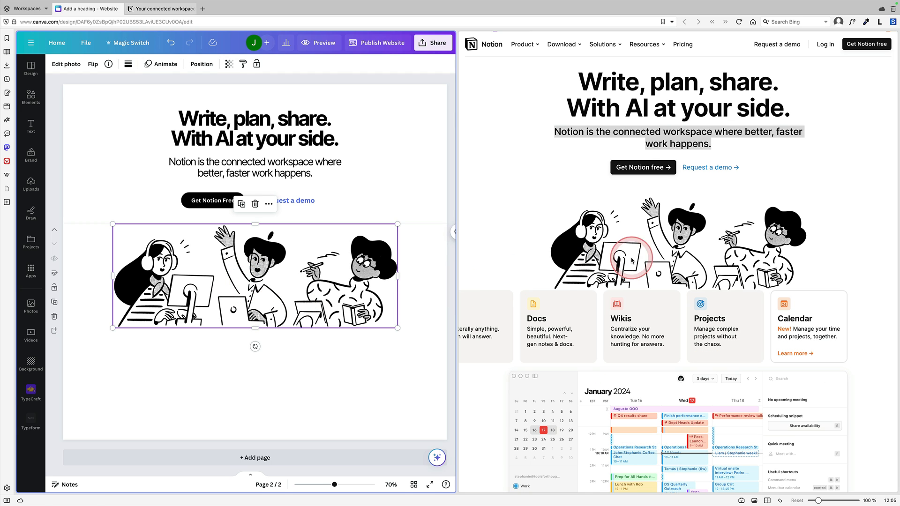
click(278, 349)
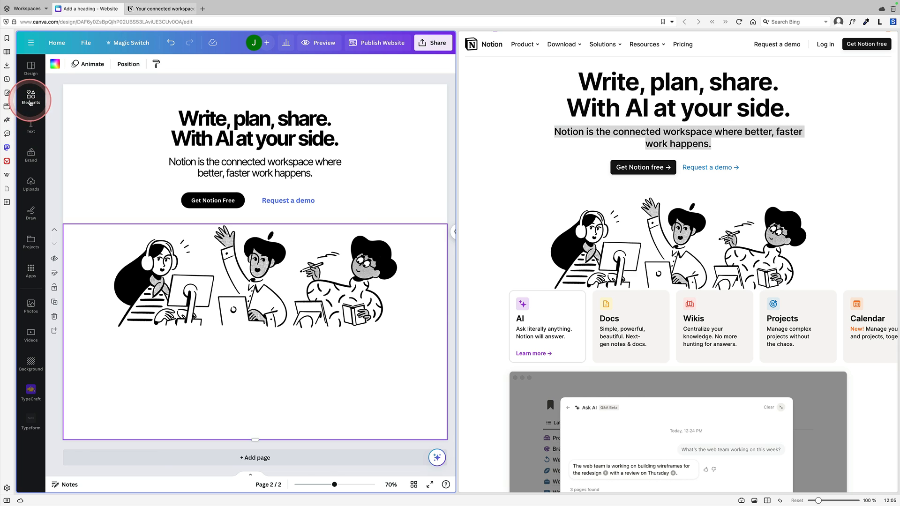
Insert a rounded square from Elements and colour it light grey.
click(30, 98)
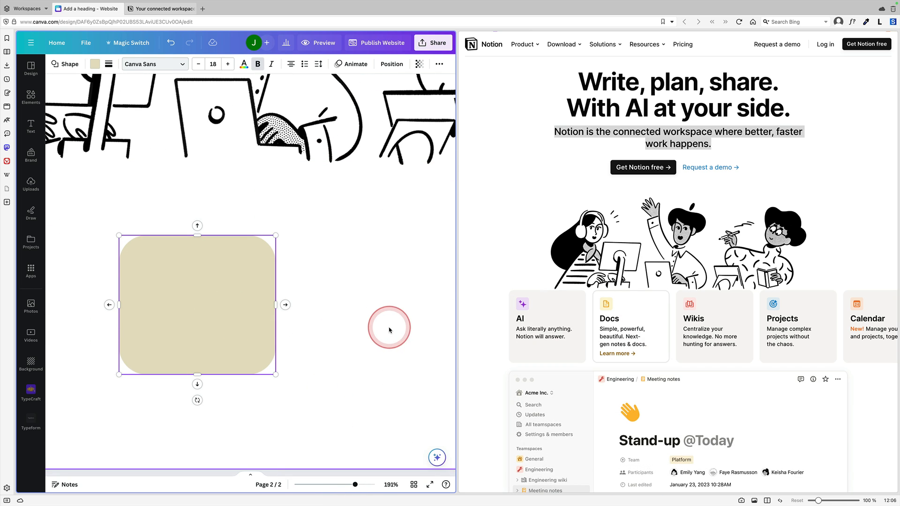
click(389, 329)
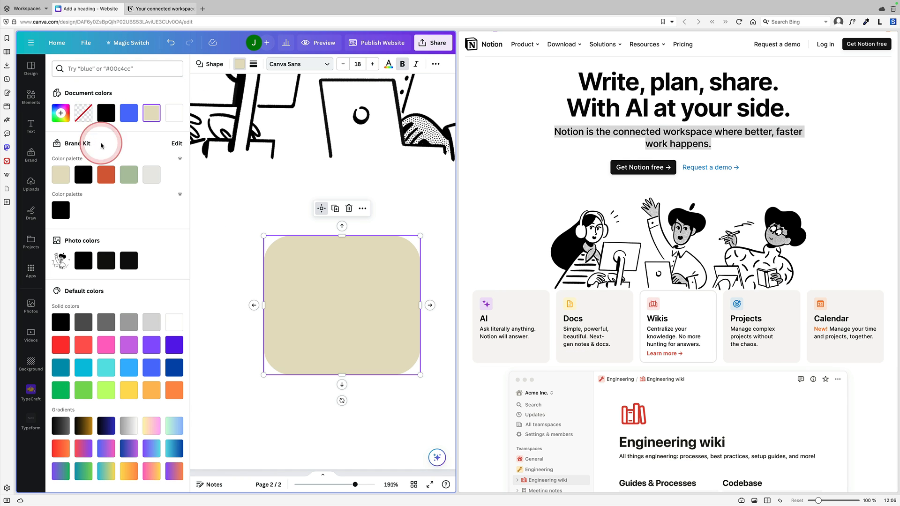
click(151, 174)
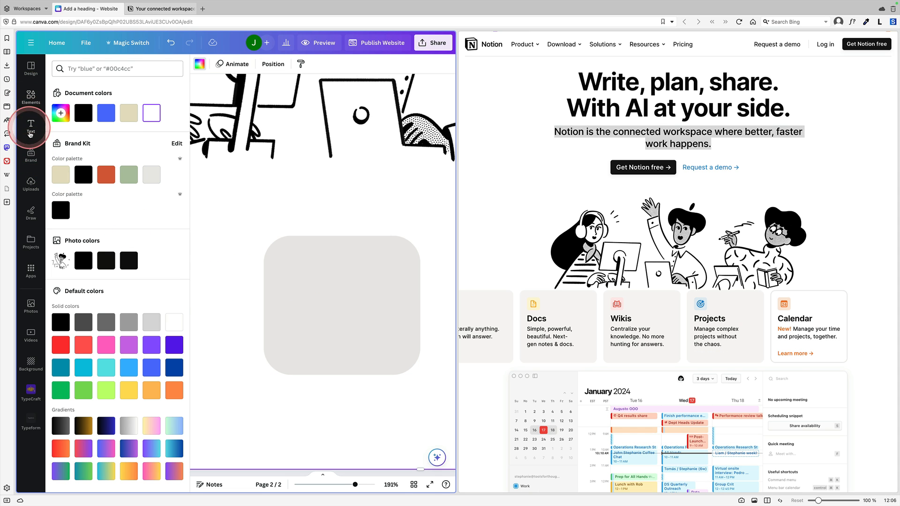
click(30, 184)
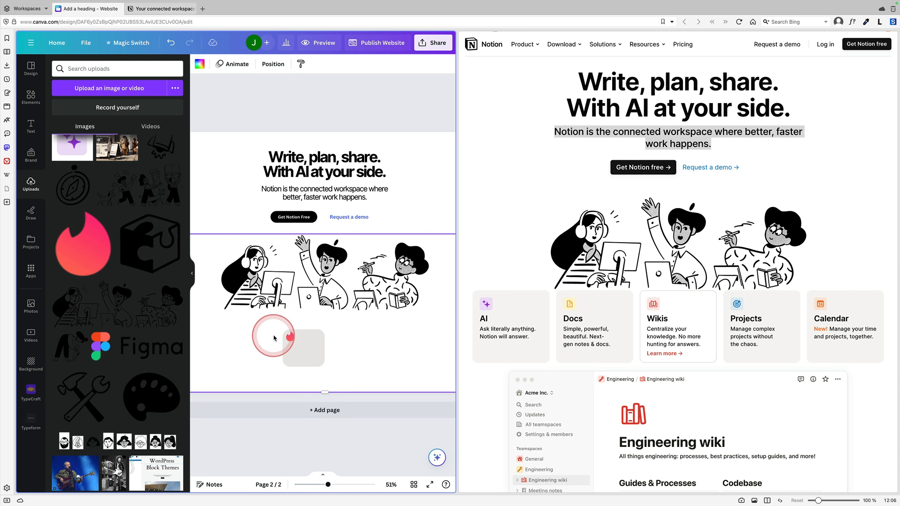
Drop the red uploaded icon onto the grey card and add a resized 'Docs' heading beside it.
click(291, 337)
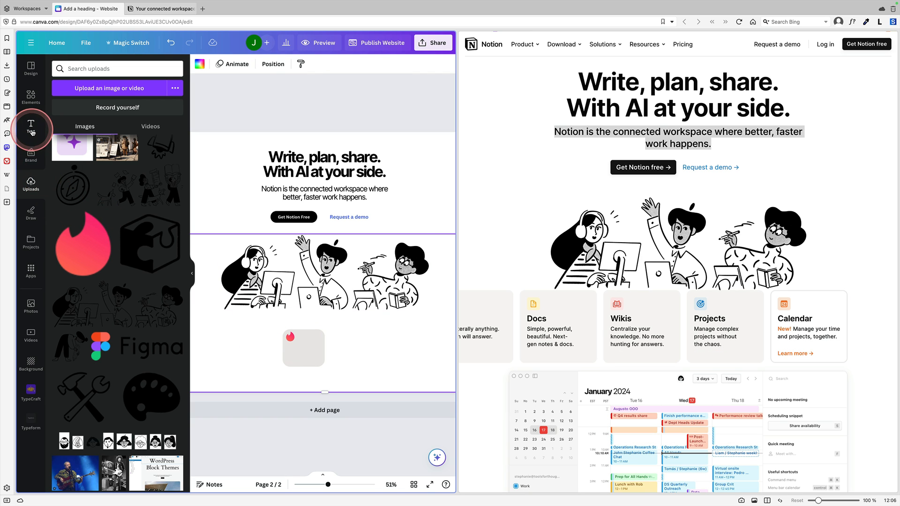
click(30, 129)
text(Docs)
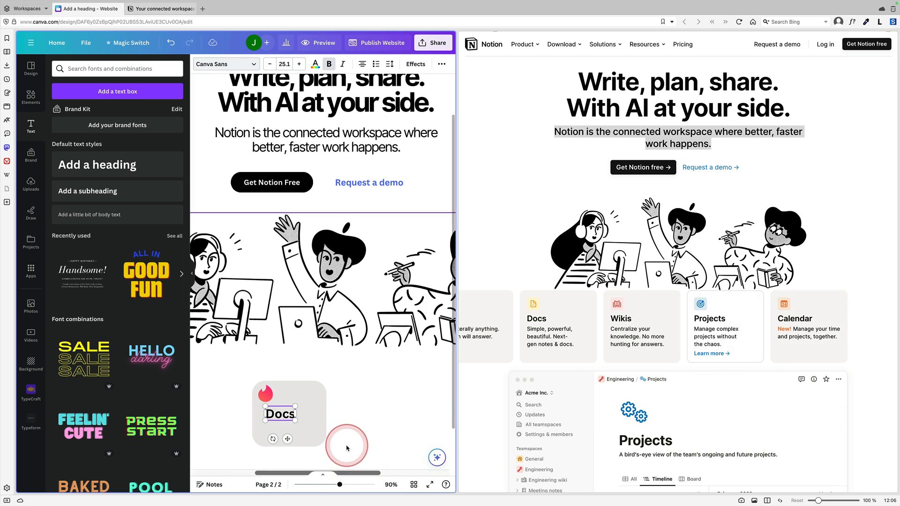
click(279, 413)
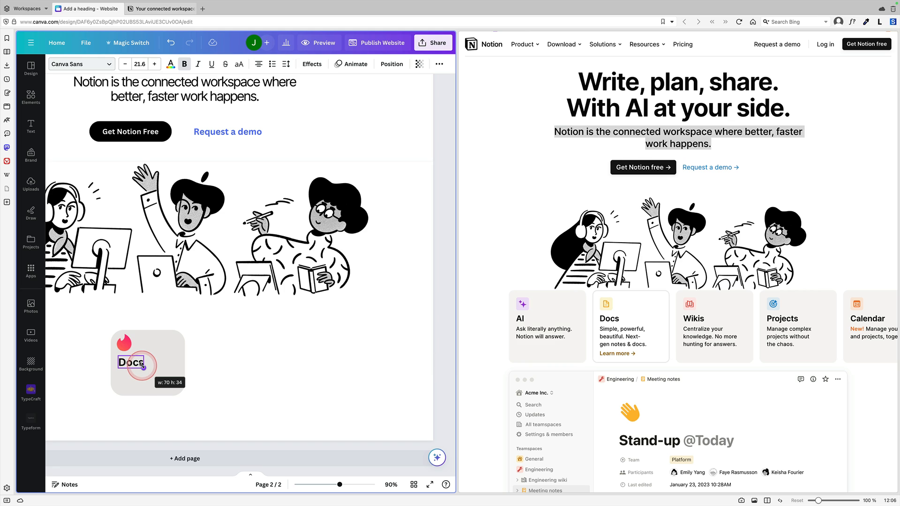
click(251, 372)
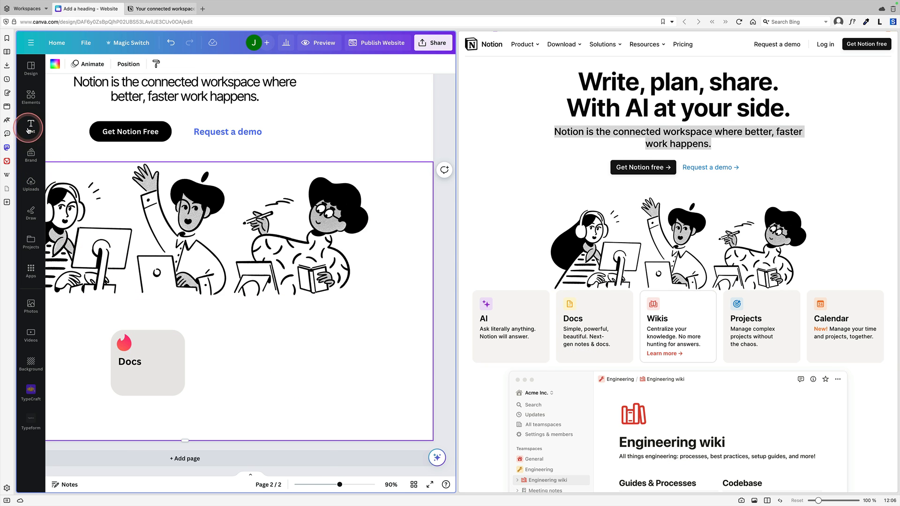
Add a small body-text line under the Docs heading, keeping the default placeholder wording.
click(30, 125)
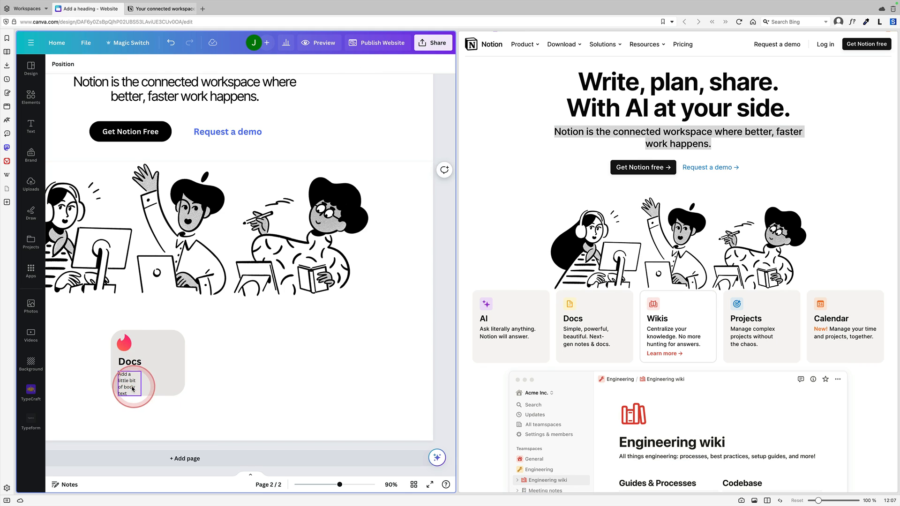
click(132, 386)
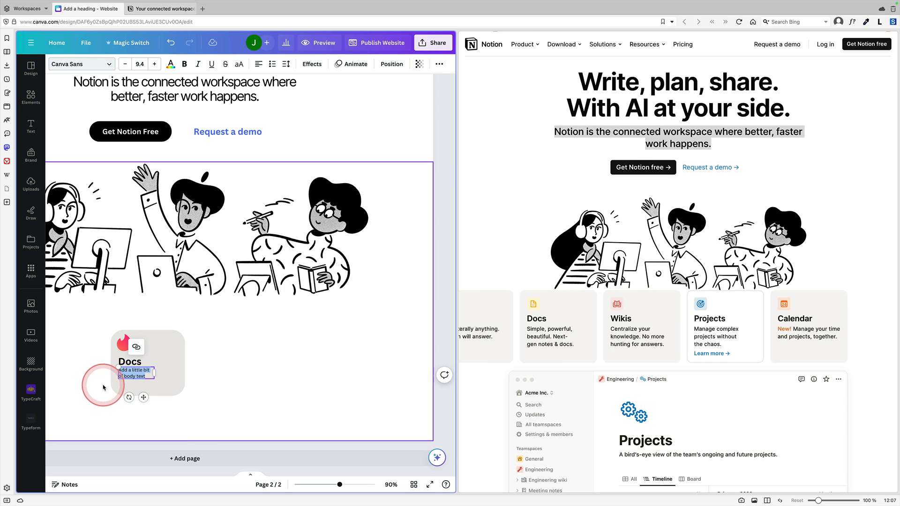
click(257, 370)
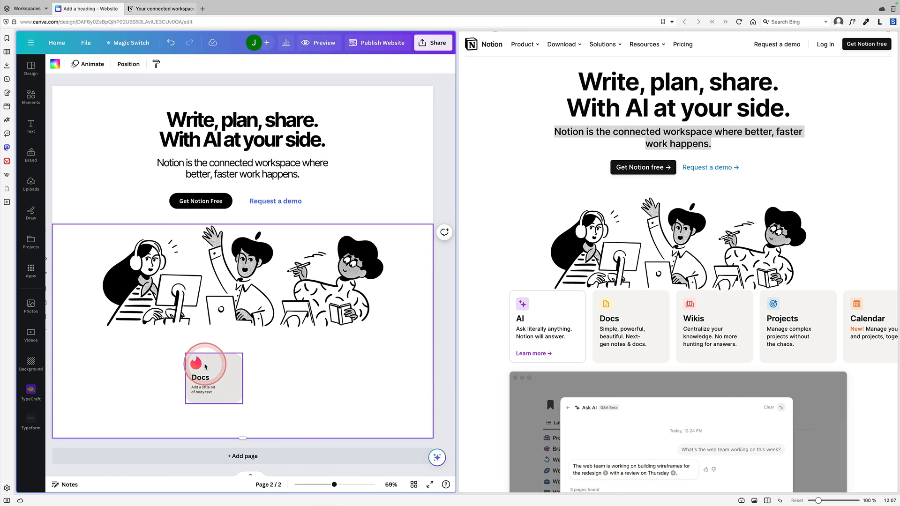
Duplicate the Docs card three times and line the four copies up in an even row.
click(201, 377)
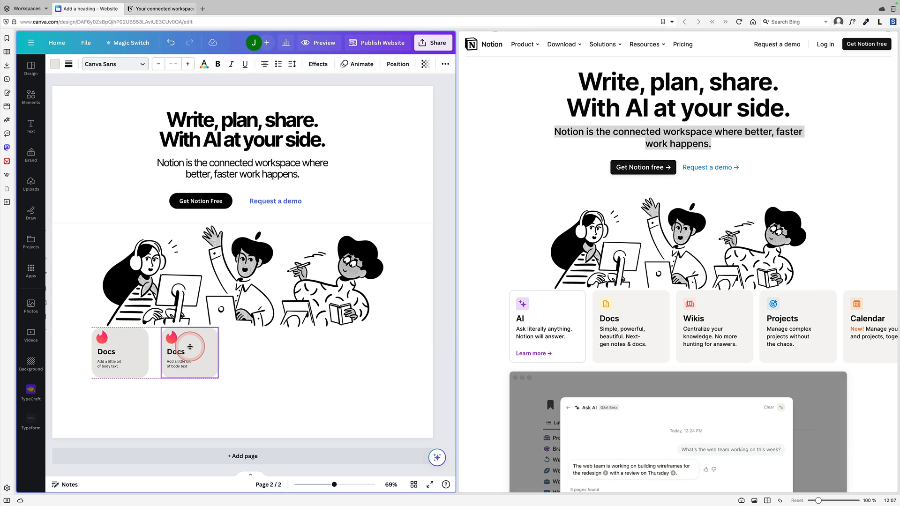
right_click(189, 347)
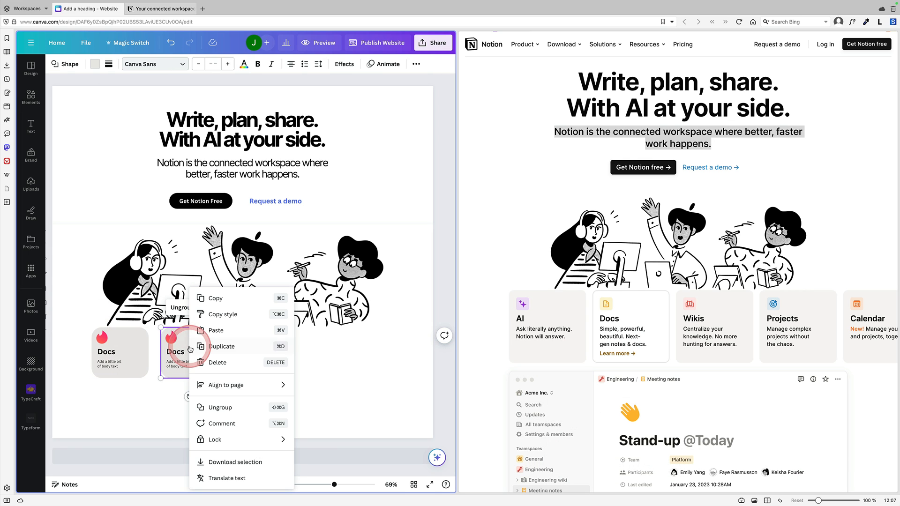
click(223, 346)
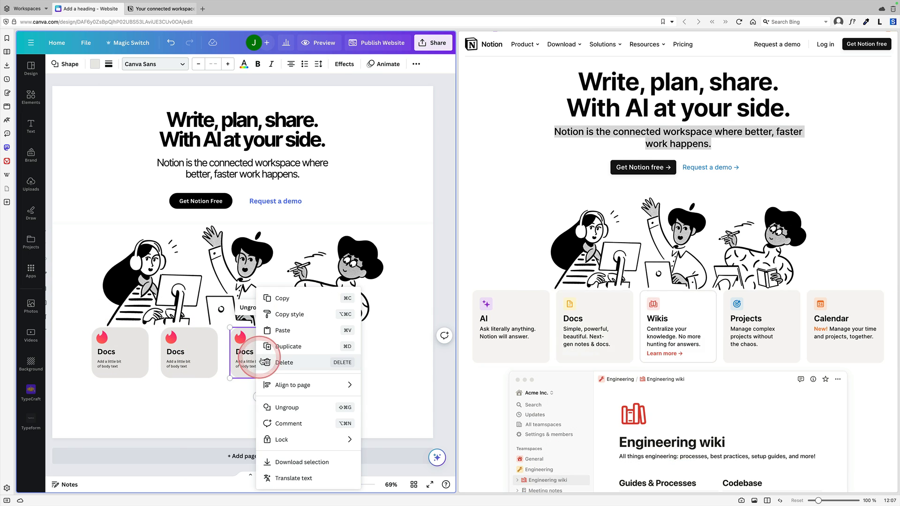
click(286, 345)
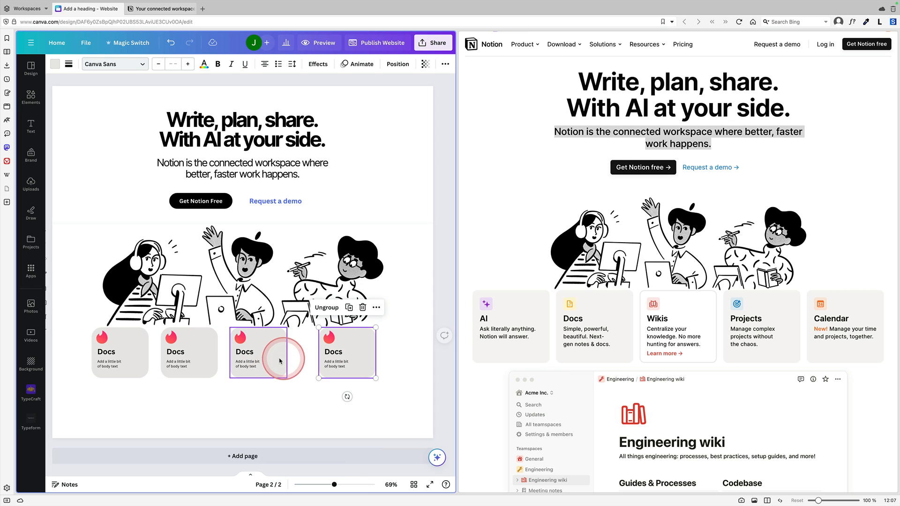
click(114, 353)
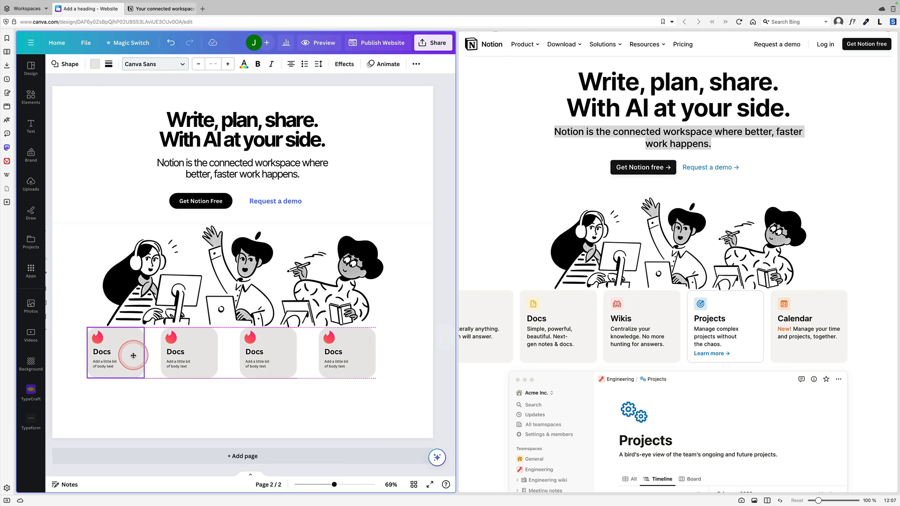
click(115, 352)
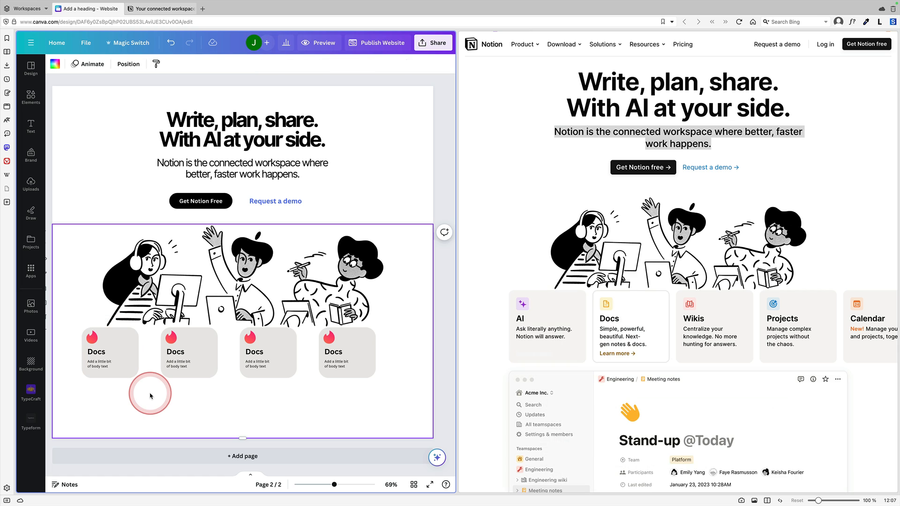
click(132, 354)
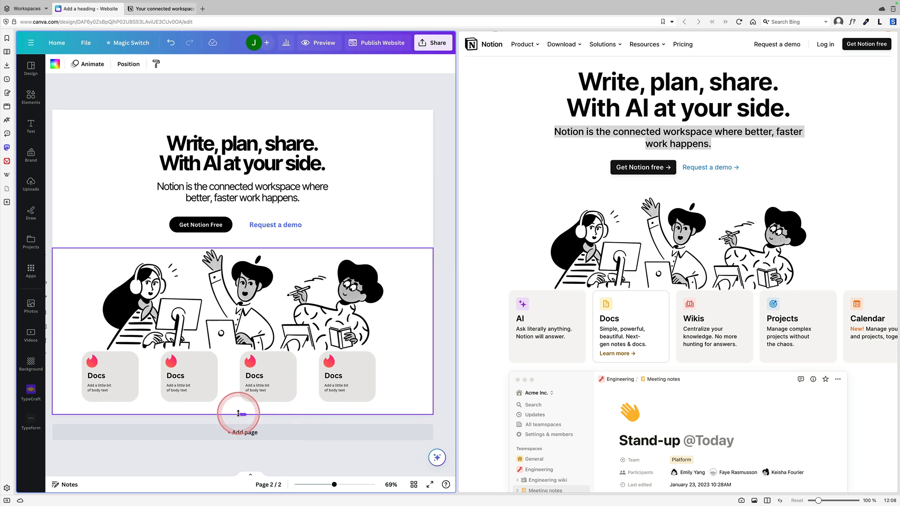
Insert a blank third page beneath the feature-card page.
scroll(down, 3)
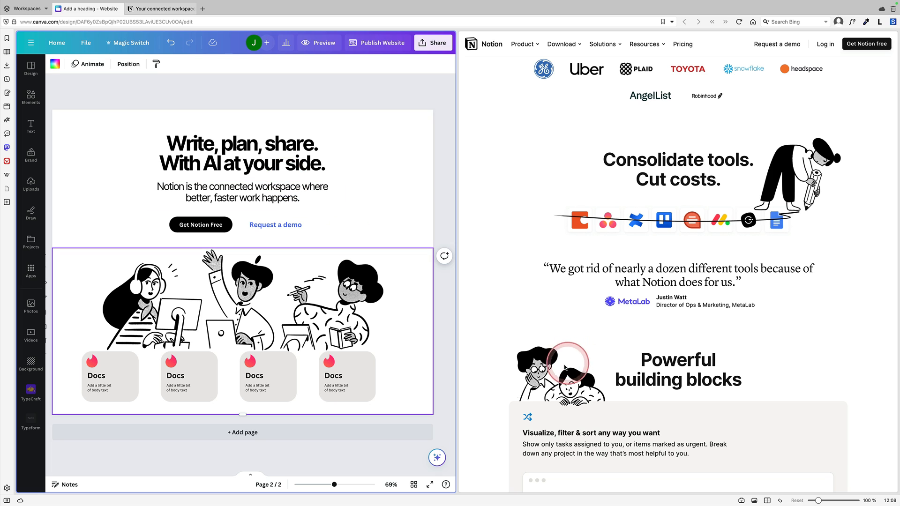
mouse_move(614, 191)
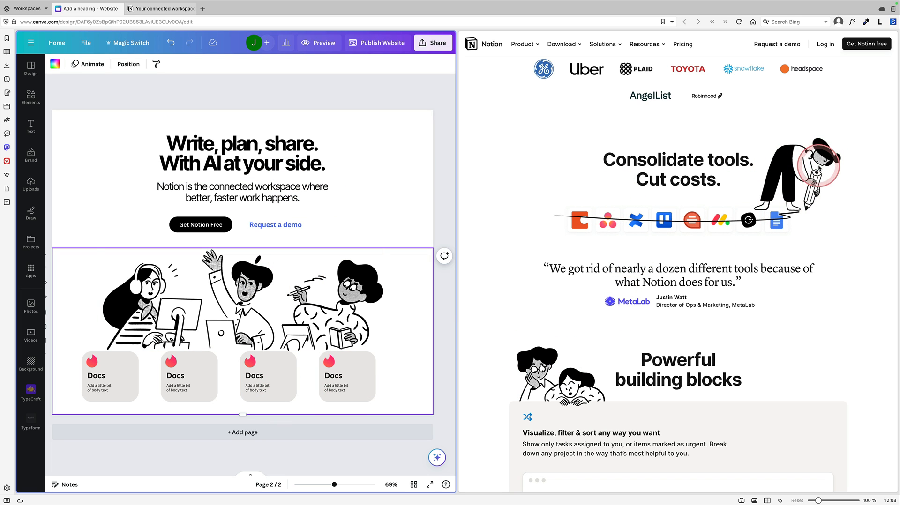
click(242, 432)
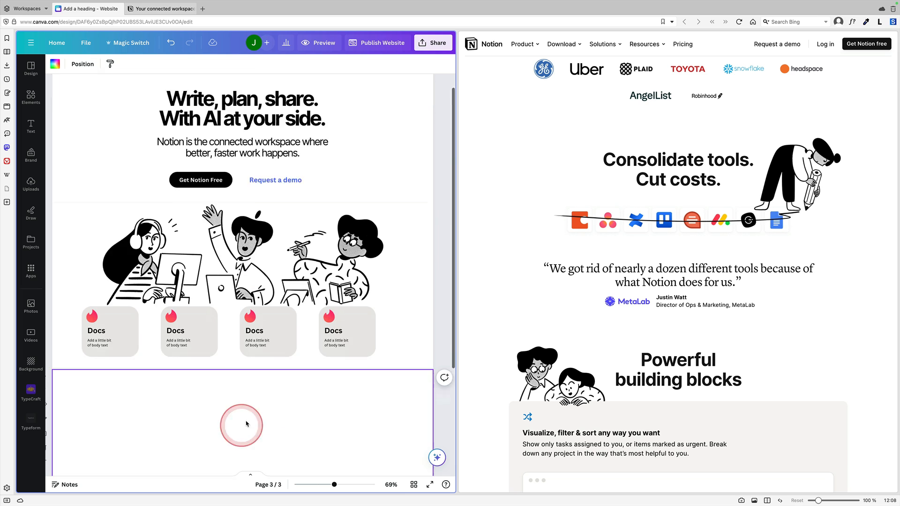
Place the heading 'Consolidate tools. Cut costs.' on page 3 in bold Inter at size 55.
scroll(down, 3)
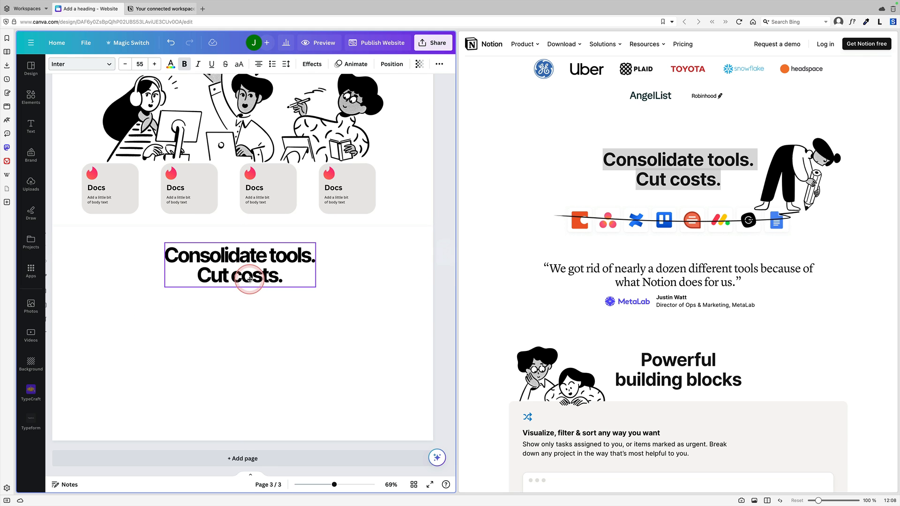
click(247, 280)
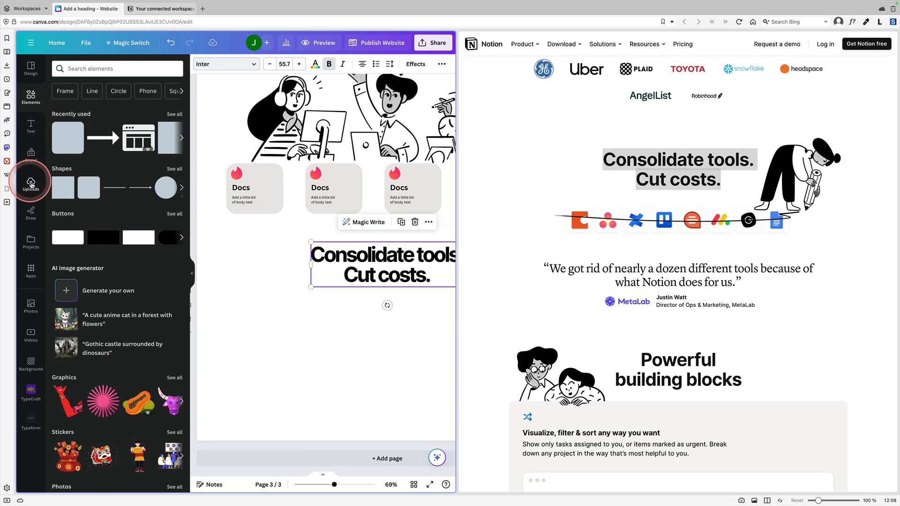
Place the uploaded flame icon under the heading, duplicate it into a row and group the copies.
click(30, 180)
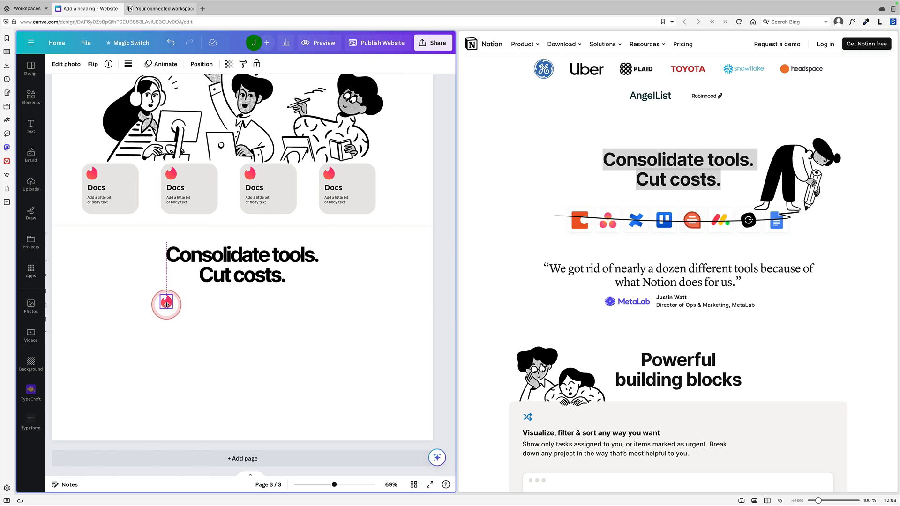
click(166, 303)
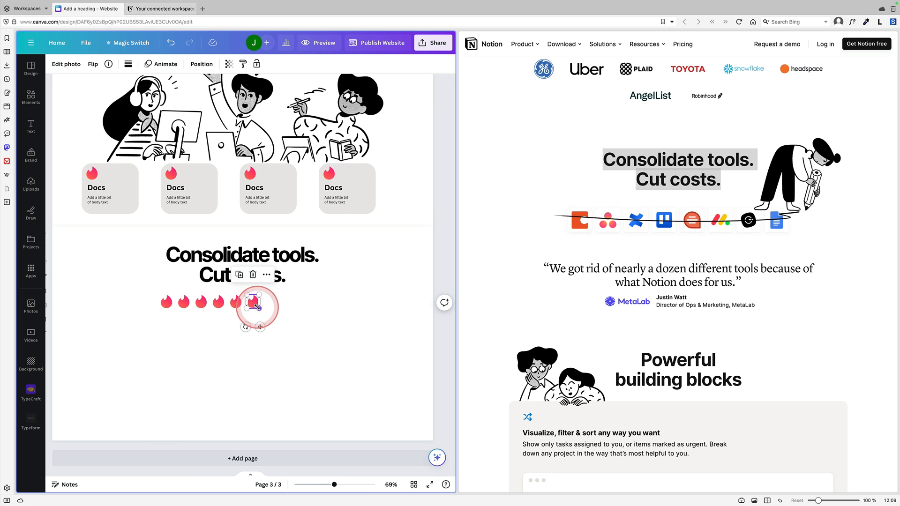
right_click(252, 301)
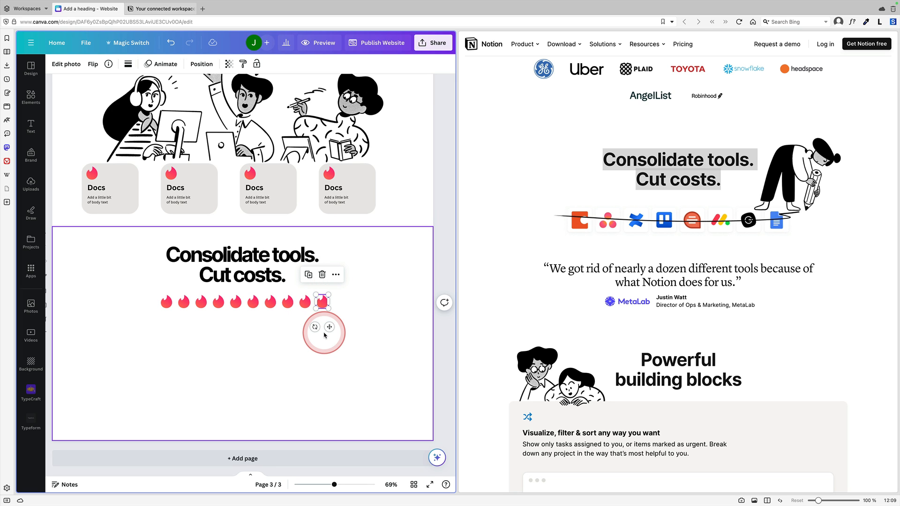
drag(324, 303, 148, 303)
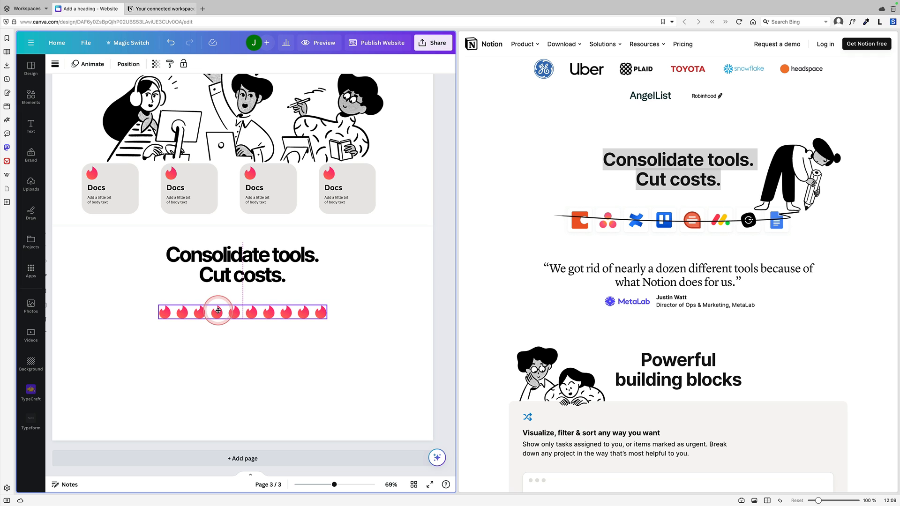
click(218, 312)
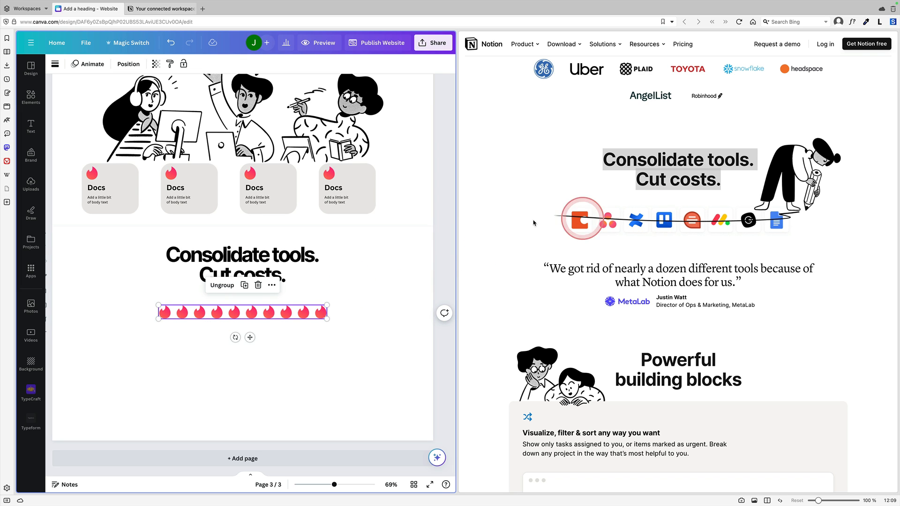
Add the wavy-line image and send it behind the grouped flame icons.
click(30, 185)
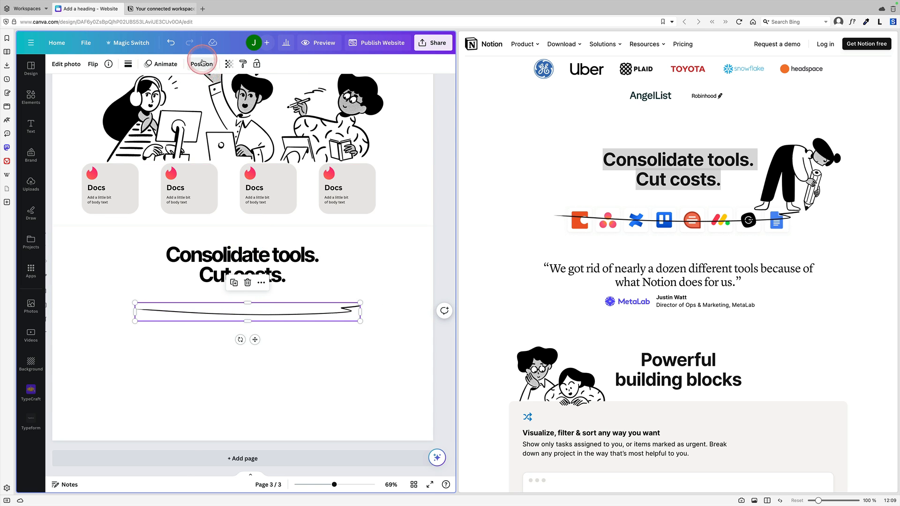
click(202, 64)
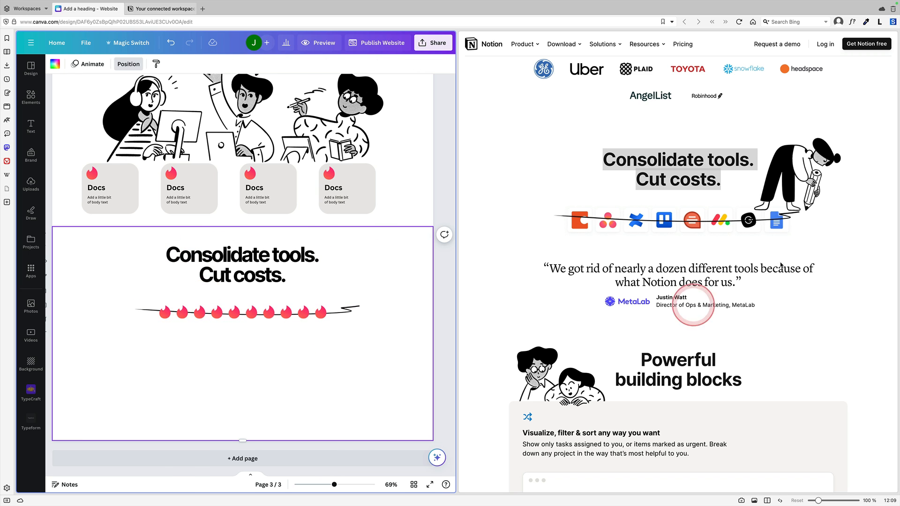
Add the pencil-holding figure from Uploads and set it to the right of the heading.
click(30, 183)
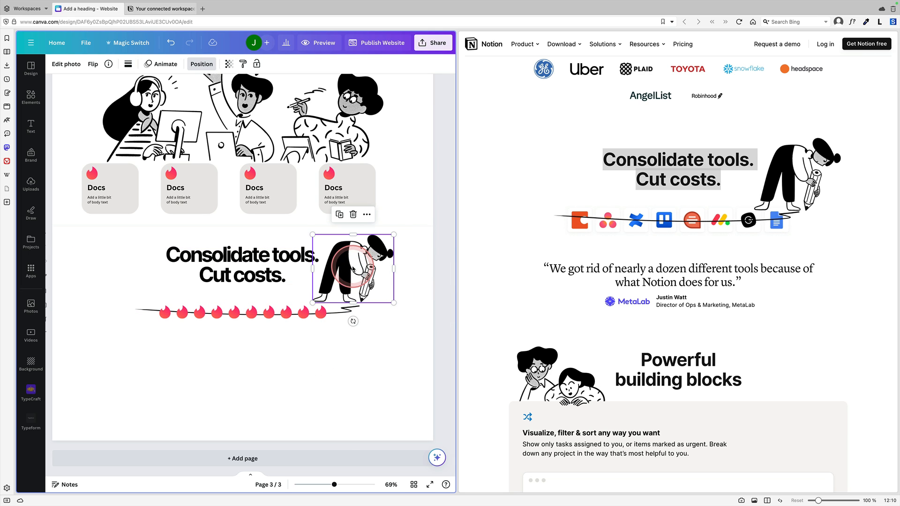
click(87, 275)
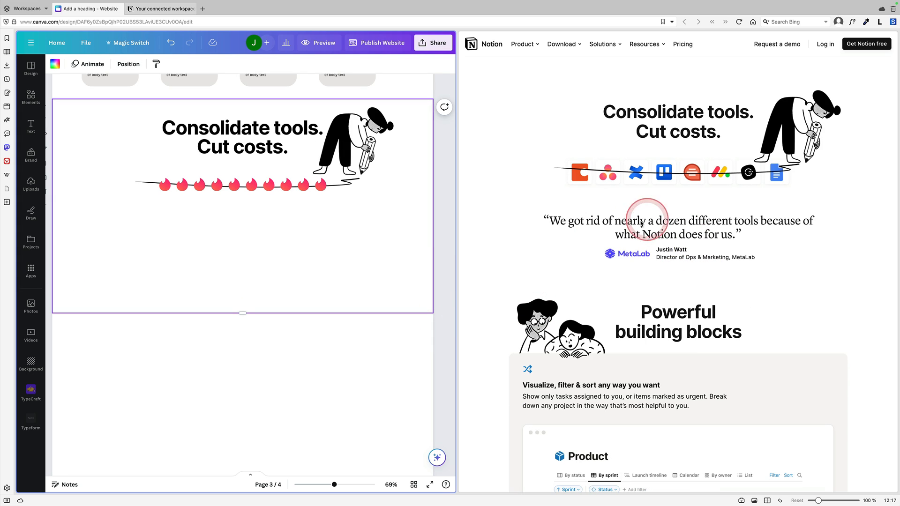
mouse_move(579, 240)
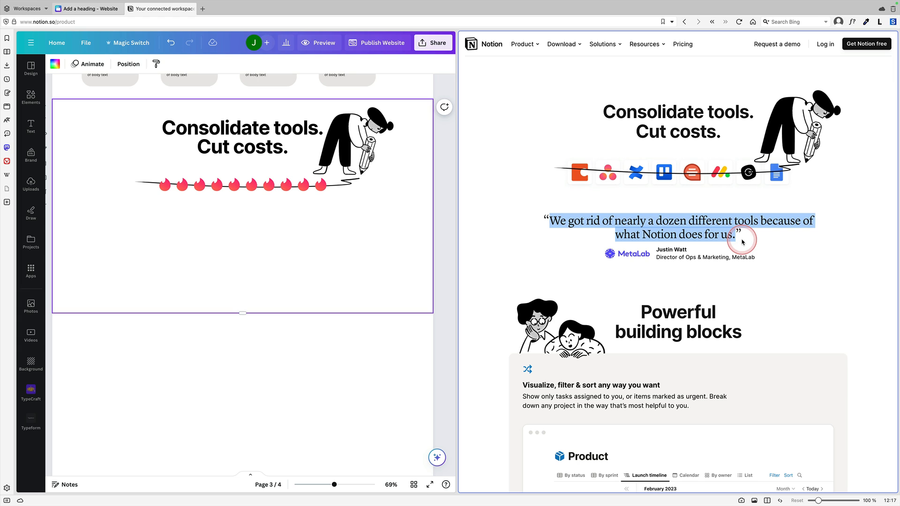
Paste Notion's 'We got rid of nearly a dozen different tools...' quote on page 3 and set it in Garamond.
click(687, 475)
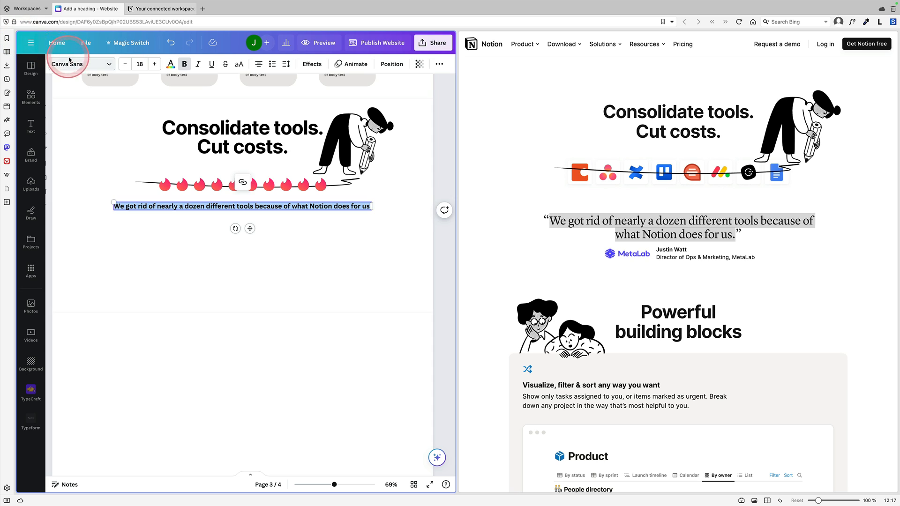
click(81, 64)
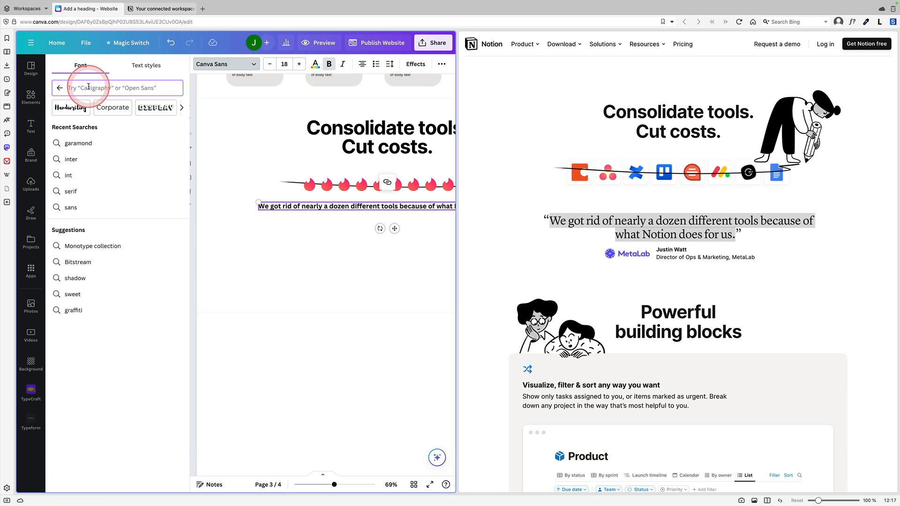
text(gar)
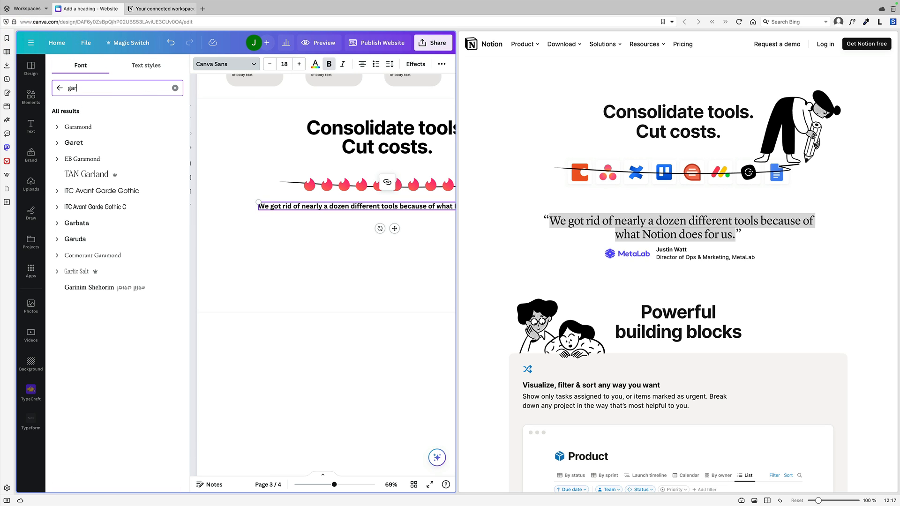
click(78, 126)
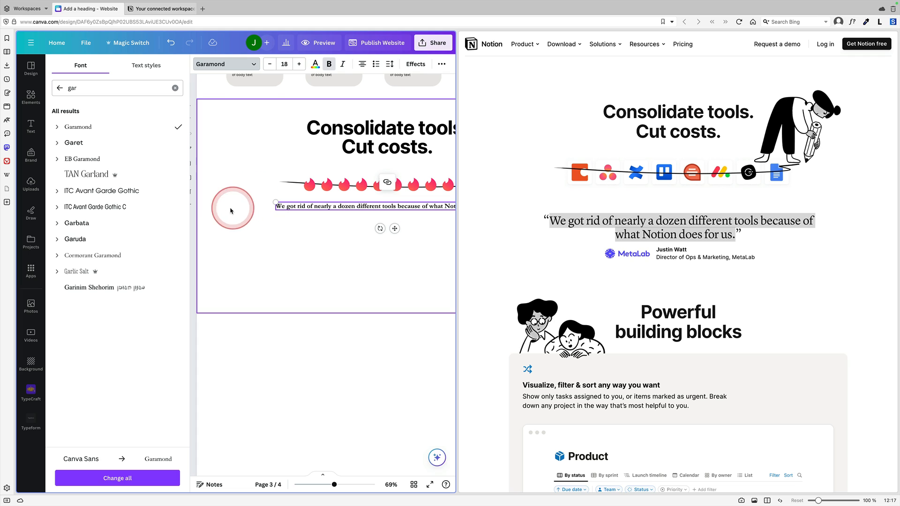
click(270, 207)
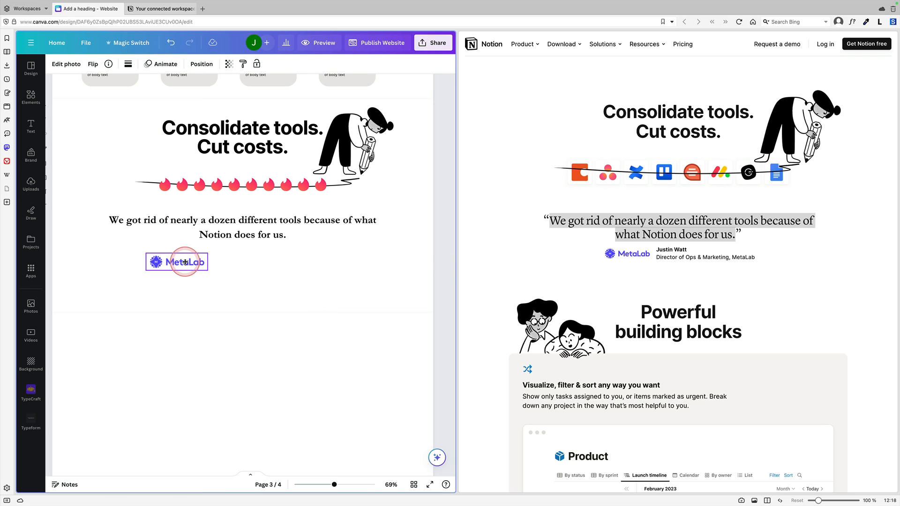
Position the MetaLab logo and Justin Watt's name and title beneath the quote.
click(177, 262)
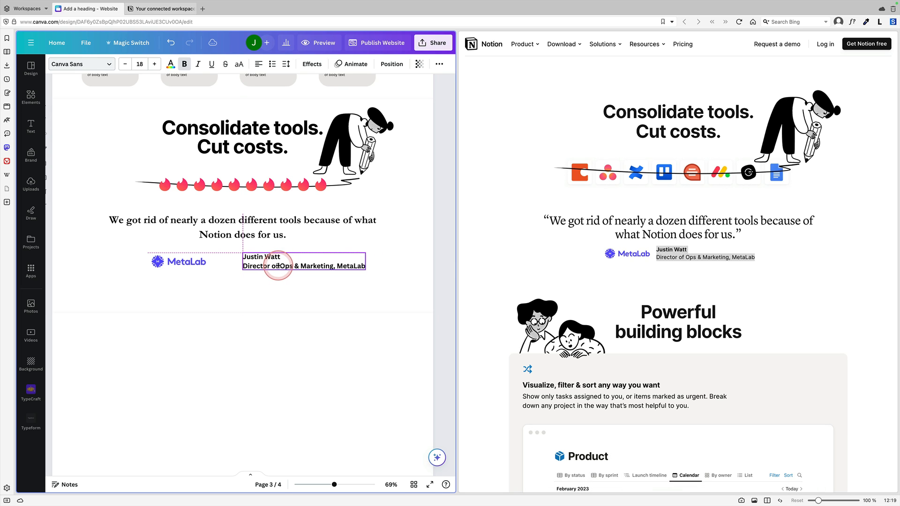
click(191, 261)
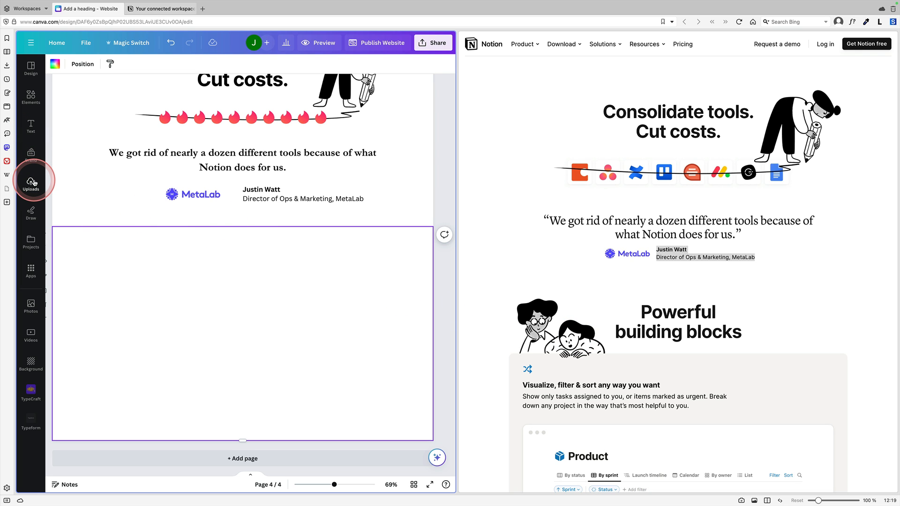
Add the two-people reading illustration to page 4 and shrink it into the top-left area.
click(30, 184)
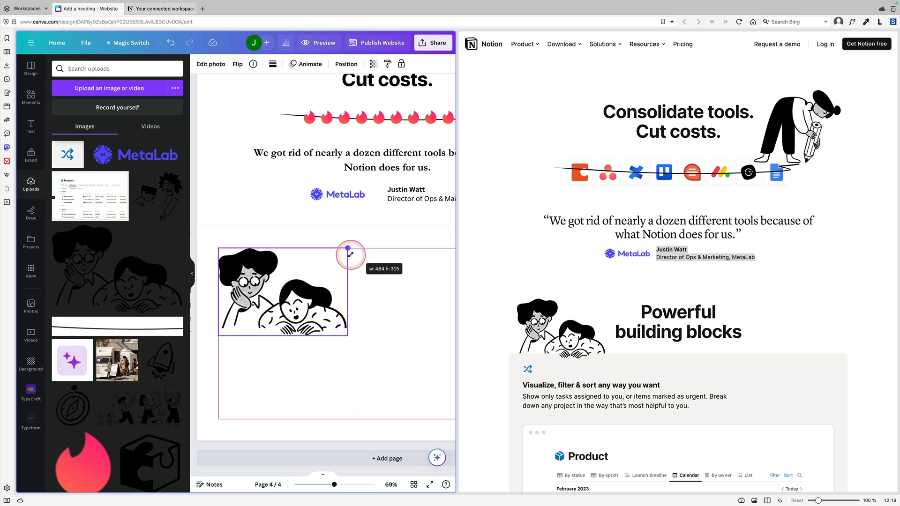
drag(350, 247, 169, 270)
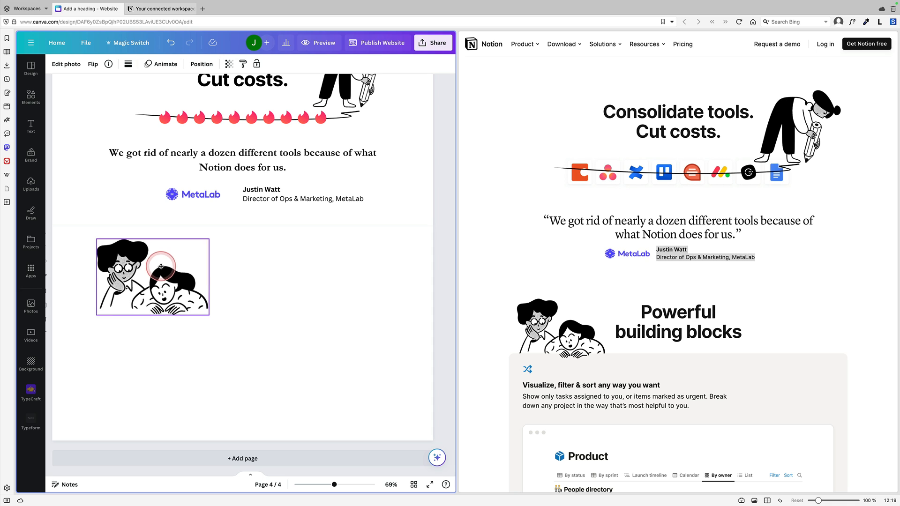
click(152, 276)
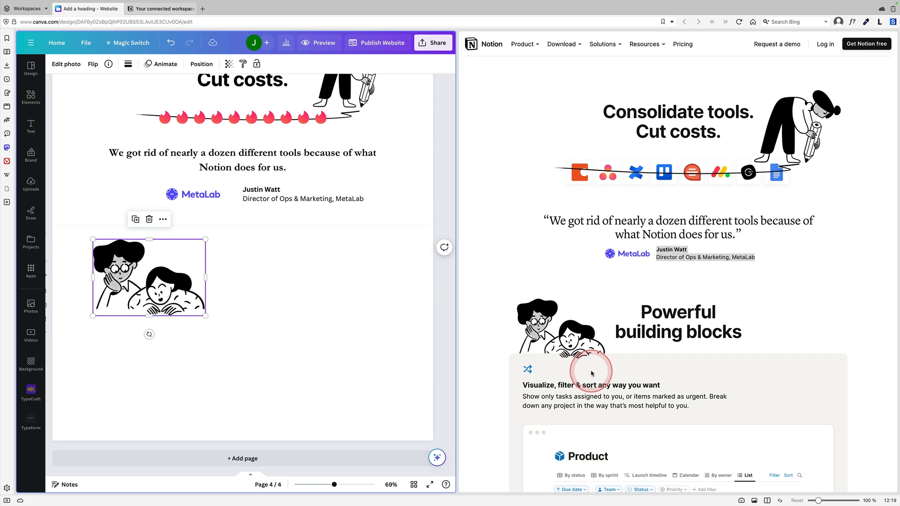
scroll(down, 3)
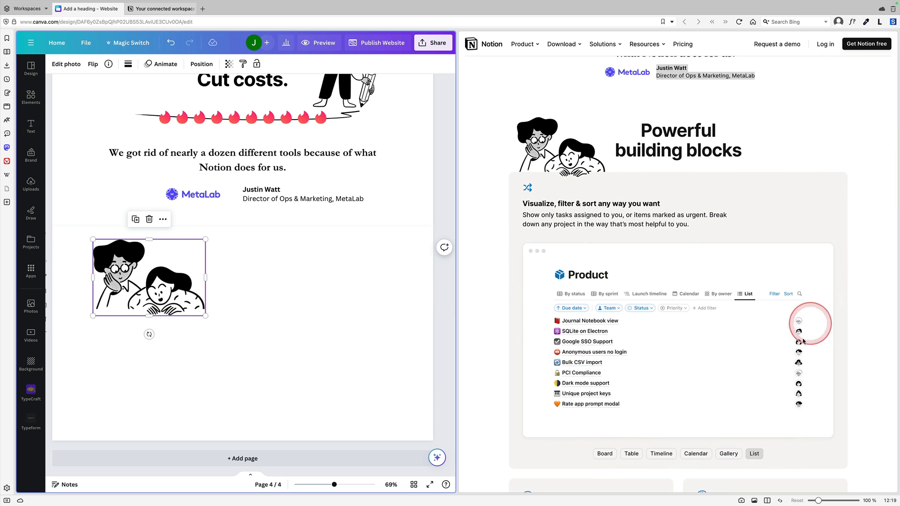
click(30, 97)
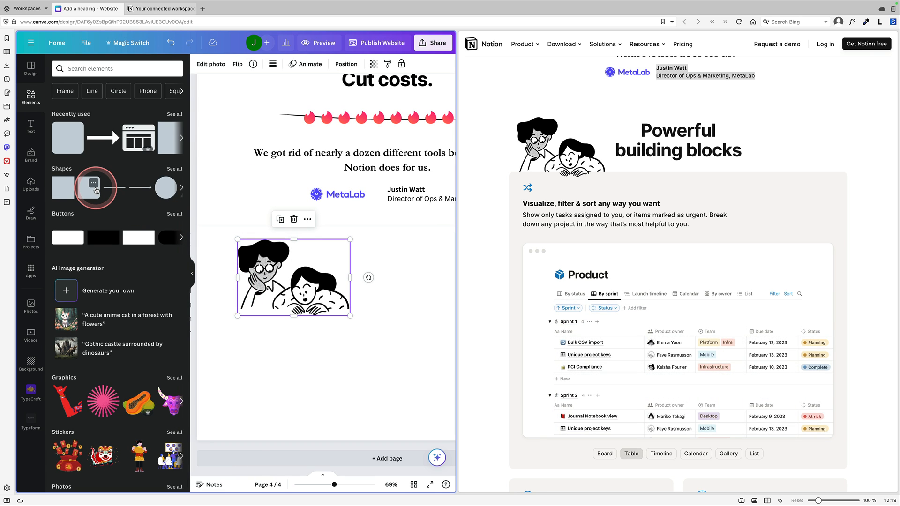
Place a rounded square under the illustration, enlarge it and fill it light grey from Document colors.
click(95, 188)
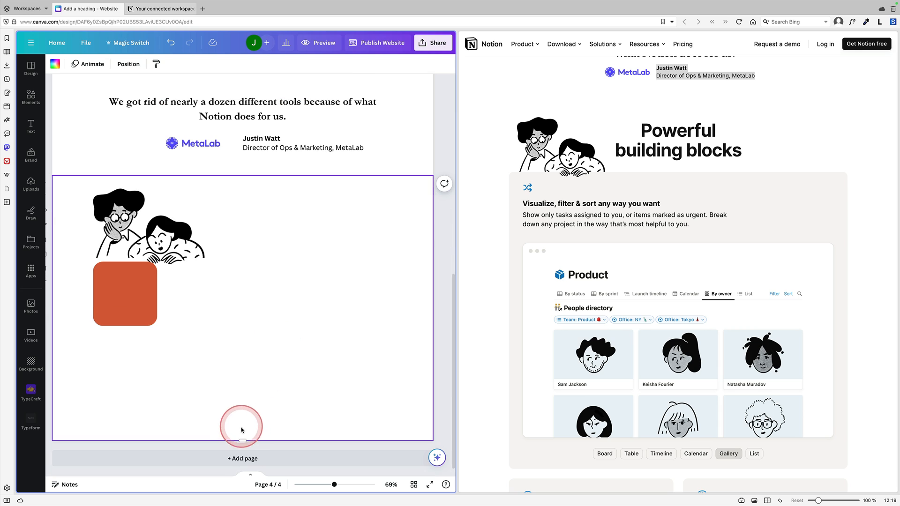
click(125, 294)
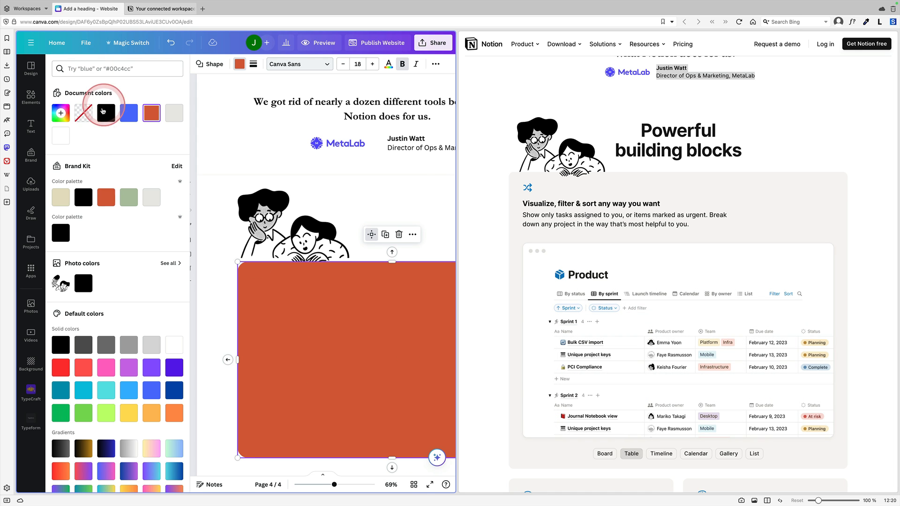
click(174, 113)
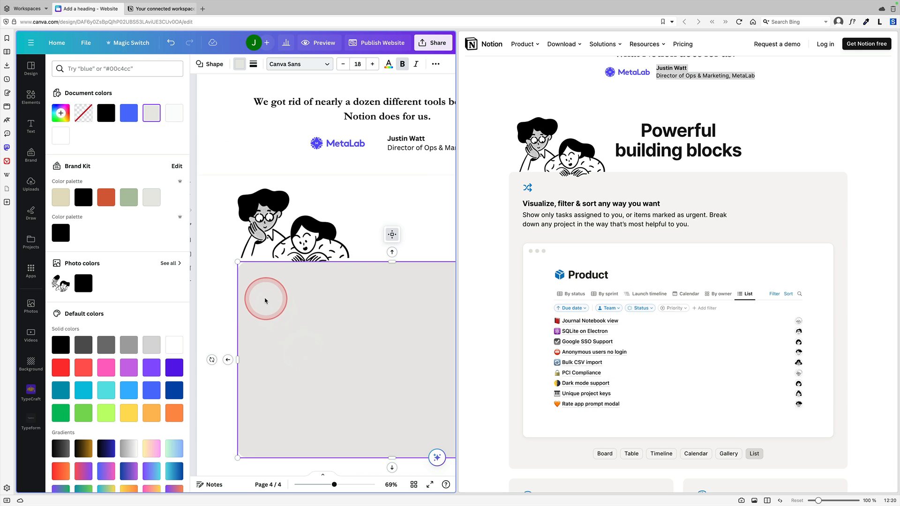
click(152, 114)
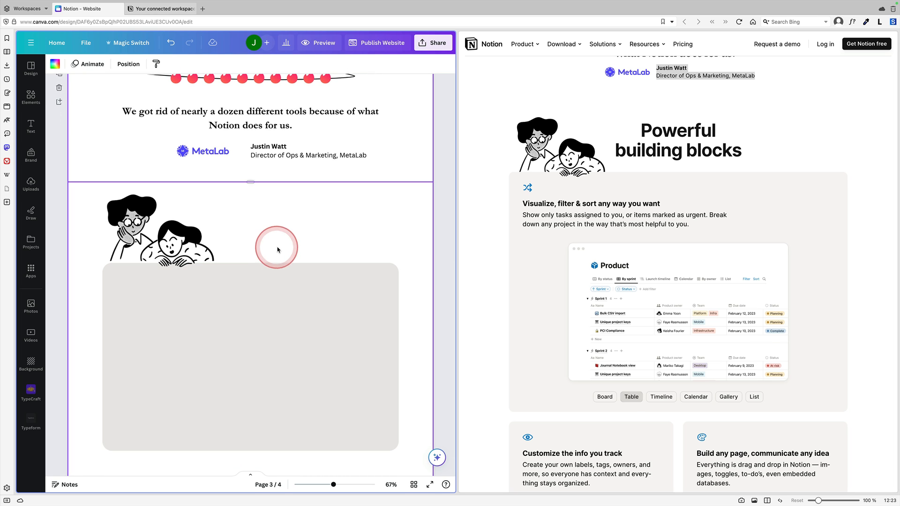
Copy Notion's 'Visualize, filter & sort any way you want' heading and description onto the grey box.
click(661, 396)
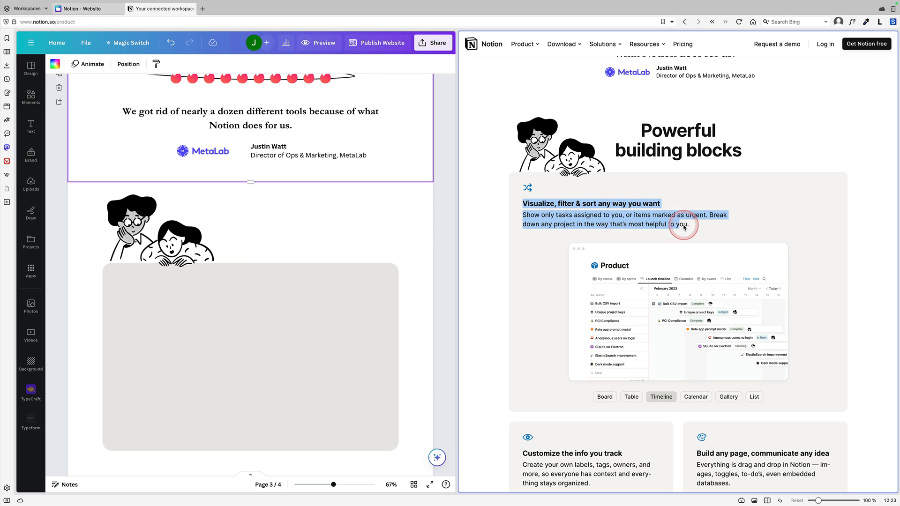
click(695, 396)
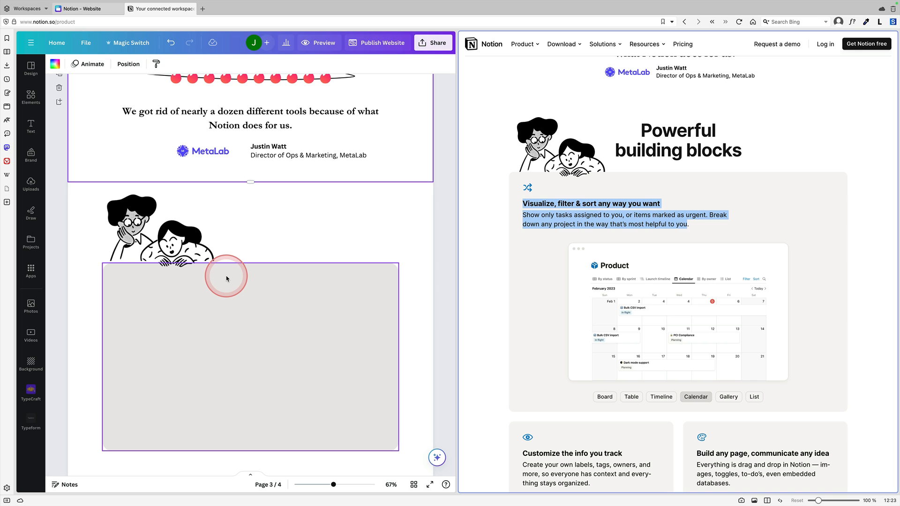
click(225, 289)
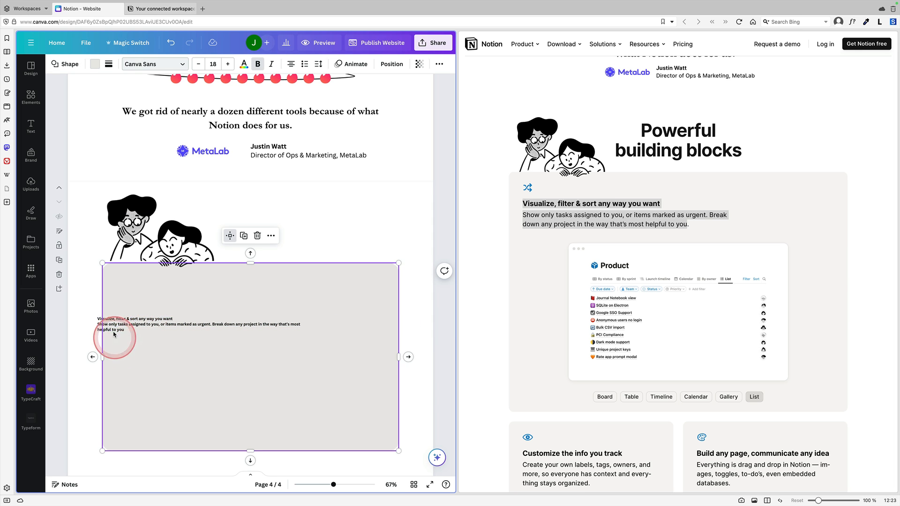
click(604, 397)
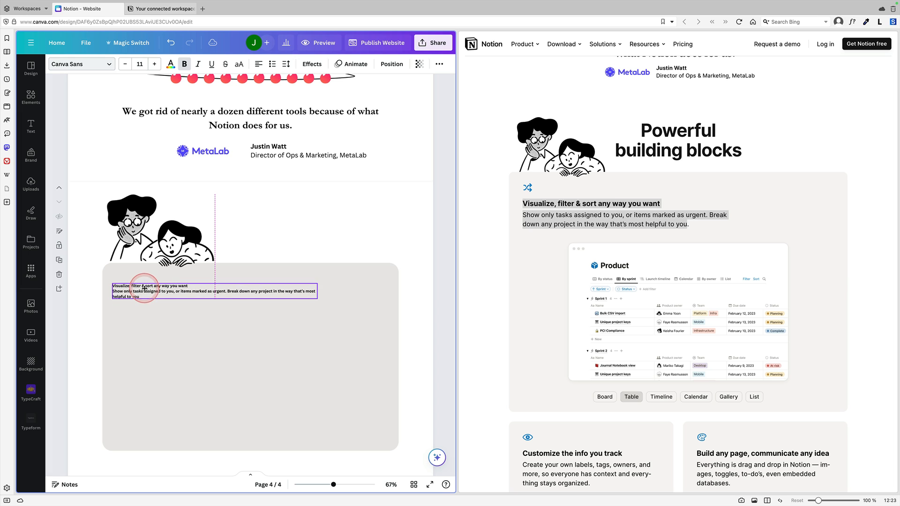
click(172, 298)
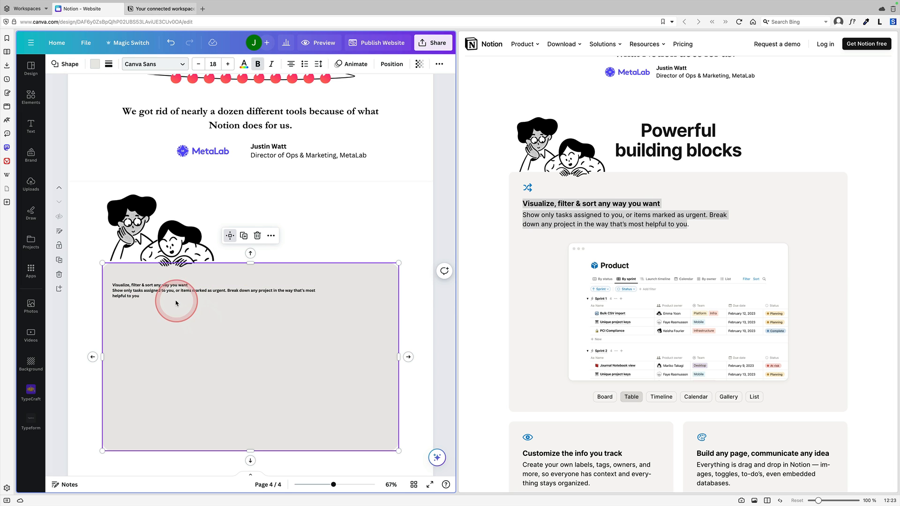
Edit the pasted text and raise the heading's font size to 18 above the description.
double_click(176, 289)
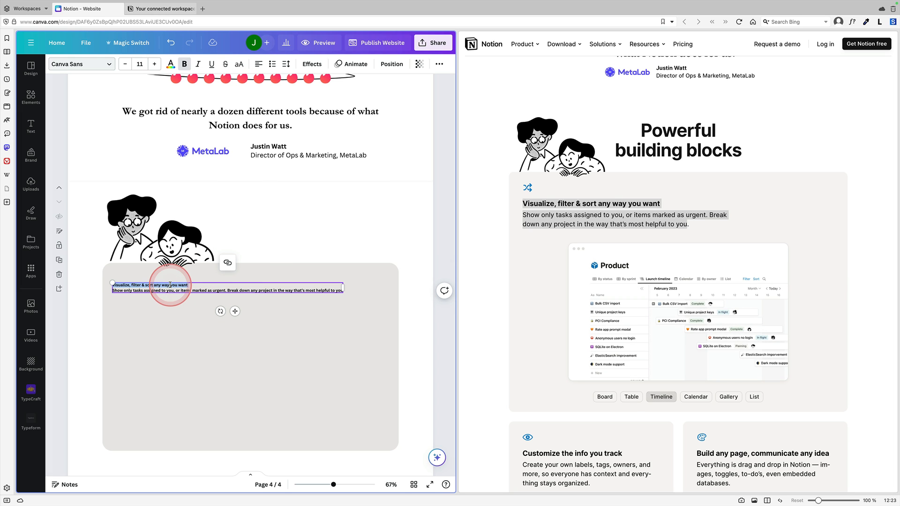
click(694, 396)
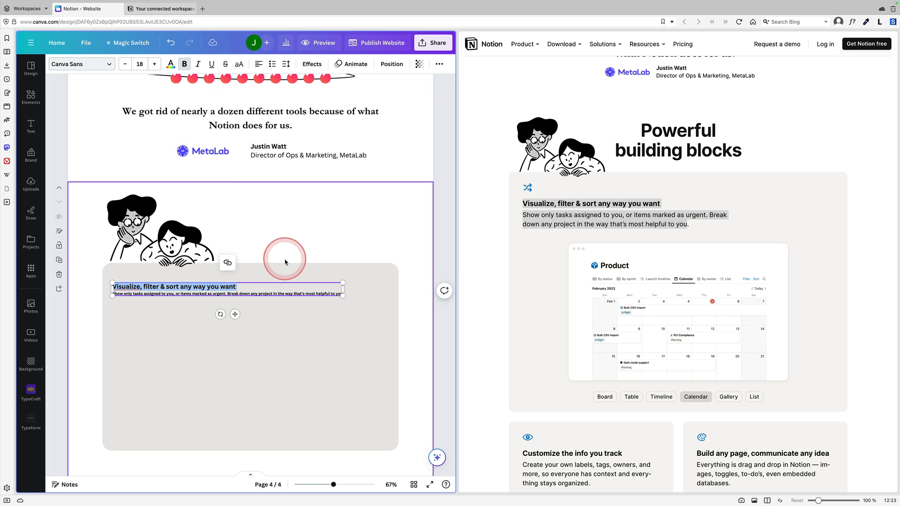
click(727, 396)
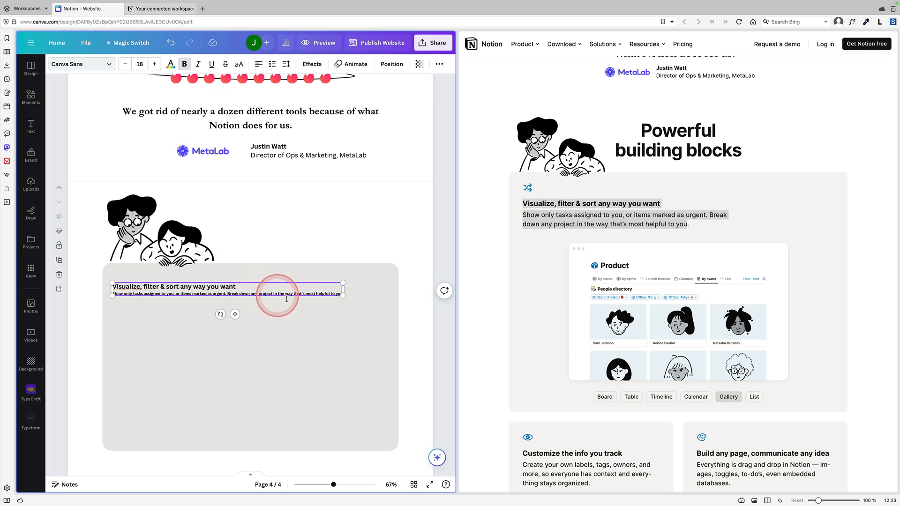
click(754, 396)
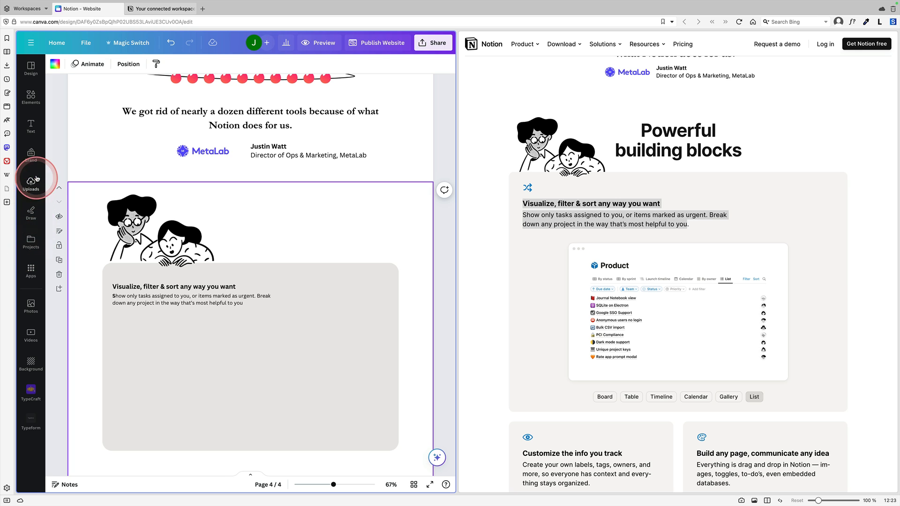
Insert the uploaded Notion Product table screenshot and place it in the grey box.
click(604, 396)
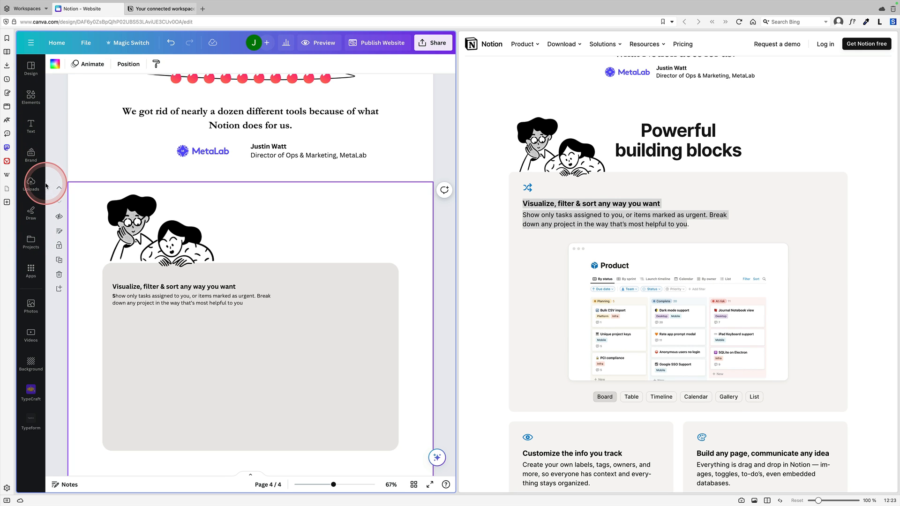
click(30, 184)
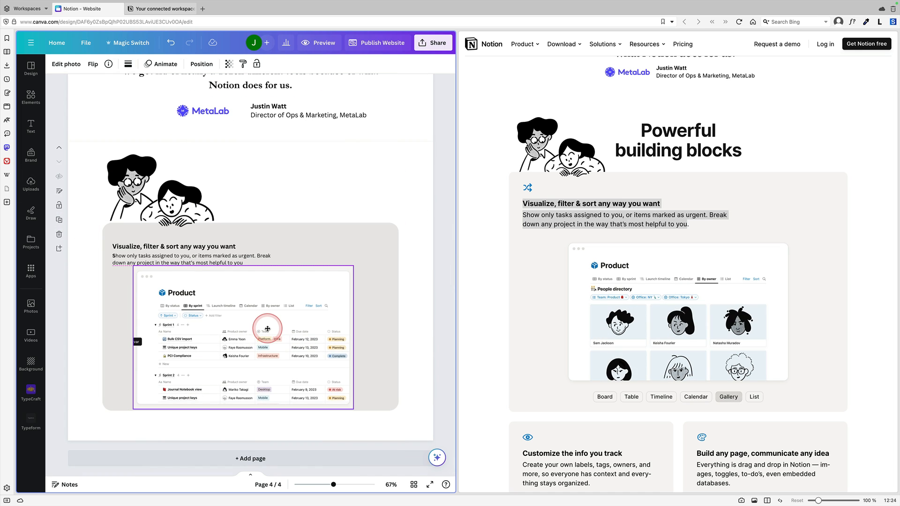
click(243, 338)
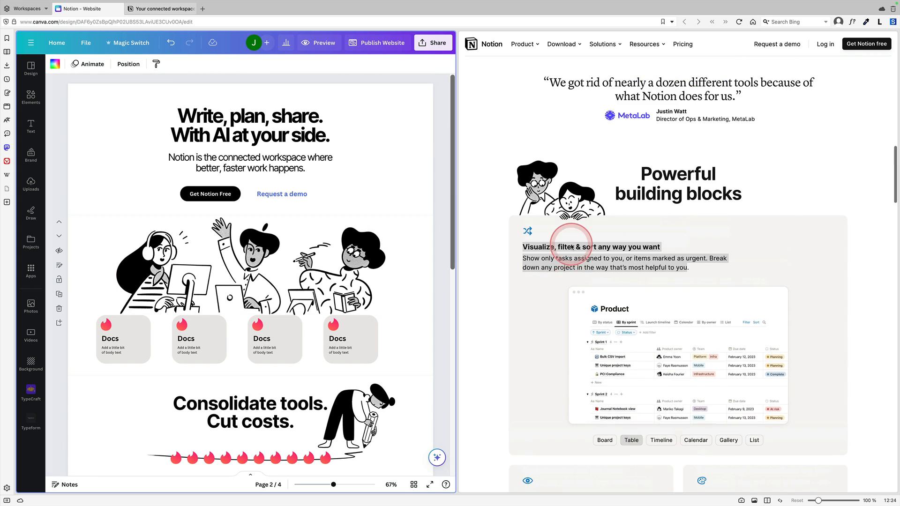
Scroll through the design to the building blocks page, checking it against Notion.
scroll(up, 3)
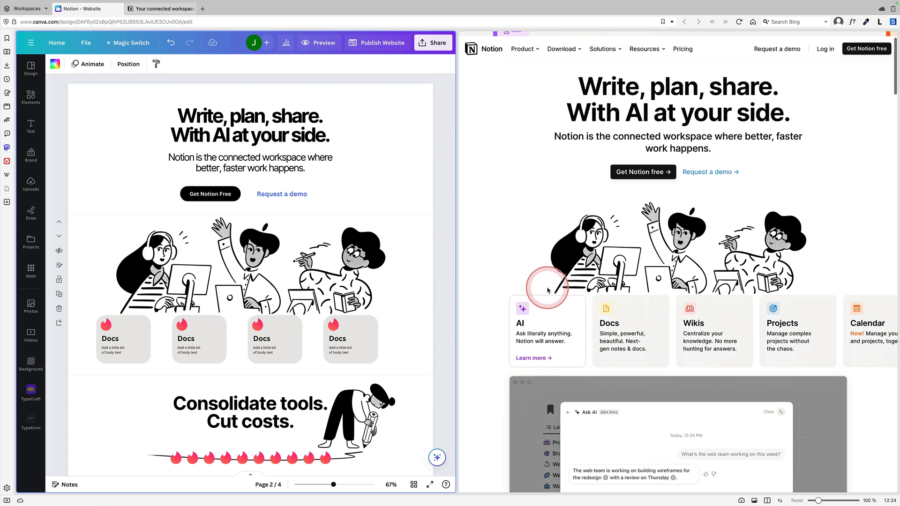
click(249, 162)
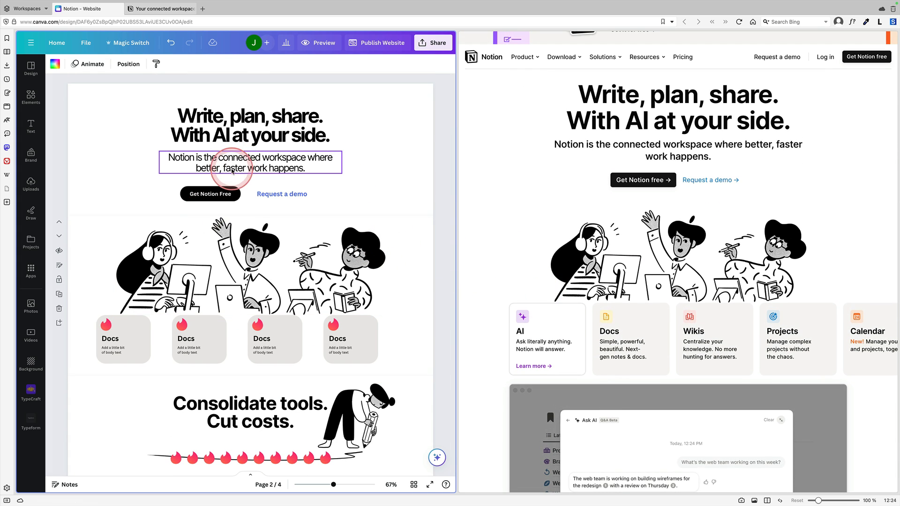
click(122, 338)
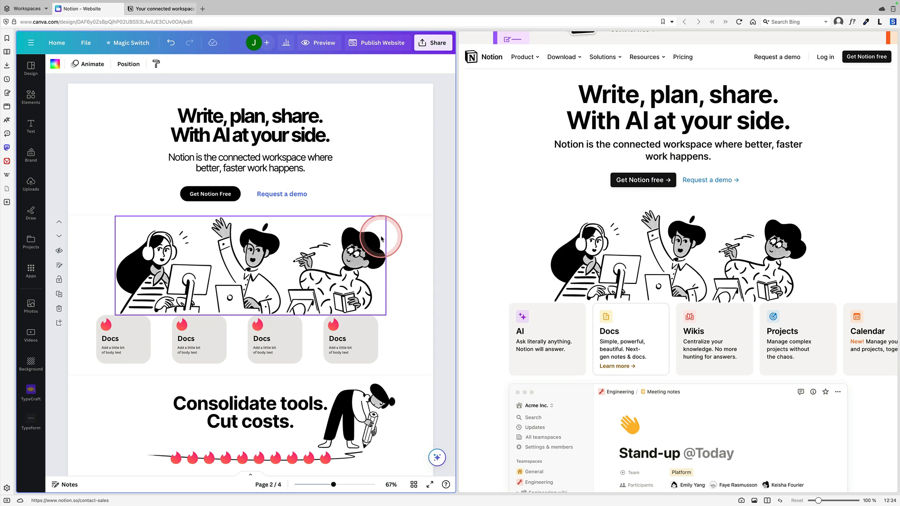
scroll(down, 3)
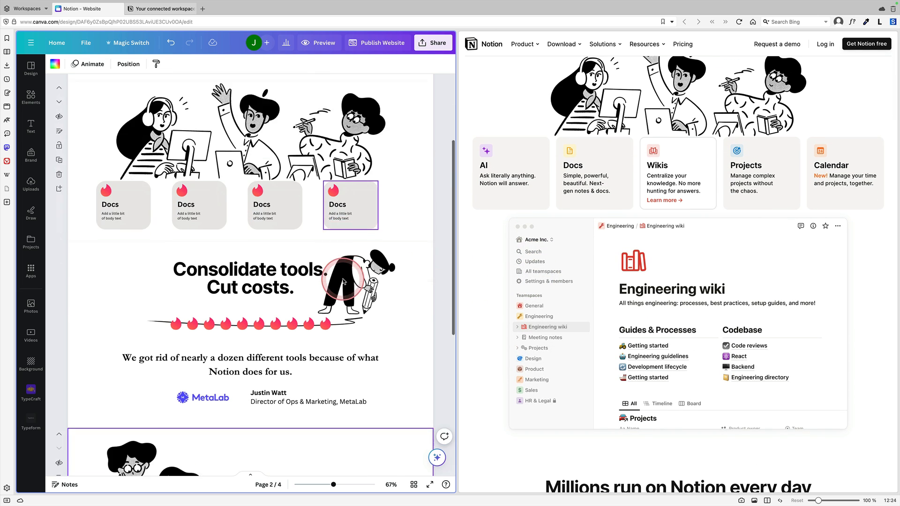
scroll(down, 3)
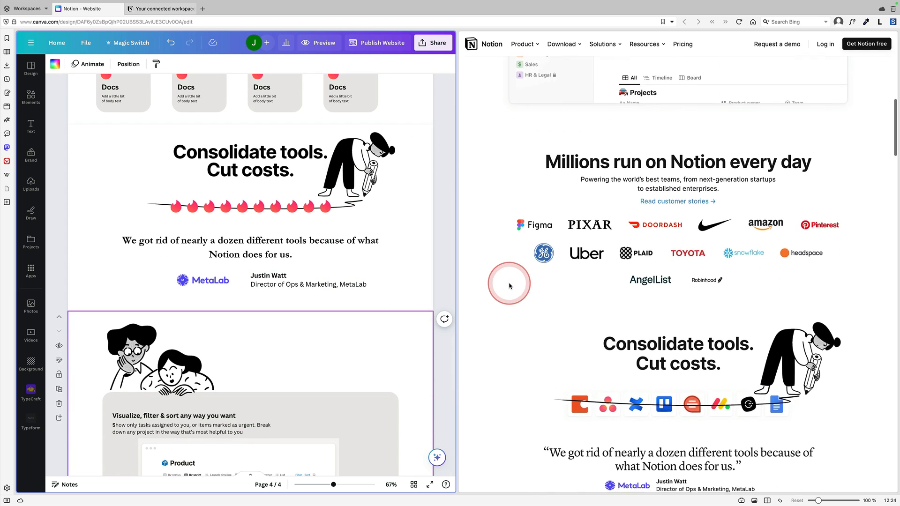
scroll(down, 3)
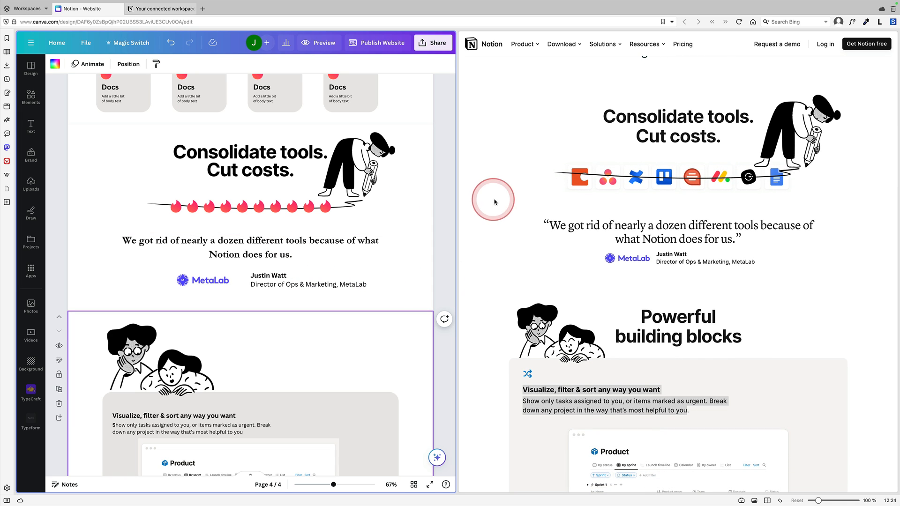
scroll(down, 3)
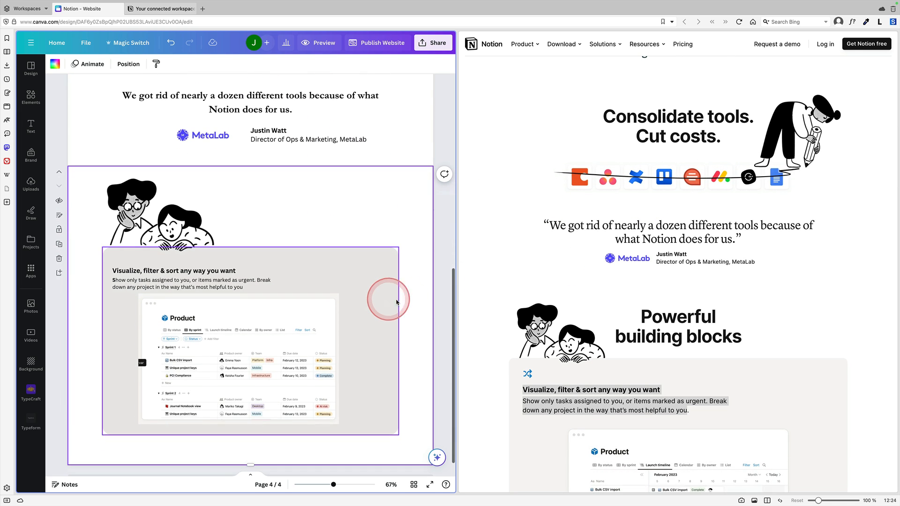
scroll(down, 3)
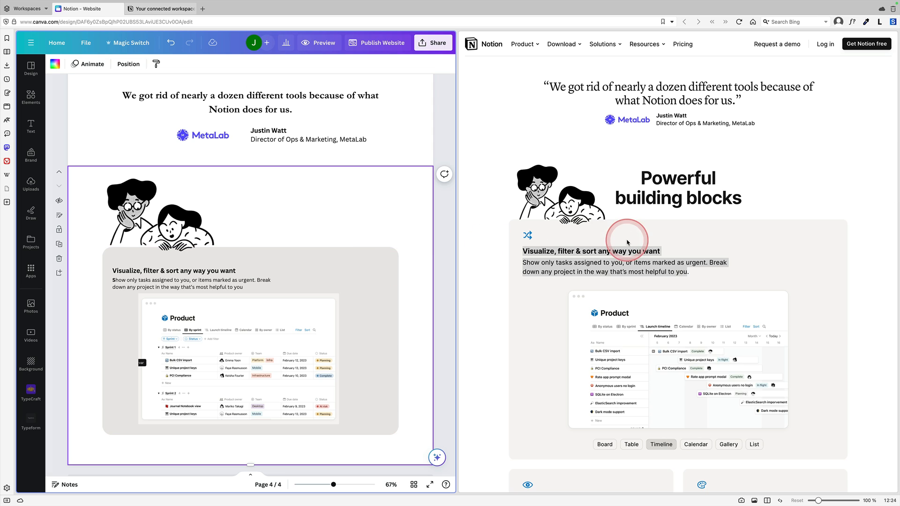
Go back to the first hero page to compare it with the Notion site.
click(695, 443)
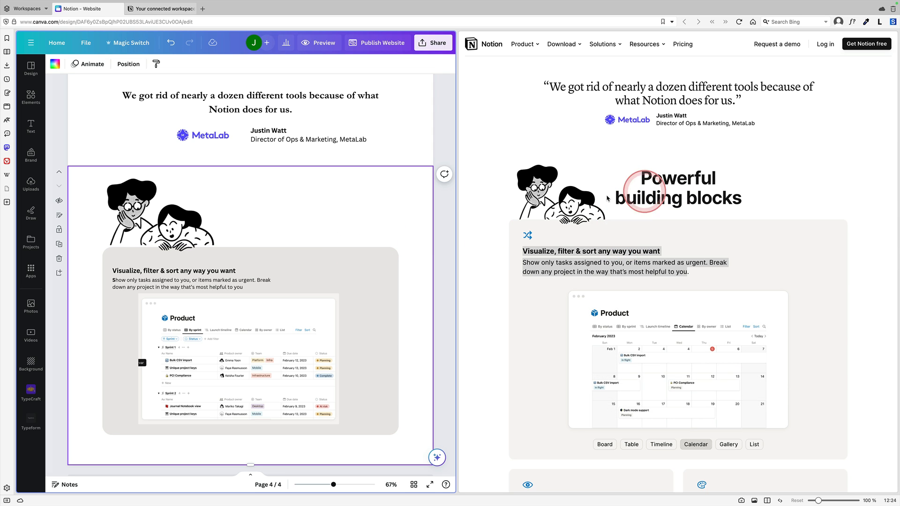
scroll(down, 3)
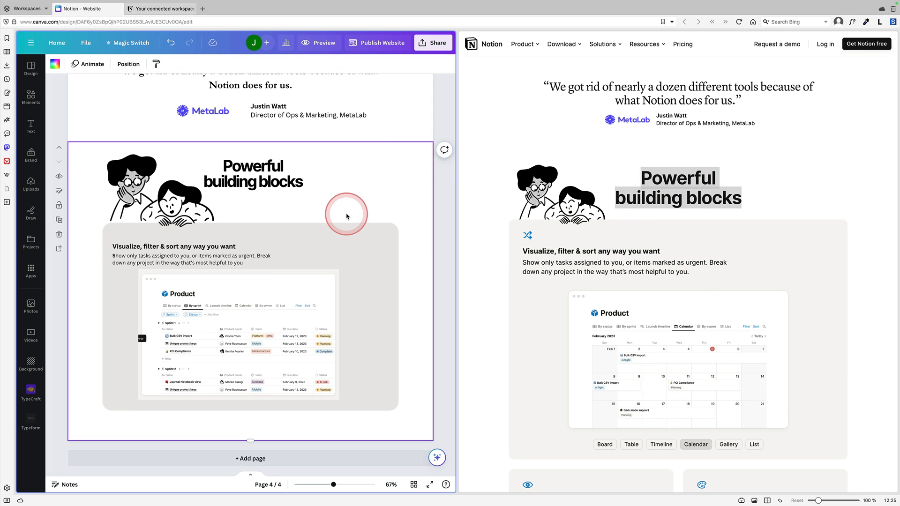
click(727, 444)
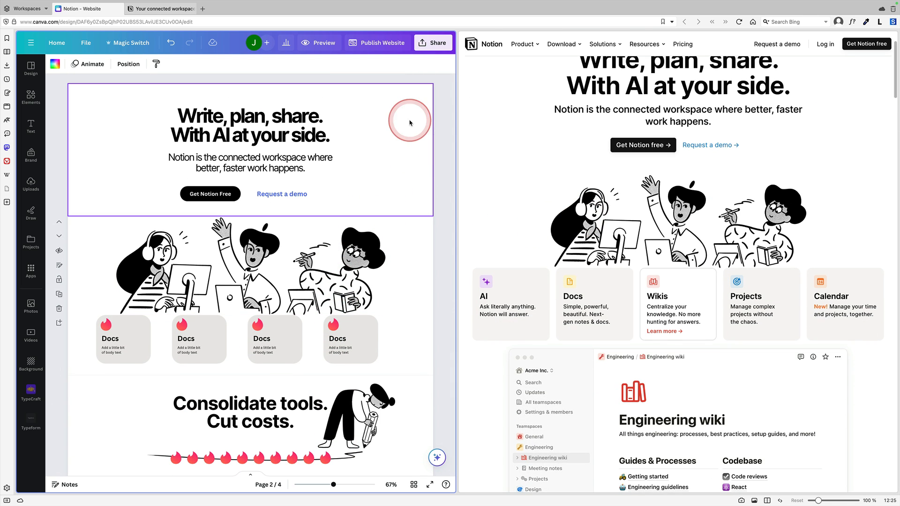
Publish the website to a free Canva domain with the page URL 'notions'.
click(433, 42)
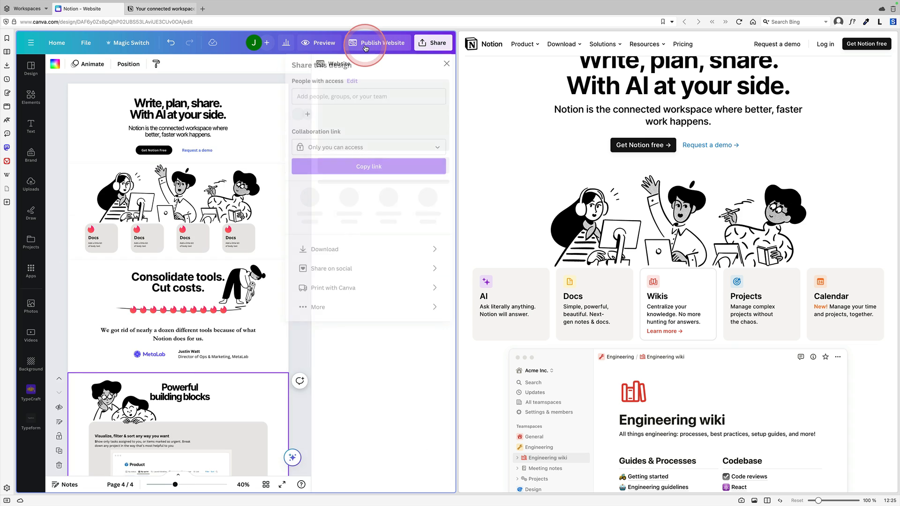
click(377, 42)
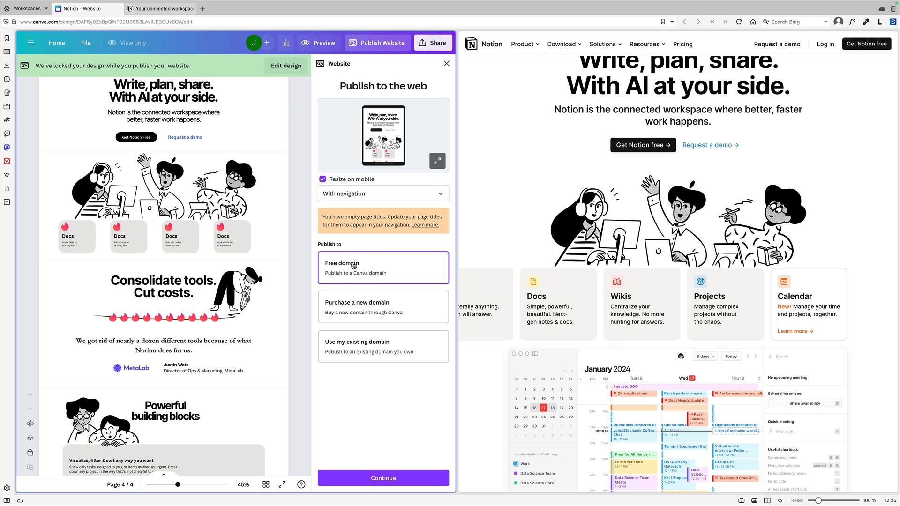
click(356, 307)
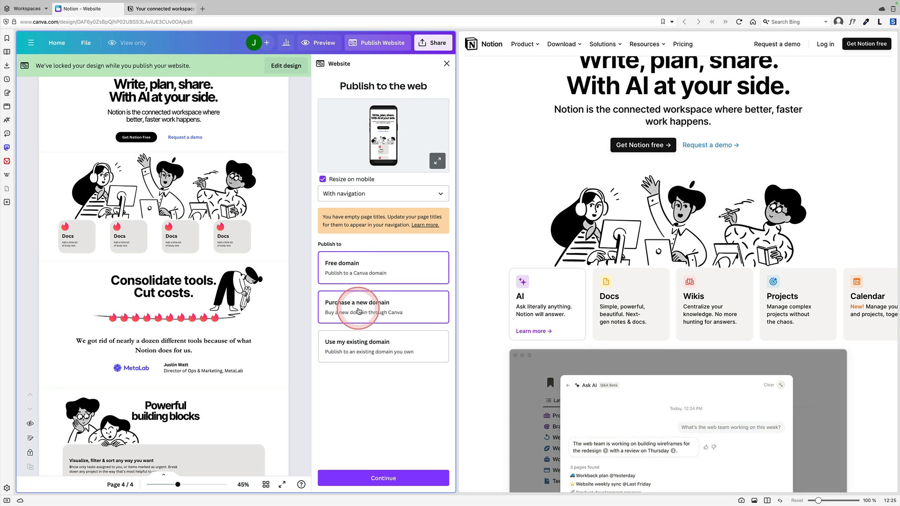
click(382, 478)
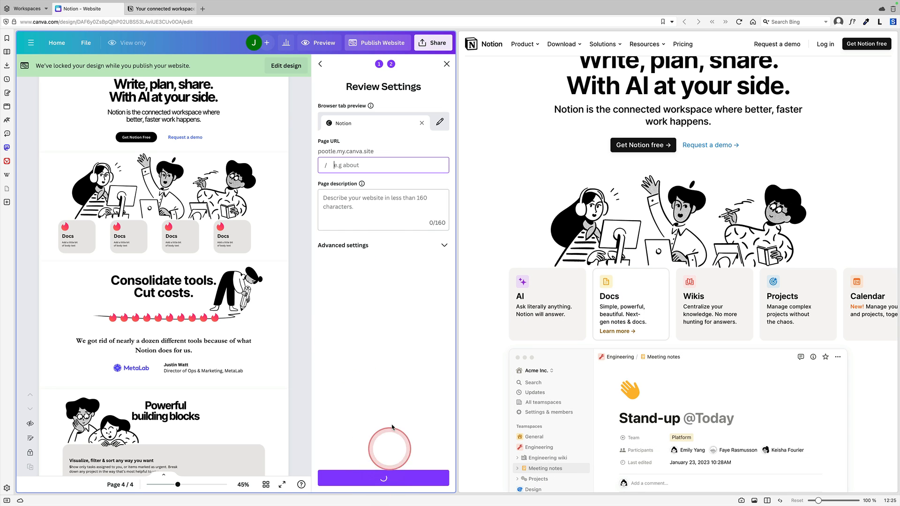
text(notion)
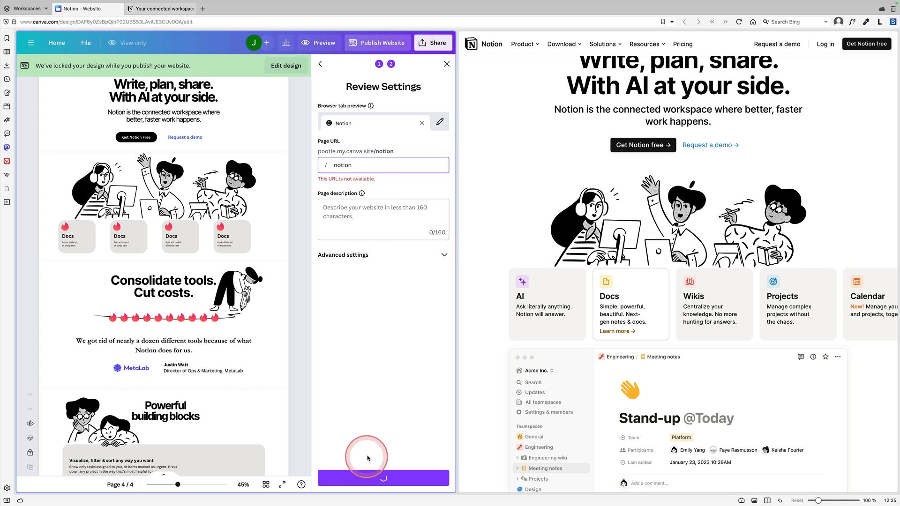
text(s)
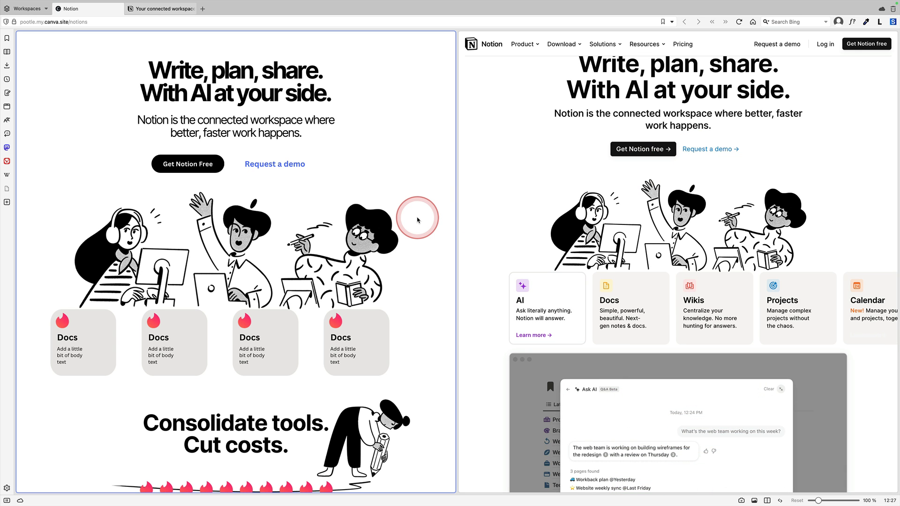
Scroll the live notions canva.site page and narrow the browser to see the Docs cards restack.
scroll(down, 3)
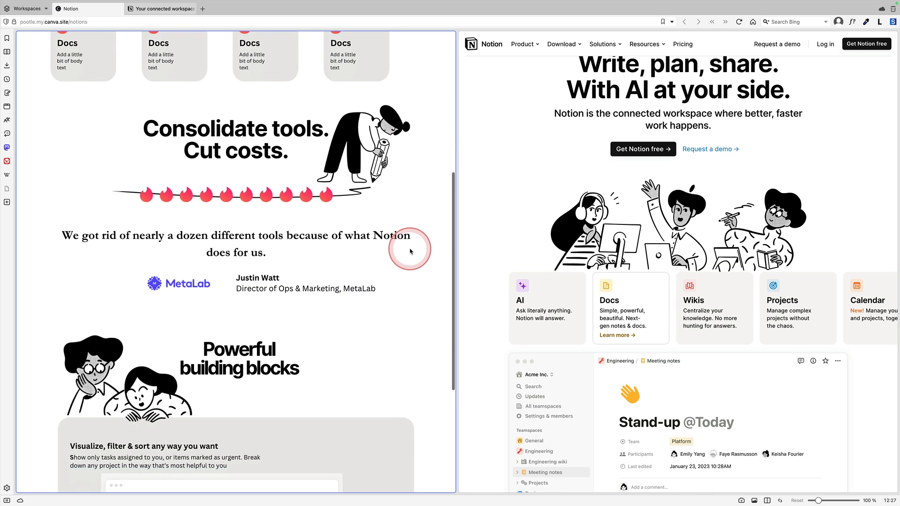
scroll(down, 3)
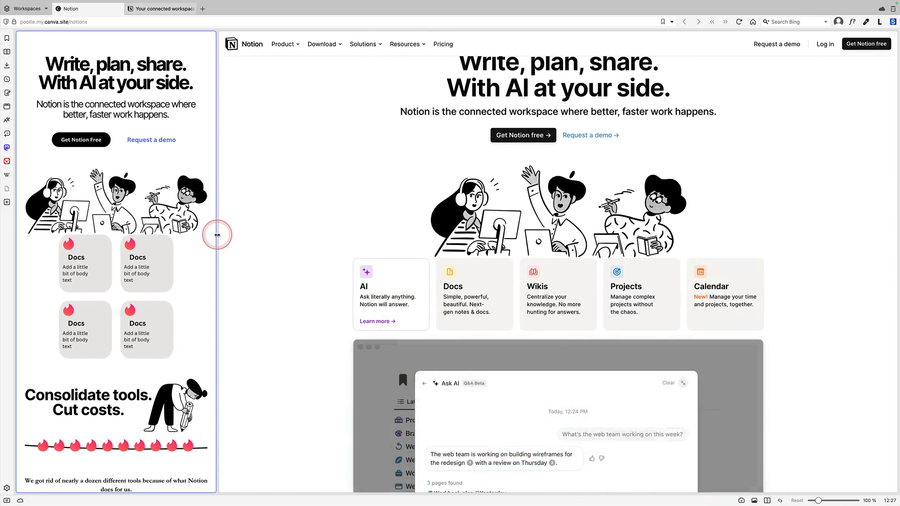
mouse_move(89, 189)
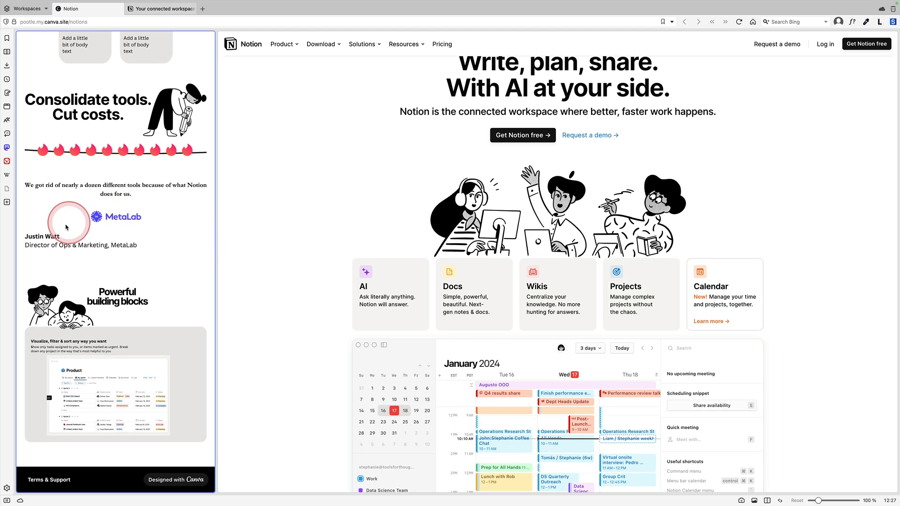
mouse_move(94, 216)
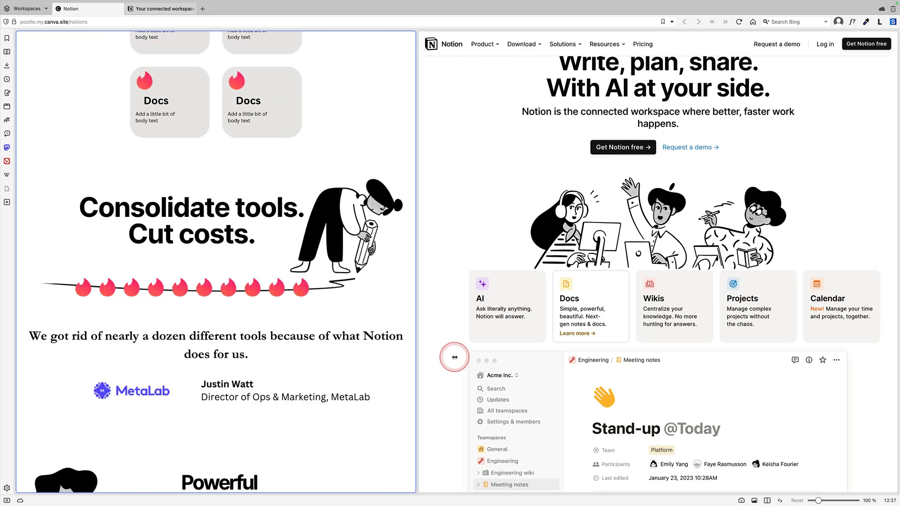
scroll(down, 3)
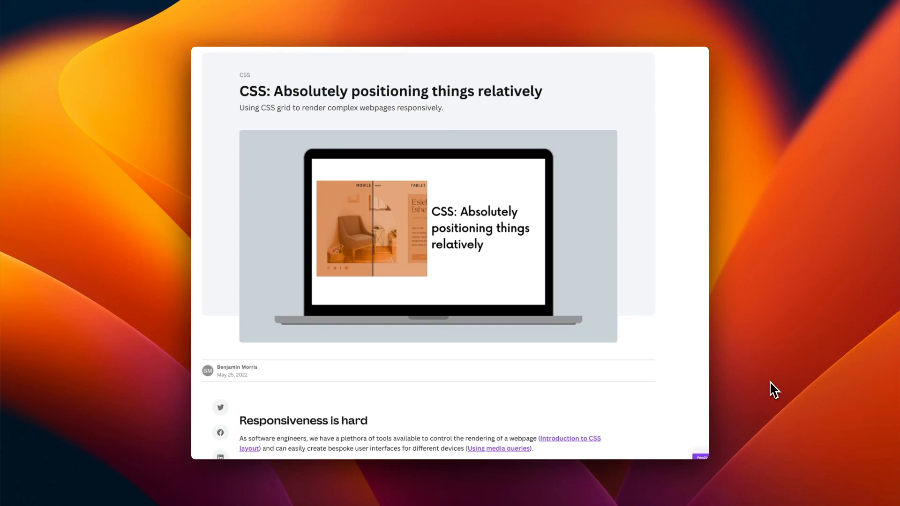
Scroll down the 'CSS: Absolutely positioning things relatively' post to its template example.
scroll(down, 3)
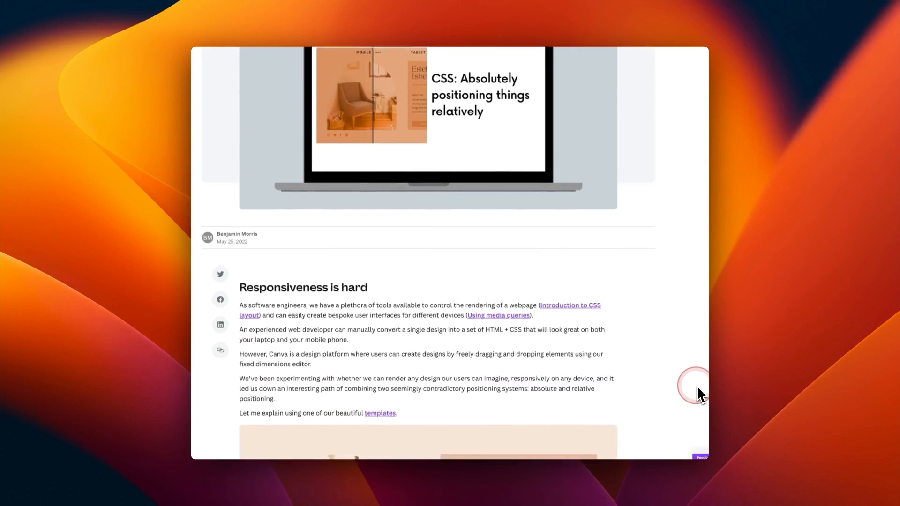
scroll(down, 3)
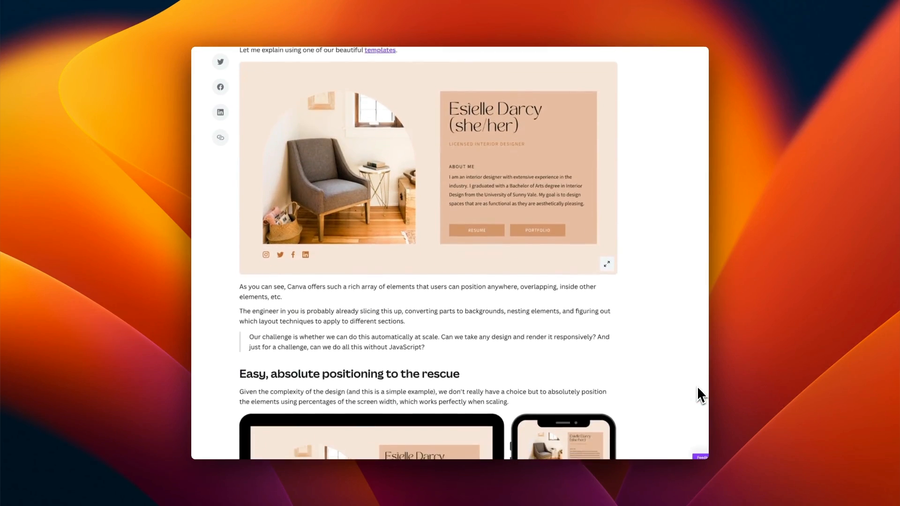
scroll(down, 3)
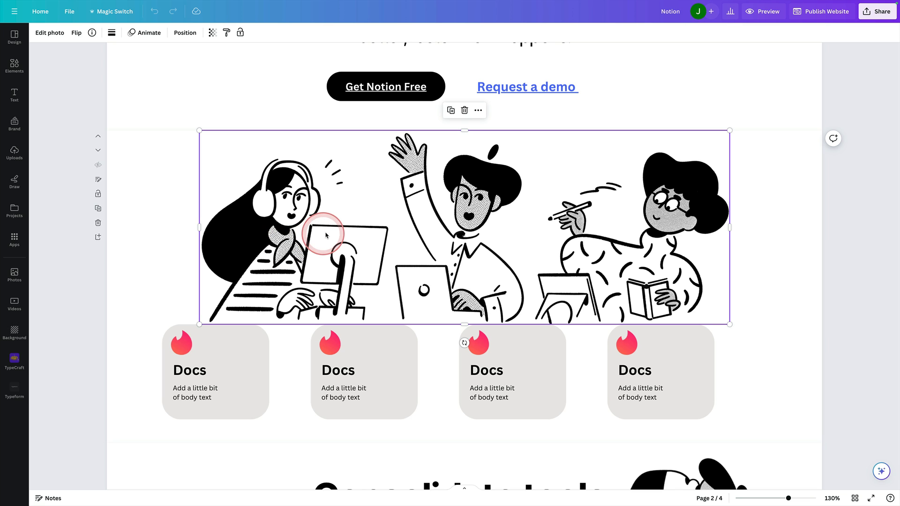
Choose Alternative text from the workers illustration's right-click menu.
right_click(341, 224)
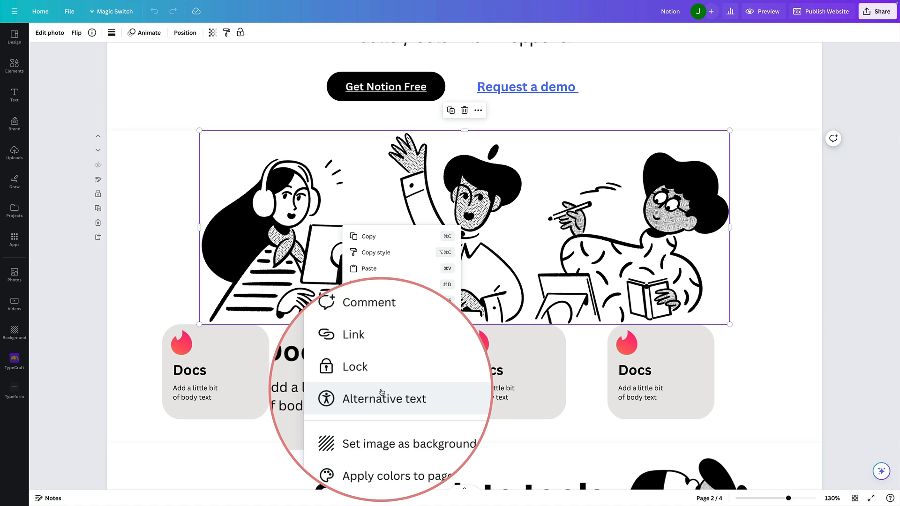
click(386, 399)
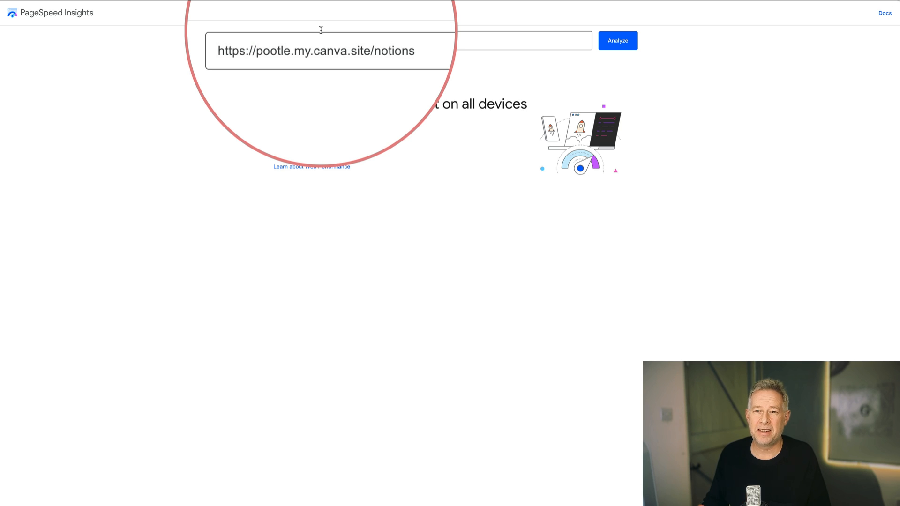
Analyze the notions site URL and view its Desktop scores (98 desktop, 91 mobile).
click(617, 41)
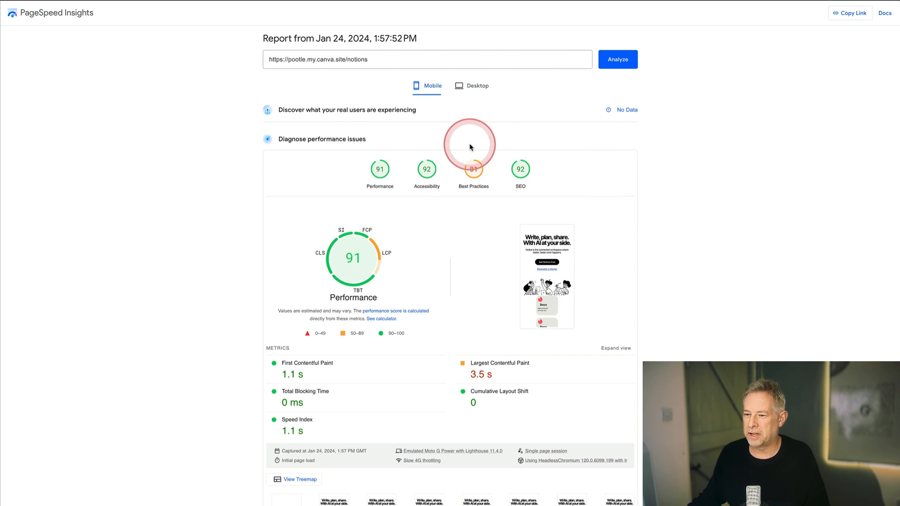
click(471, 85)
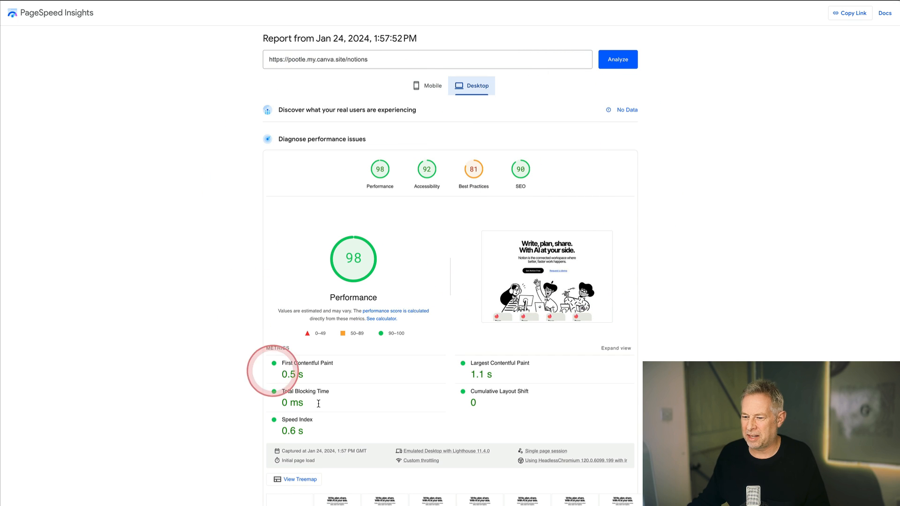
mouse_move(459, 414)
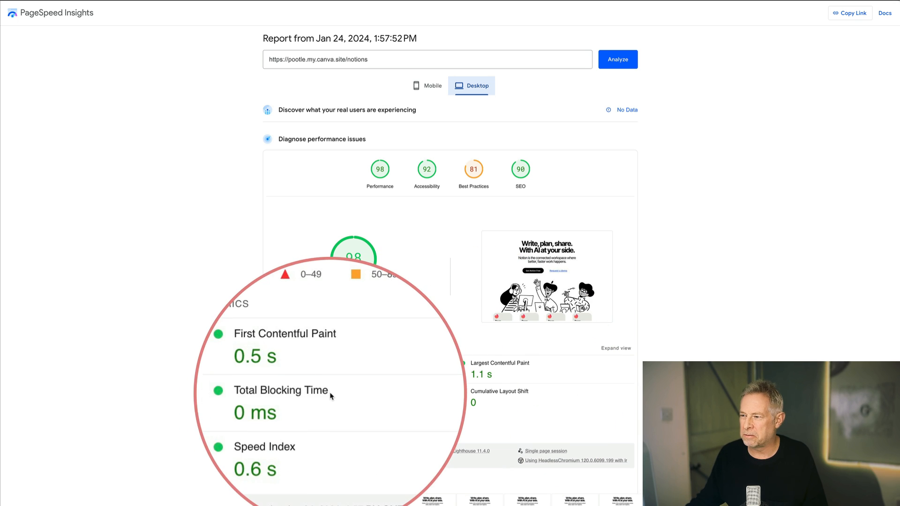
click(518, 169)
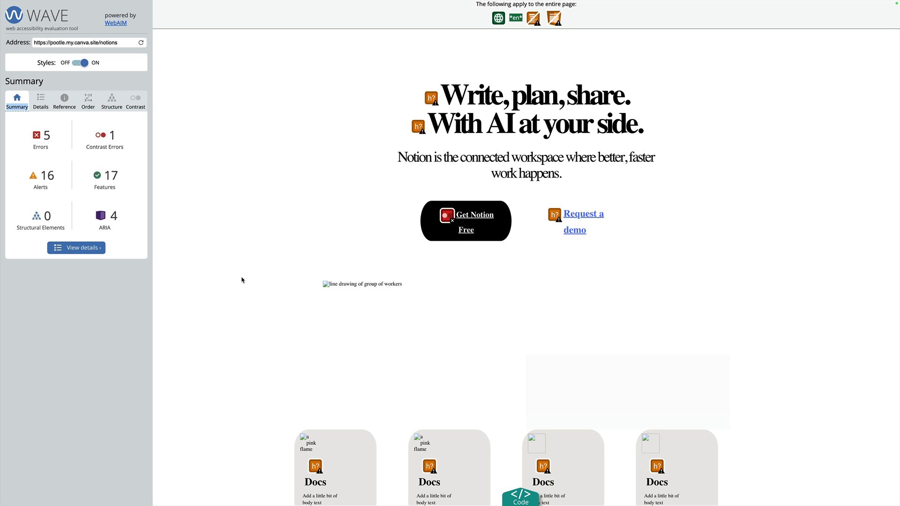
Review the WAVE Summary and Structure, then list Details: 5 errors, 16 alerts, 17 features.
click(96, 175)
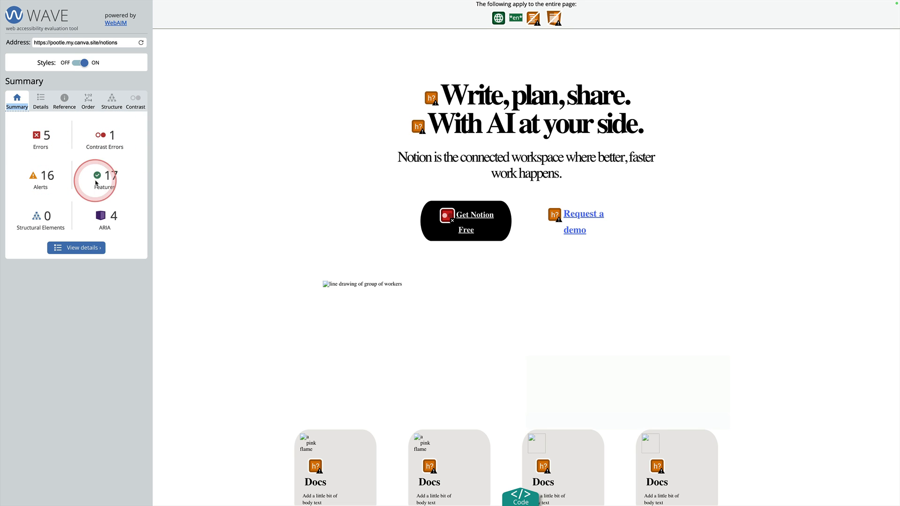
mouse_move(84, 157)
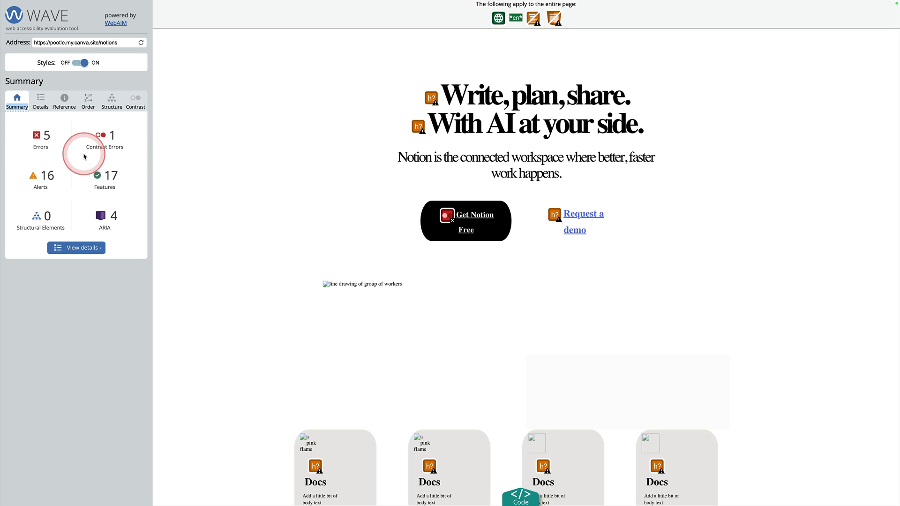
click(112, 100)
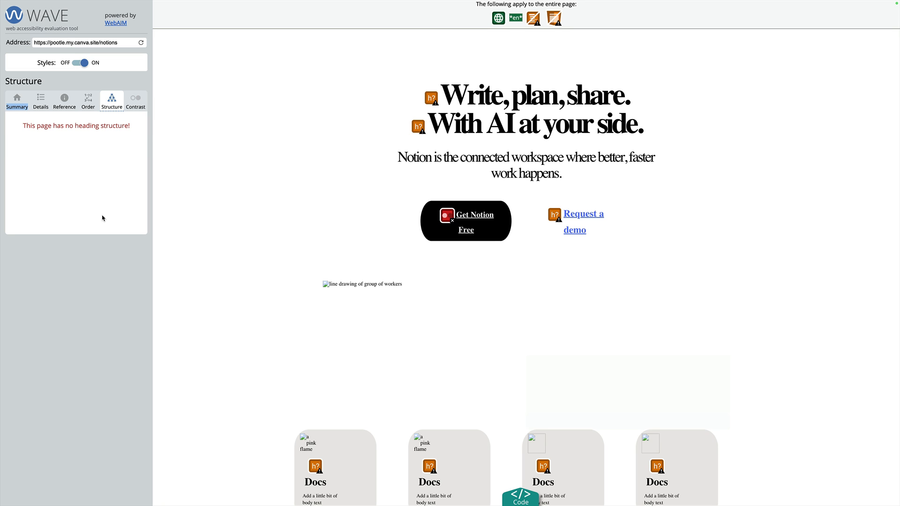
click(45, 138)
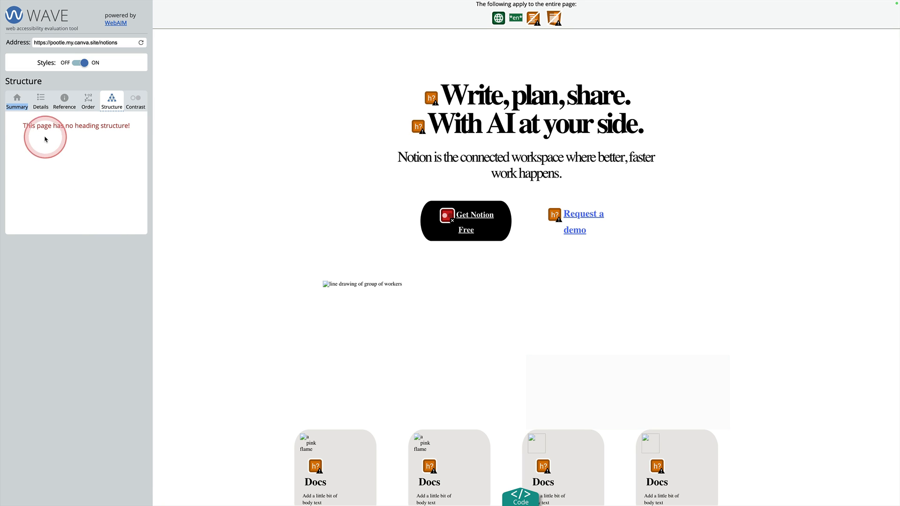
click(17, 99)
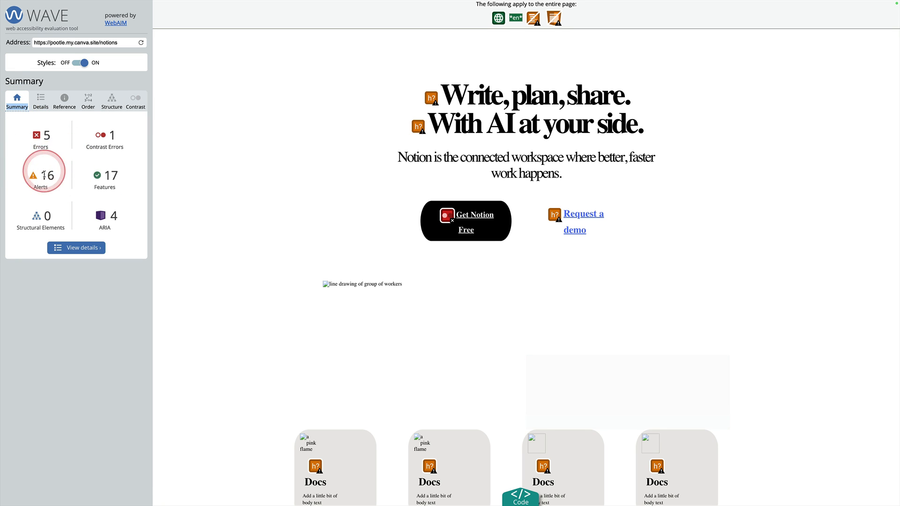
click(40, 99)
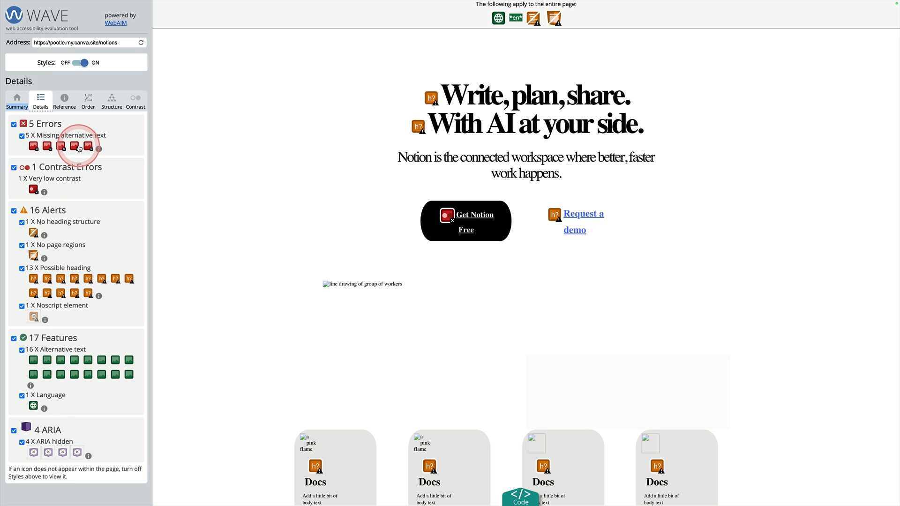
mouse_move(81, 307)
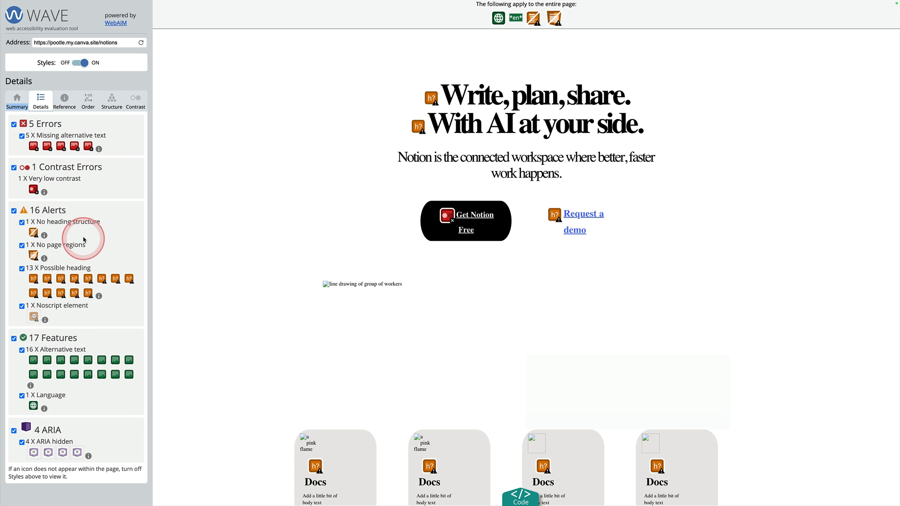
mouse_move(75, 257)
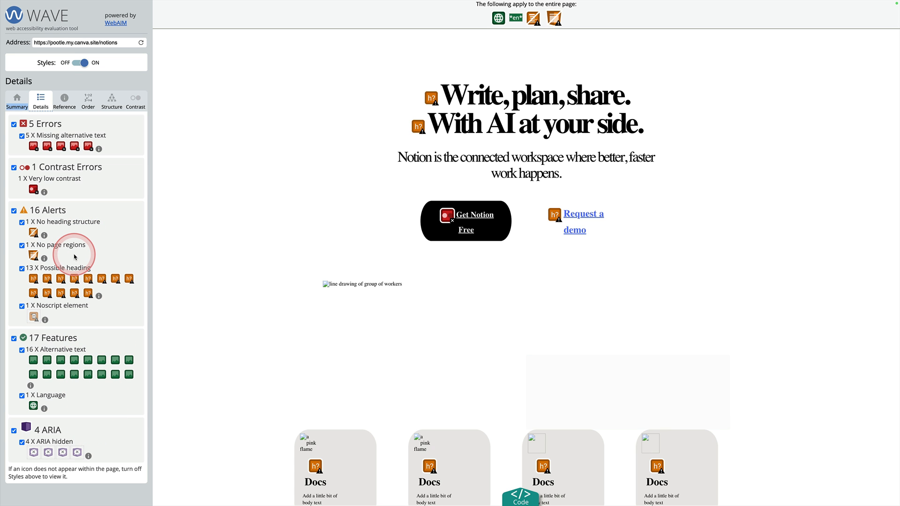